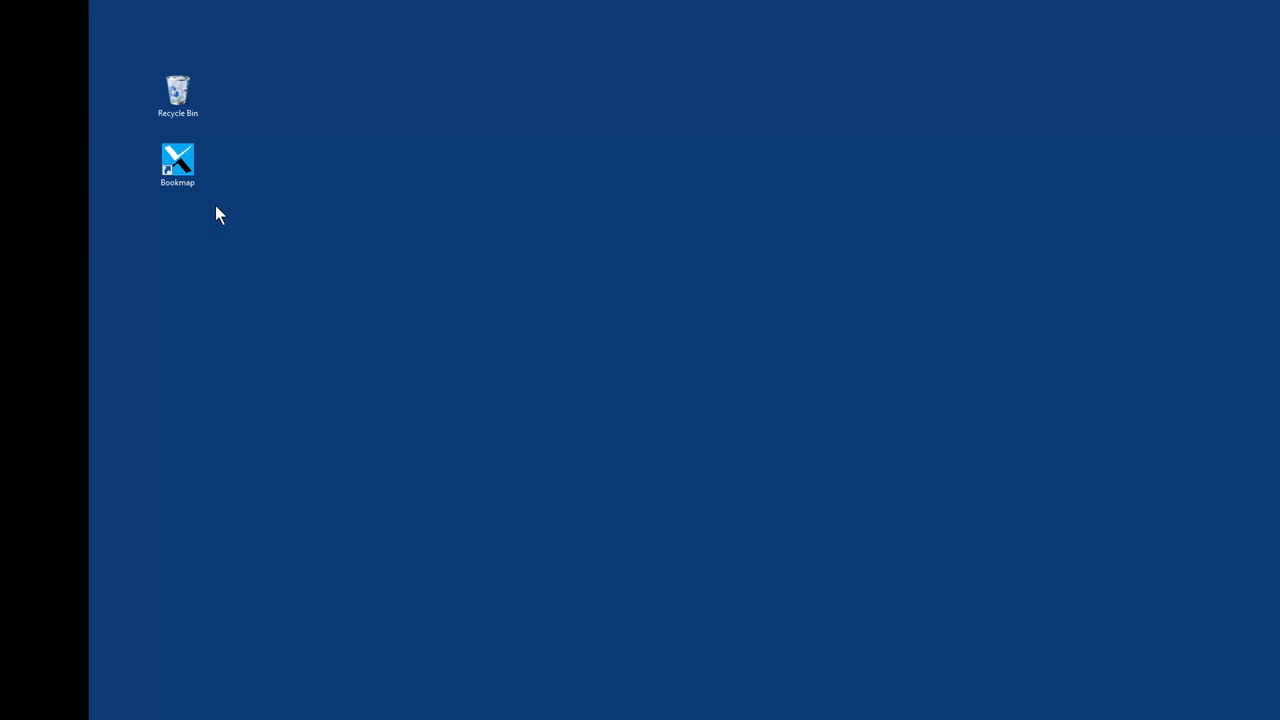
- Launch Bookmap from its desktop shortcut
{"action": "double_click", "coordinate": [177, 160]}
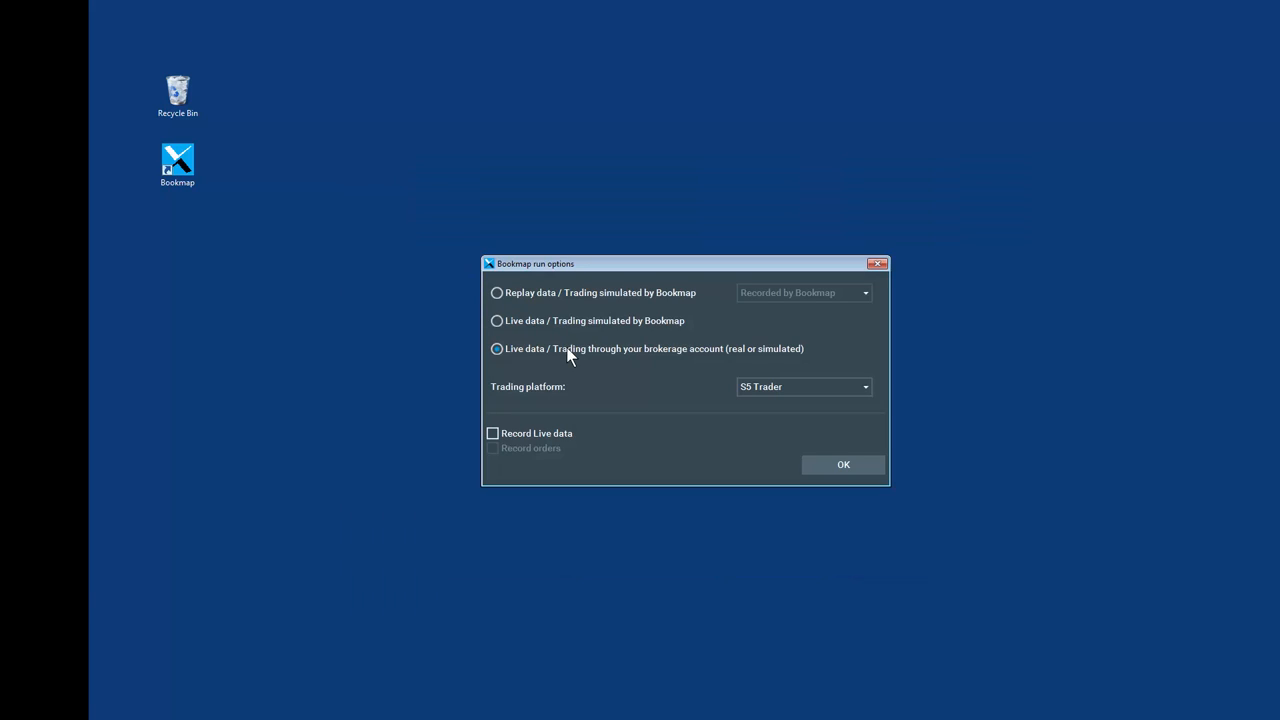
- Leave Record Live data unticked and confirm the S5 Trader brokerage live-data run options
{"action": "left_click", "coordinate": [495, 433]}
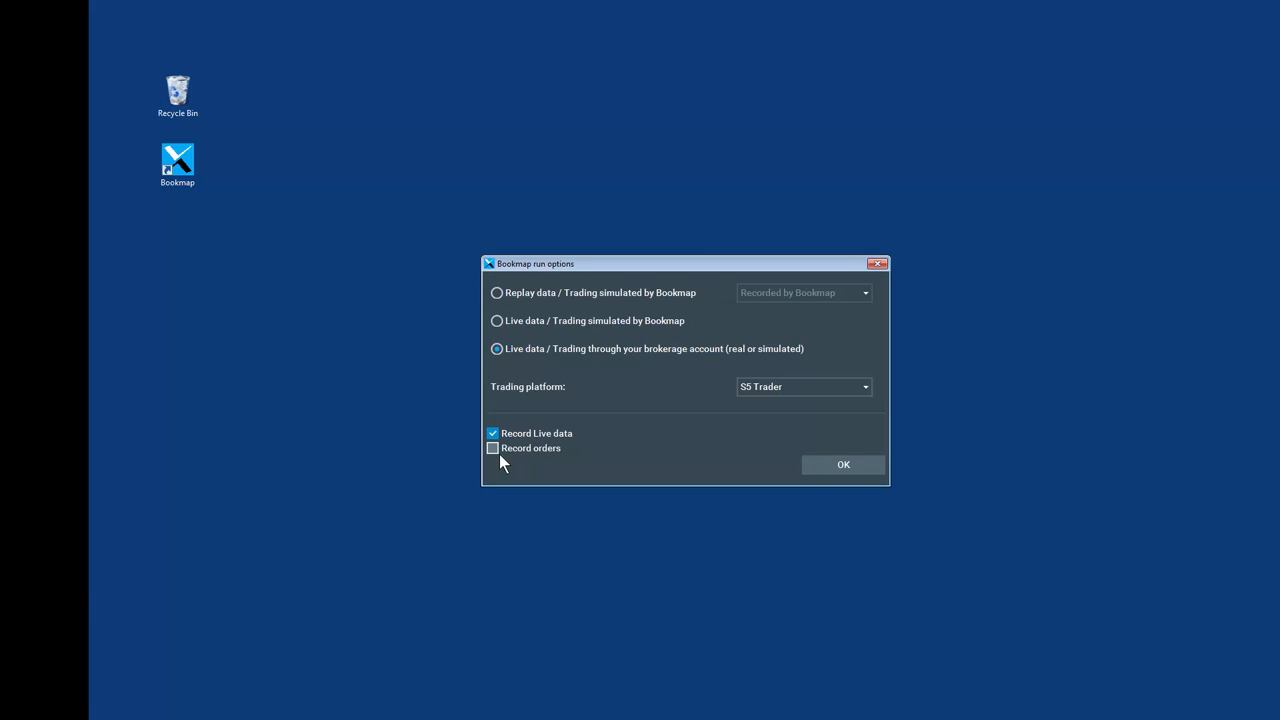
{"action": "mouse_move", "coordinate": [498, 452]}
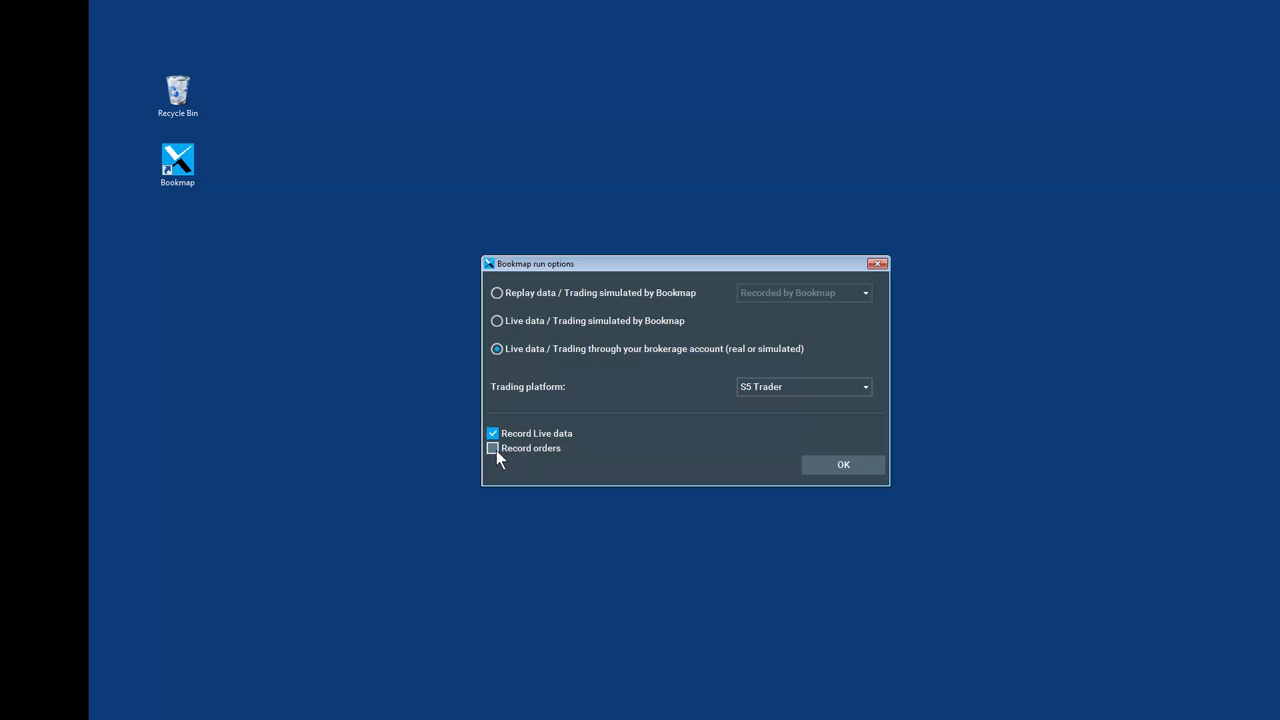
{"action": "left_click", "coordinate": [492, 432]}
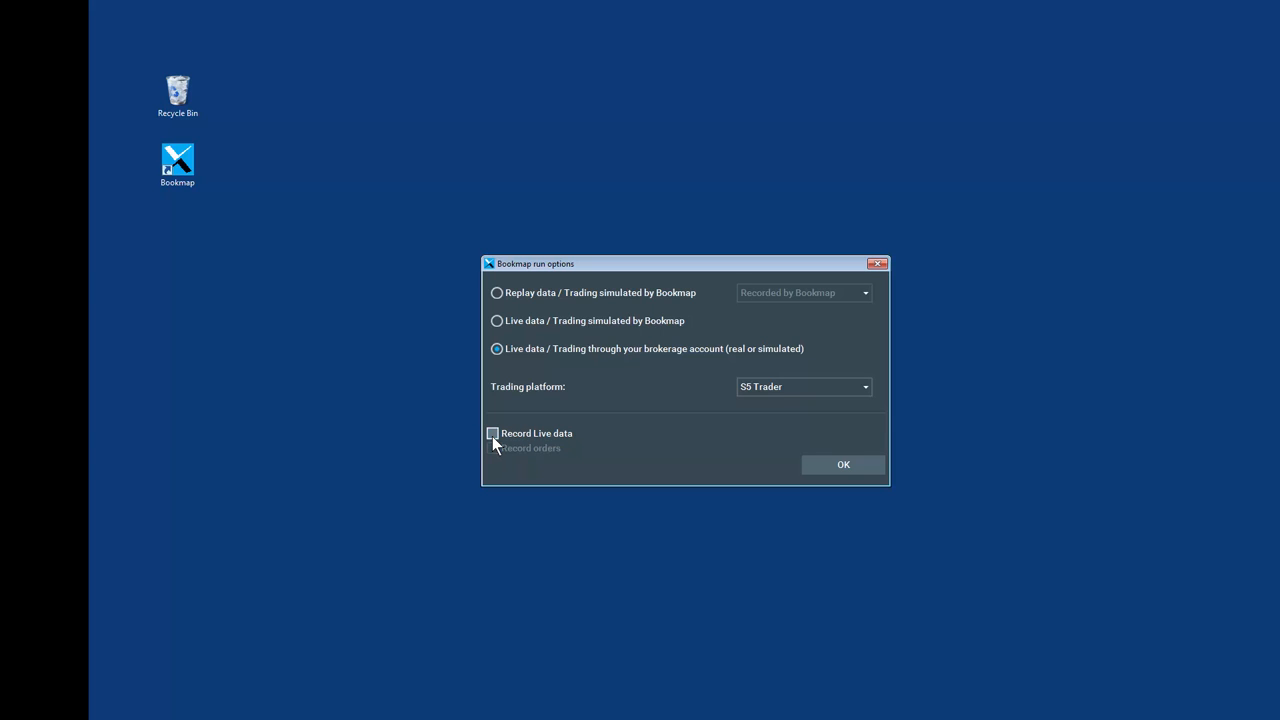
{"action": "mouse_move", "coordinate": [825, 468]}
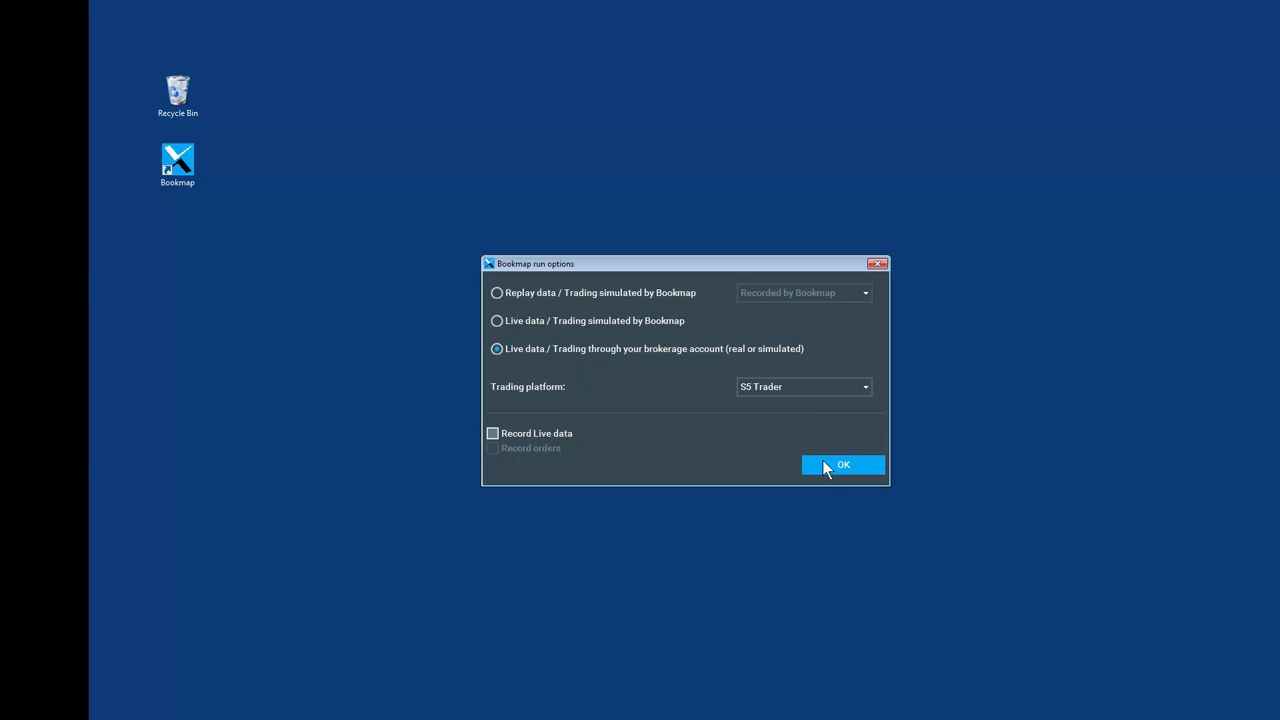
{"action": "left_click", "coordinate": [843, 464]}
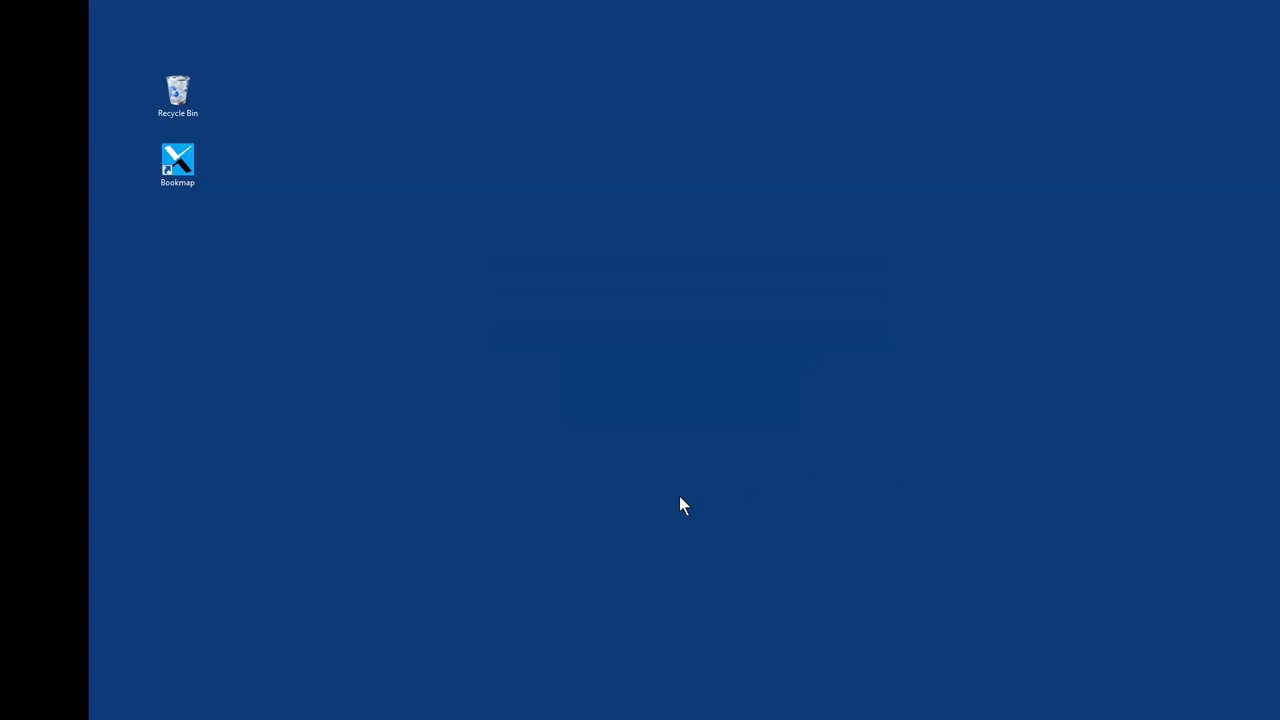
- Open the Settings menu and close it without choosing anything
{"action": "double_click", "coordinate": [176, 159]}
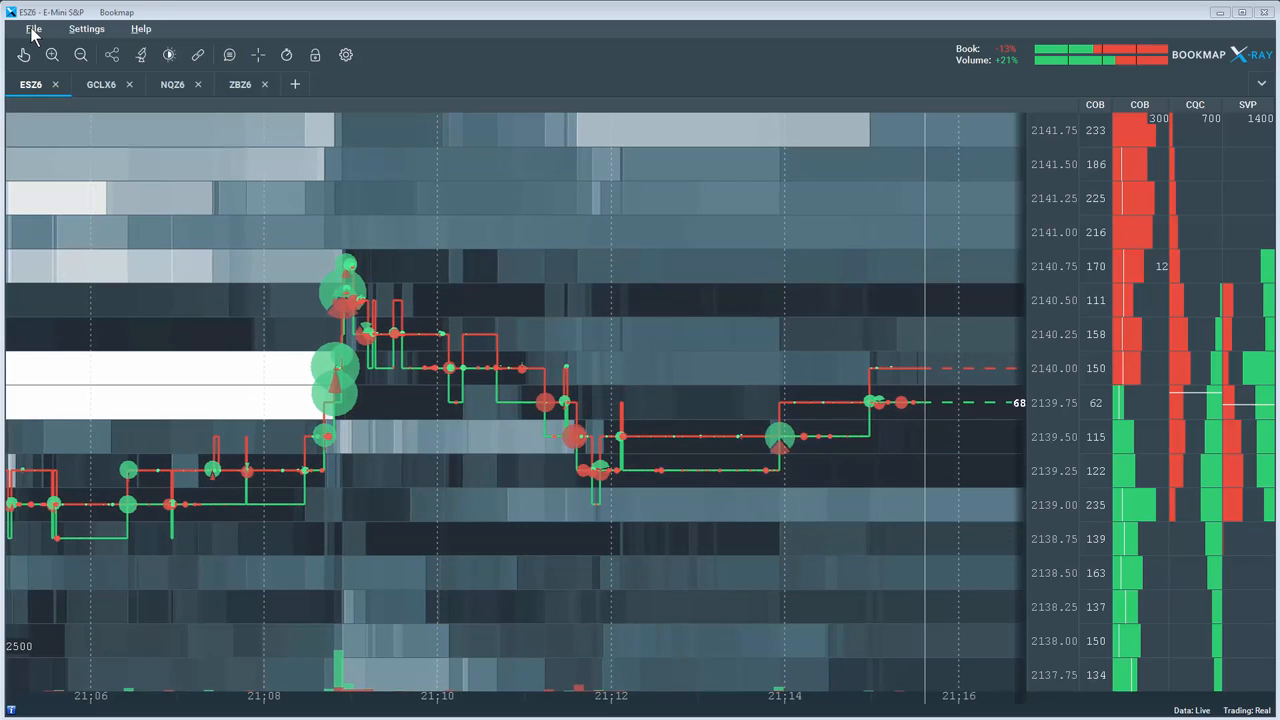
{"action": "left_click", "coordinate": [88, 28]}
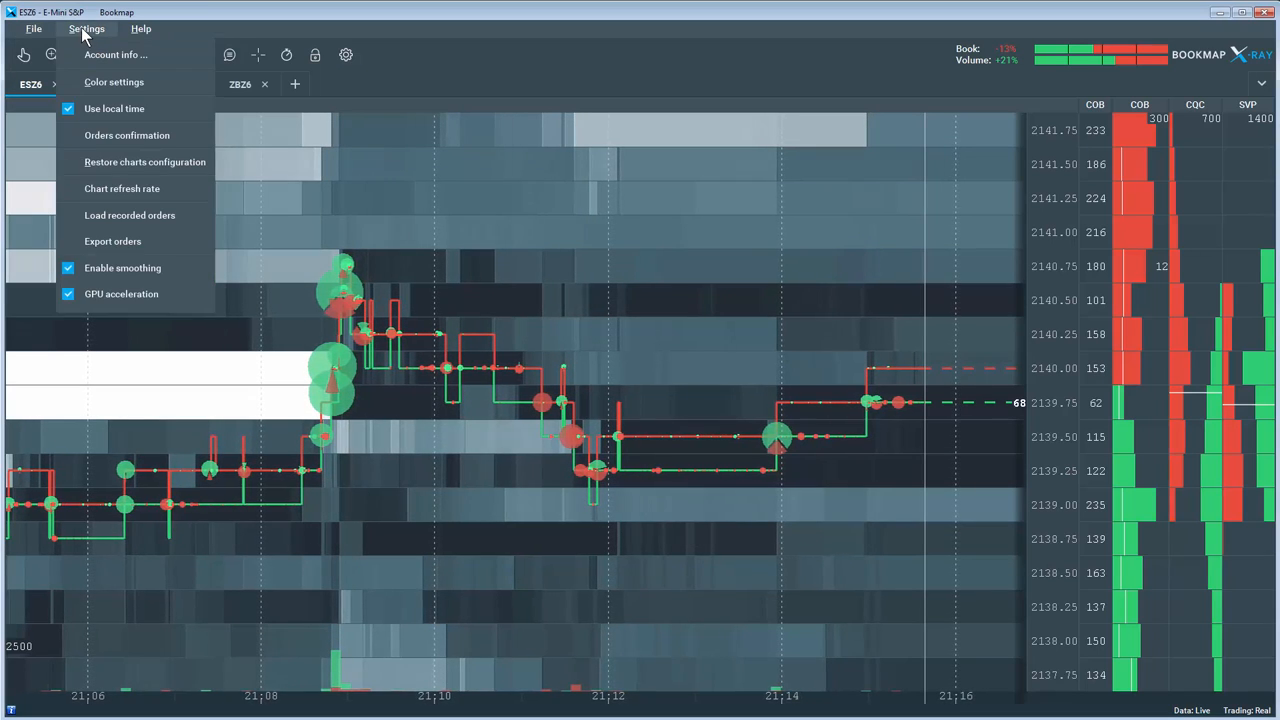
{"action": "left_click", "coordinate": [143, 29]}
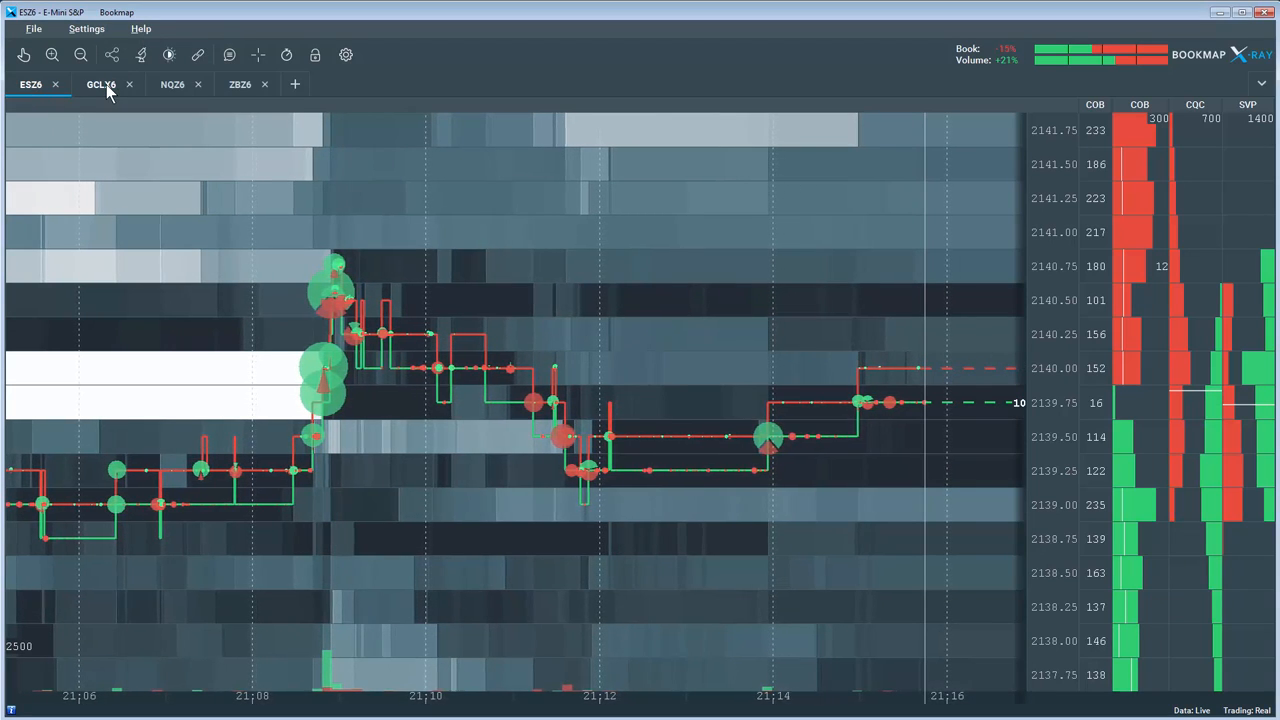
- Review the GCLX6 and NQZ6 charts, then return to the ESZ6 chart
{"action": "left_click", "coordinate": [102, 85]}
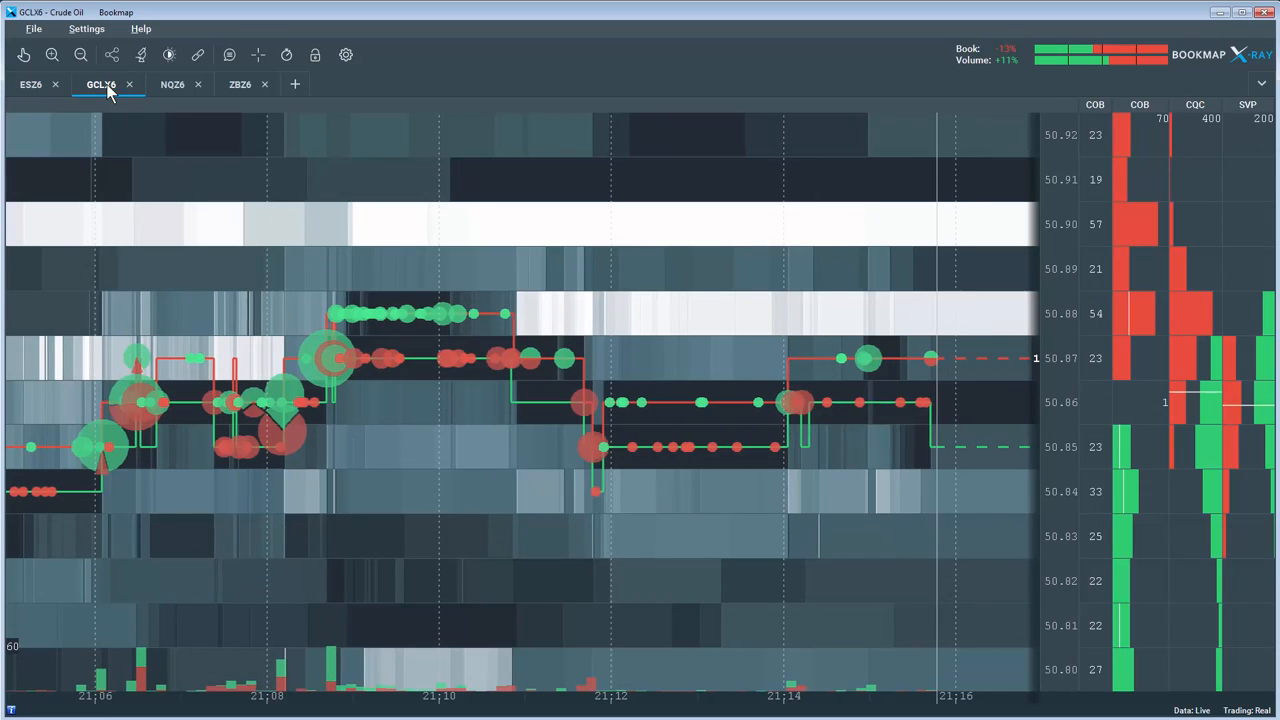
{"action": "left_click", "coordinate": [173, 84]}
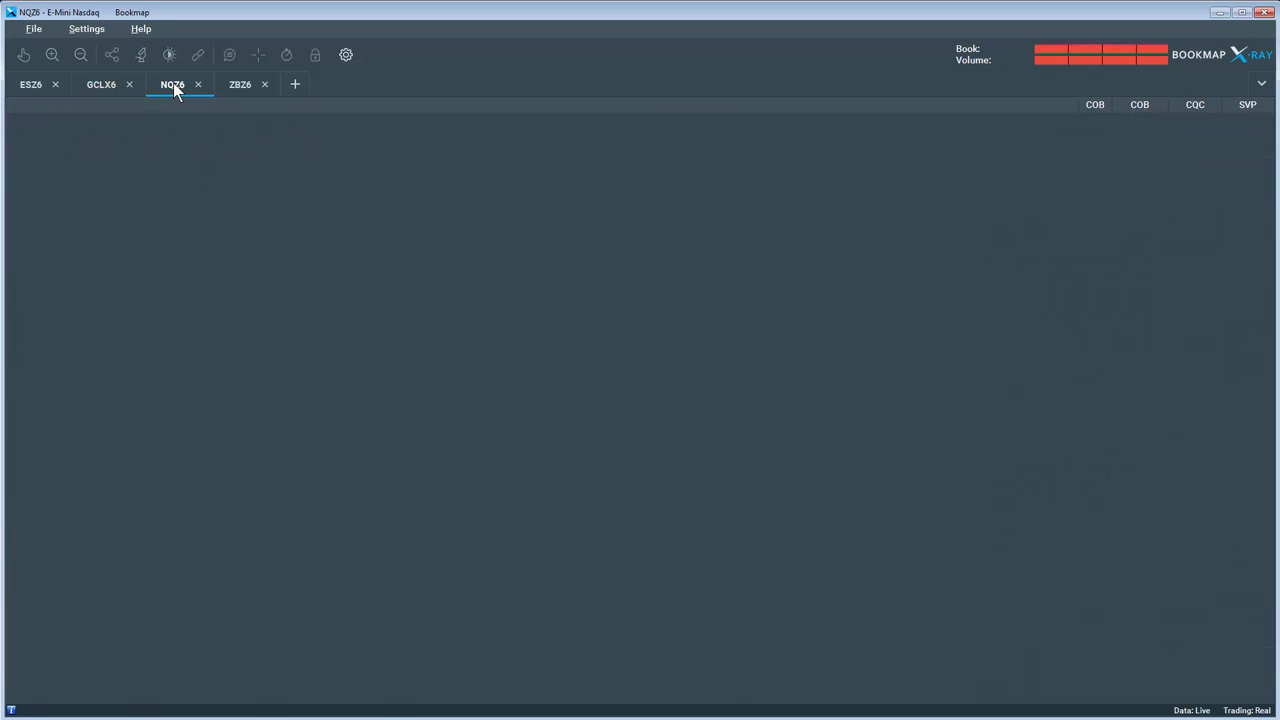
{"action": "left_click", "coordinate": [178, 84]}
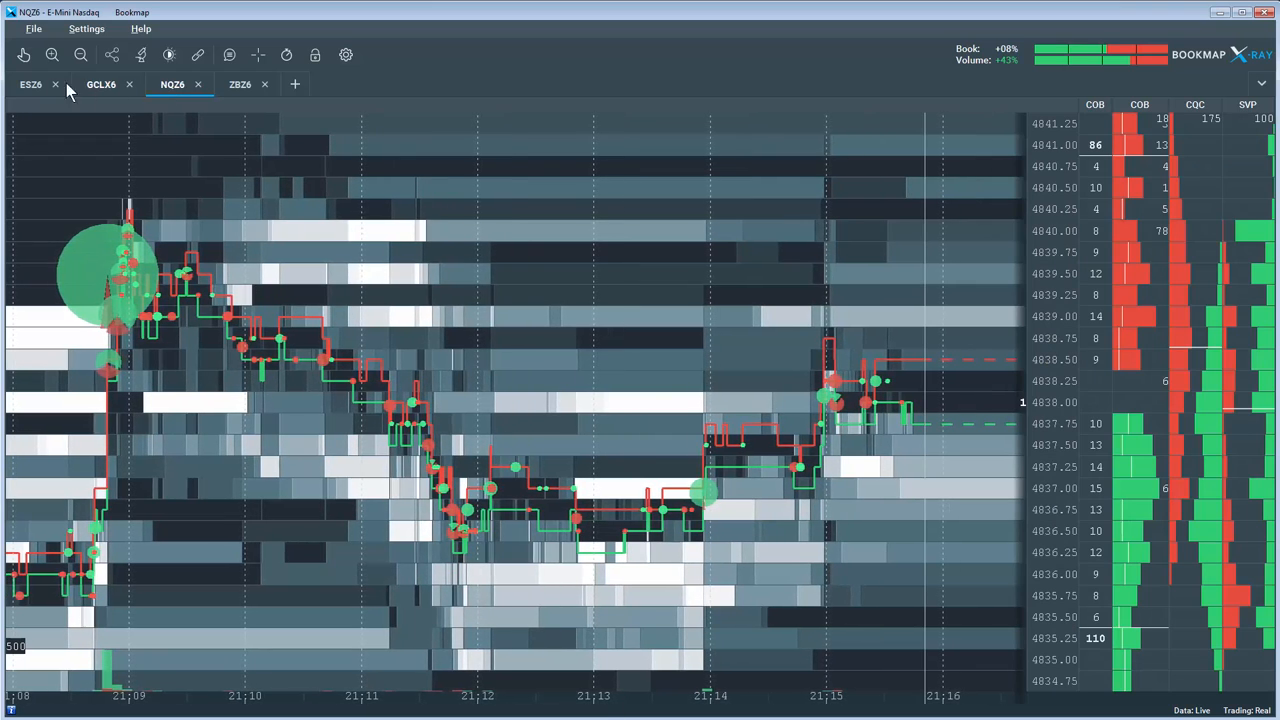
{"action": "left_click", "coordinate": [30, 84]}
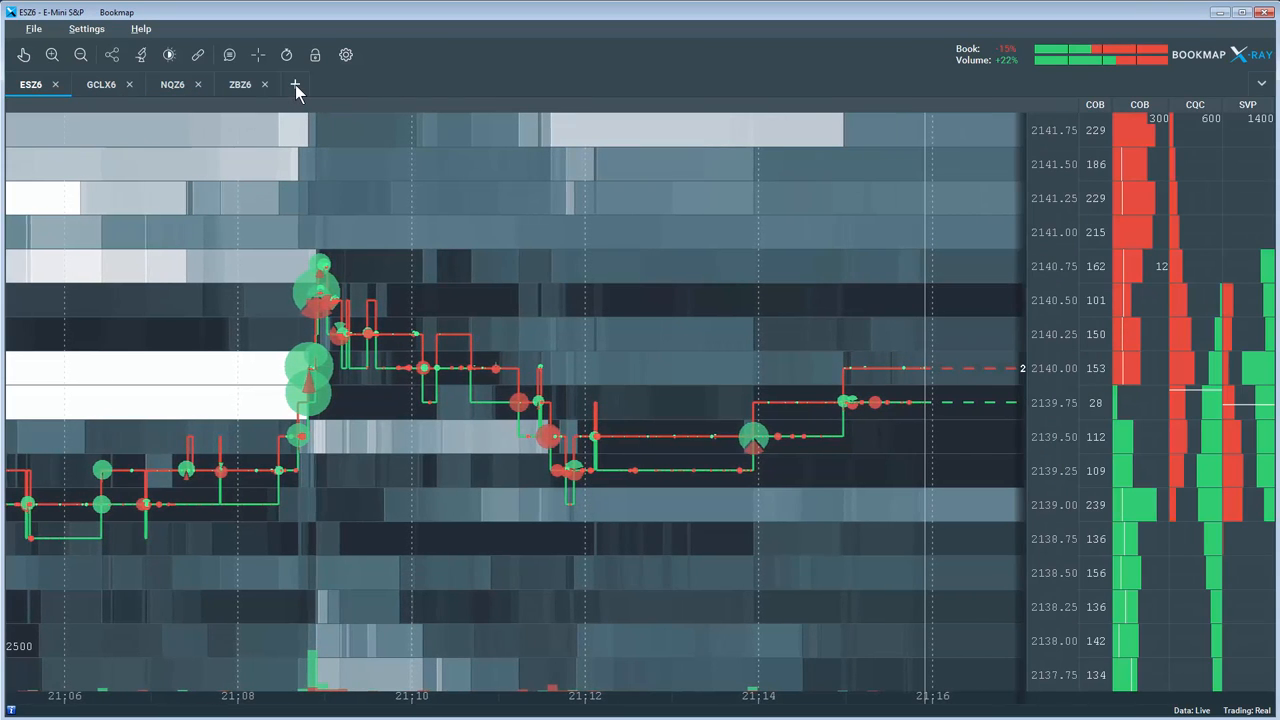
- Add a chart tab subscribed to the 6EZ6 instrument
{"action": "left_click", "coordinate": [294, 84]}
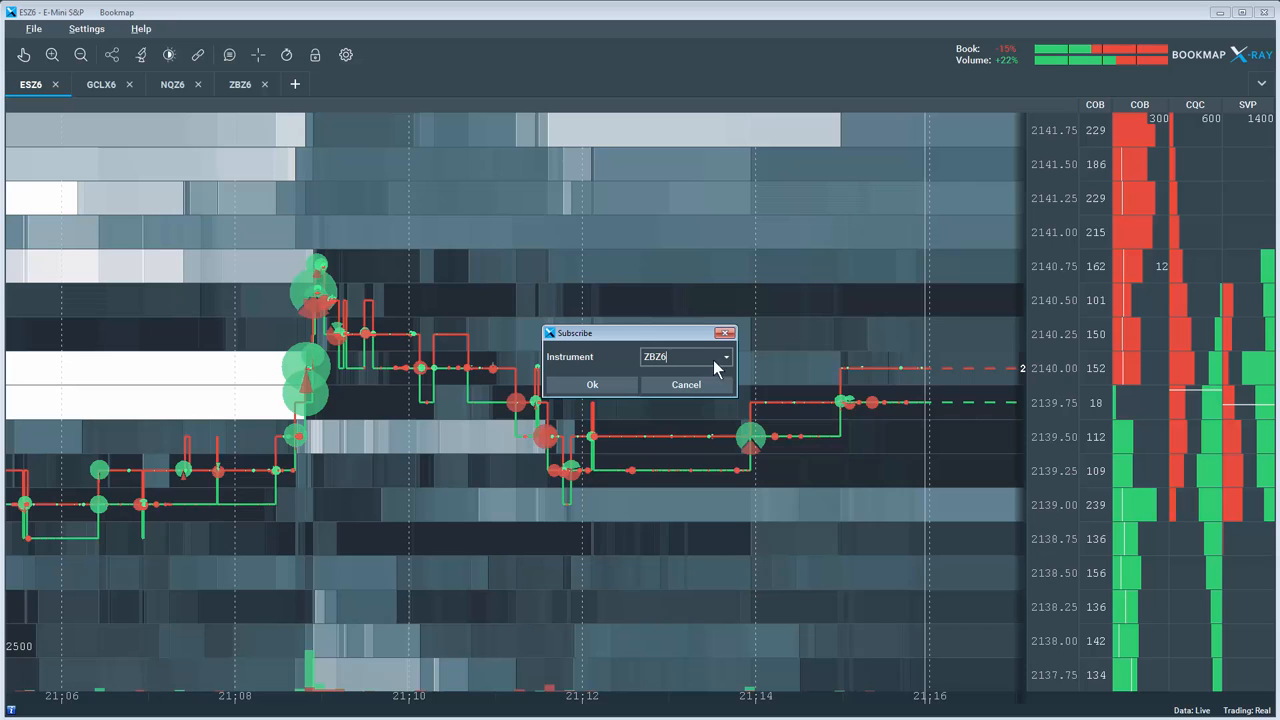
{"action": "left_click", "coordinate": [724, 357]}
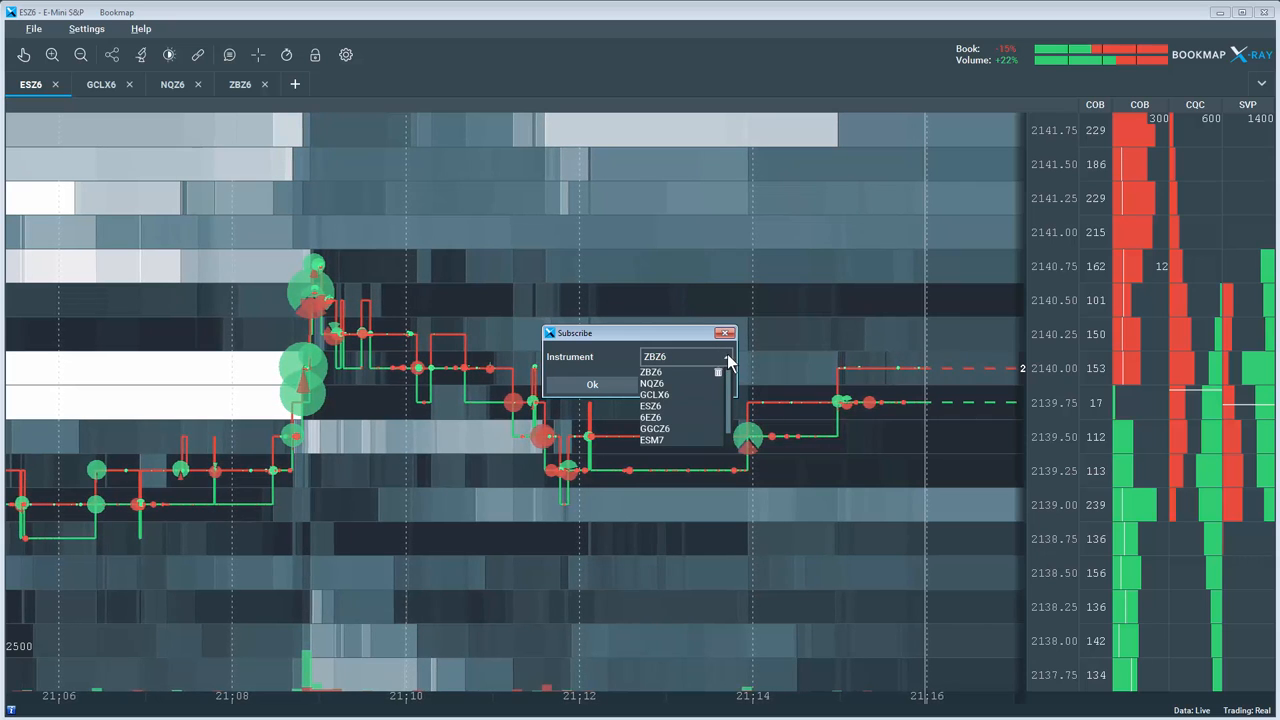
{"action": "left_click", "coordinate": [653, 416]}
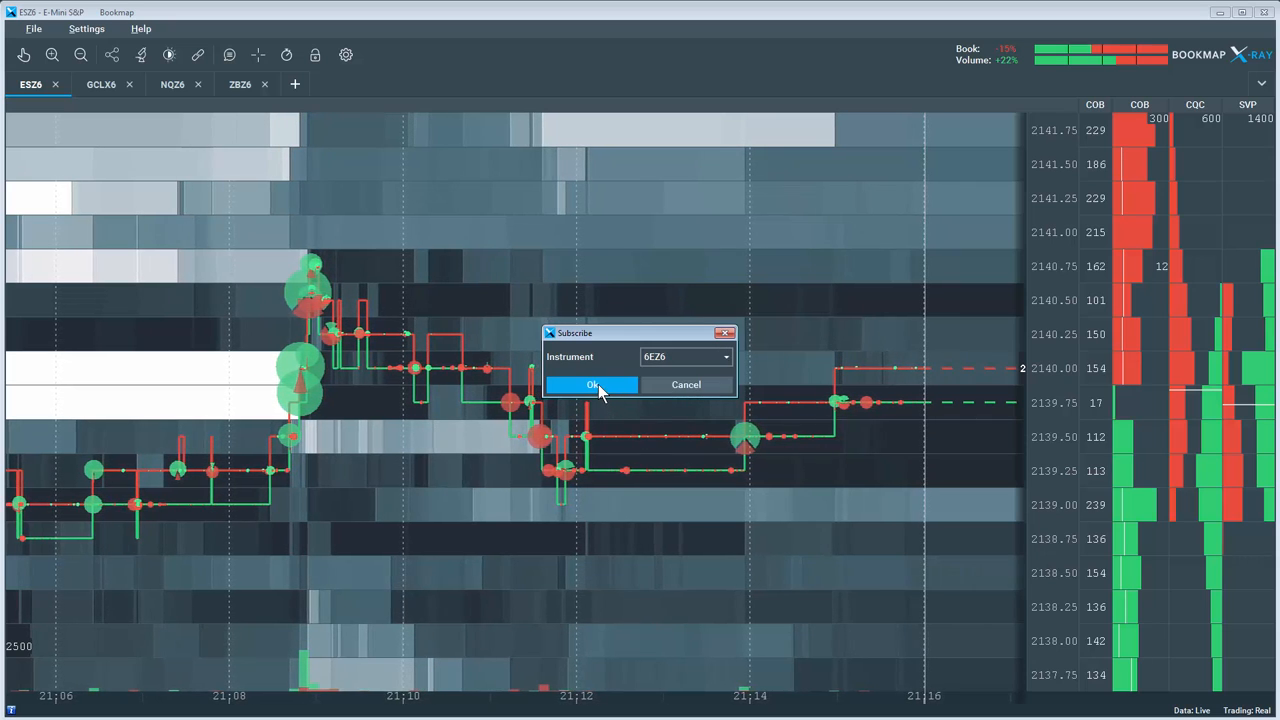
{"action": "left_click", "coordinate": [591, 385]}
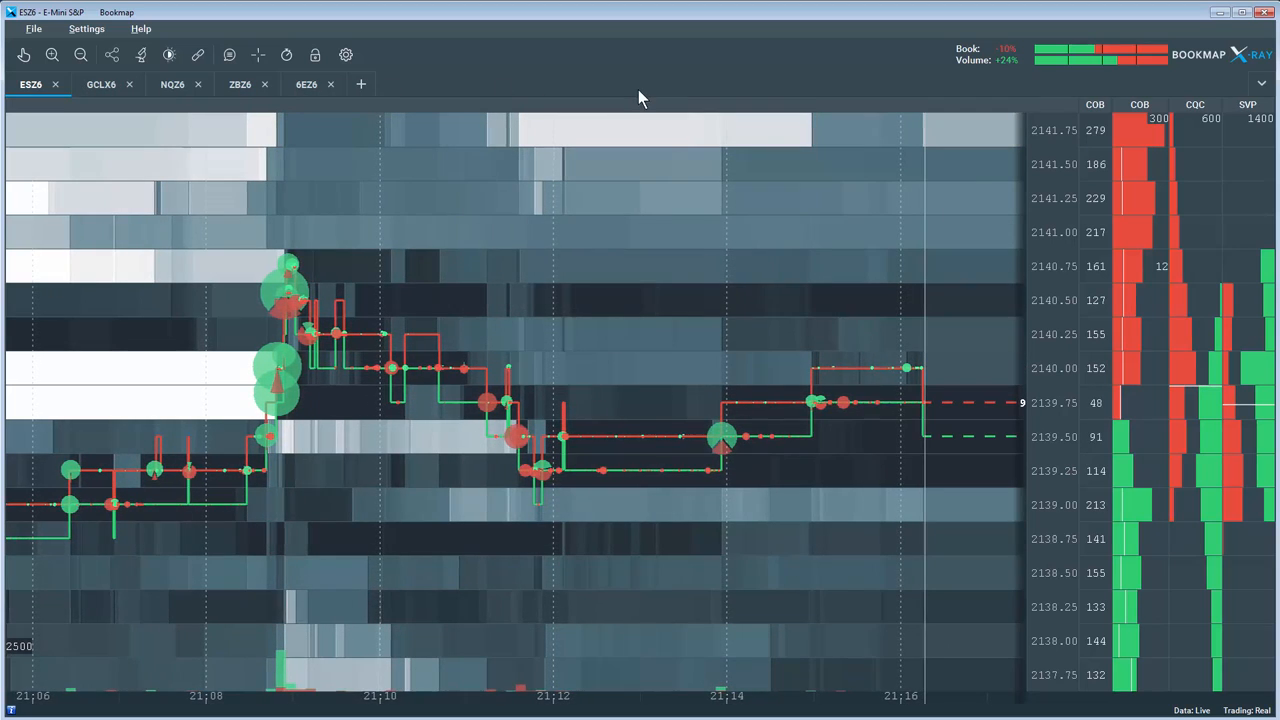
{"action": "left_click", "coordinate": [1250, 84]}
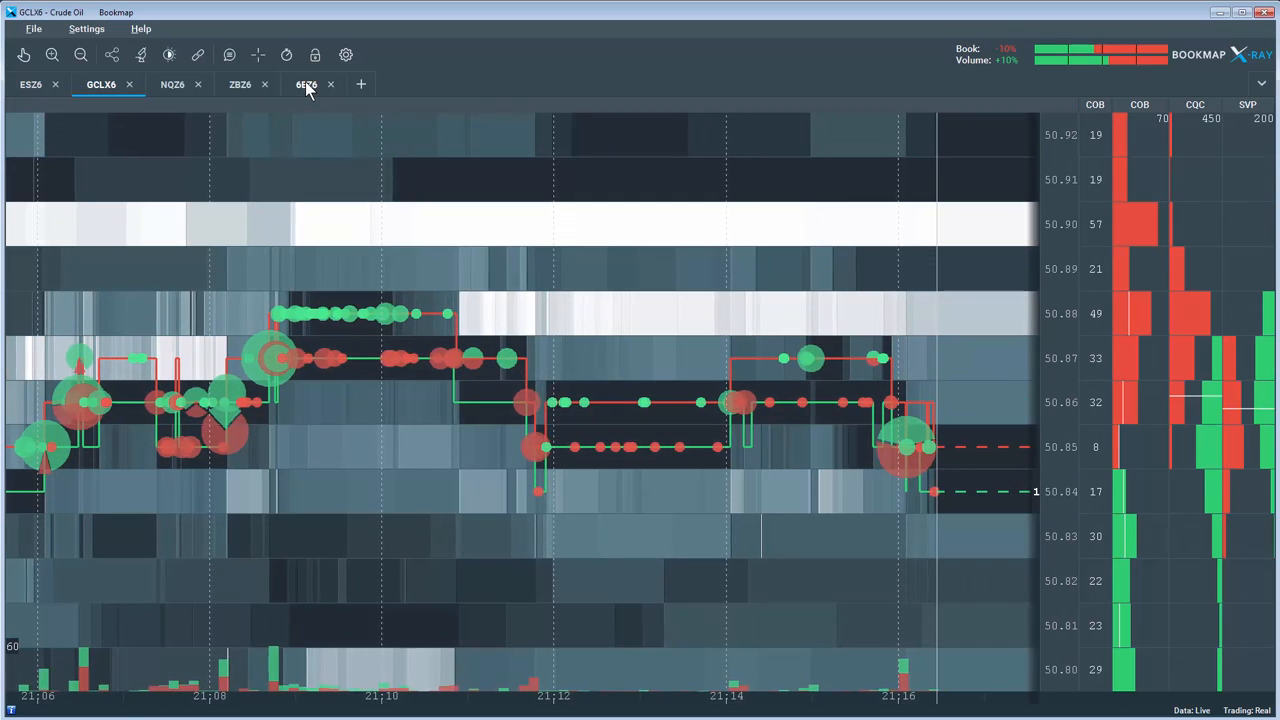
- Pop the 6EZ6 chart into a floating window, close it, then remove the 6EZ6 tab
{"action": "left_click", "coordinate": [307, 84]}
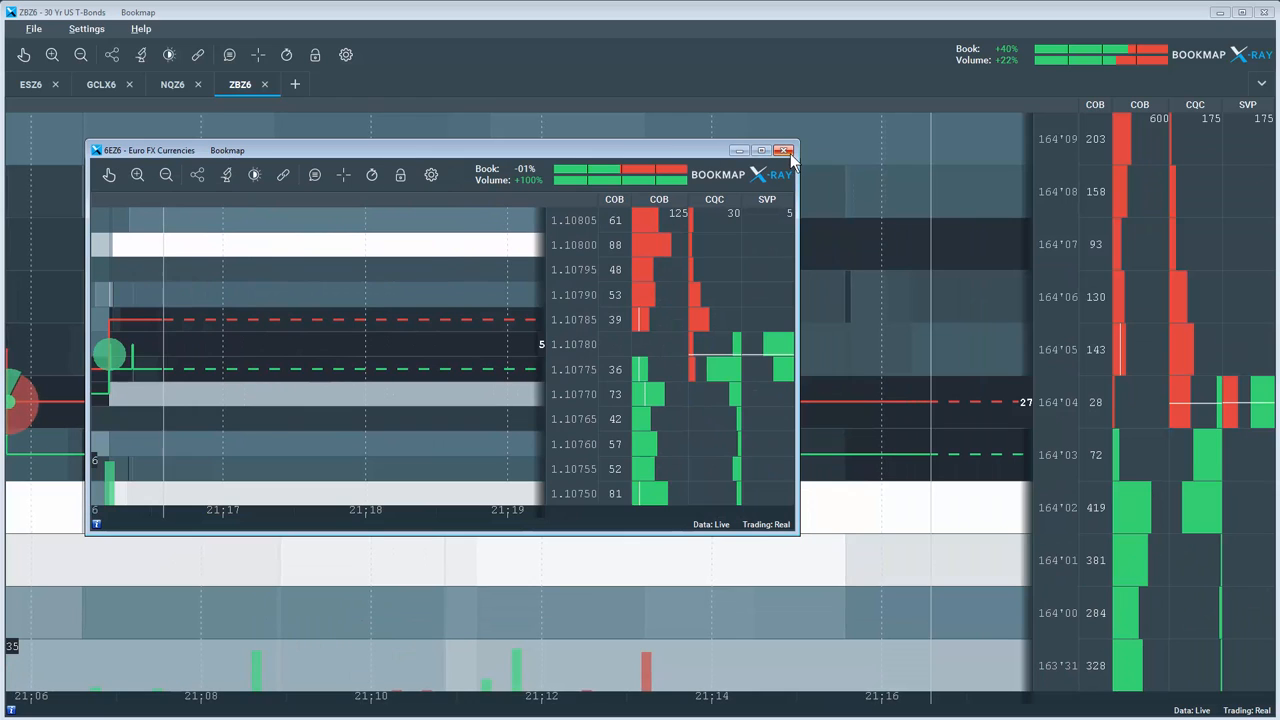
{"action": "left_click", "coordinate": [784, 150]}
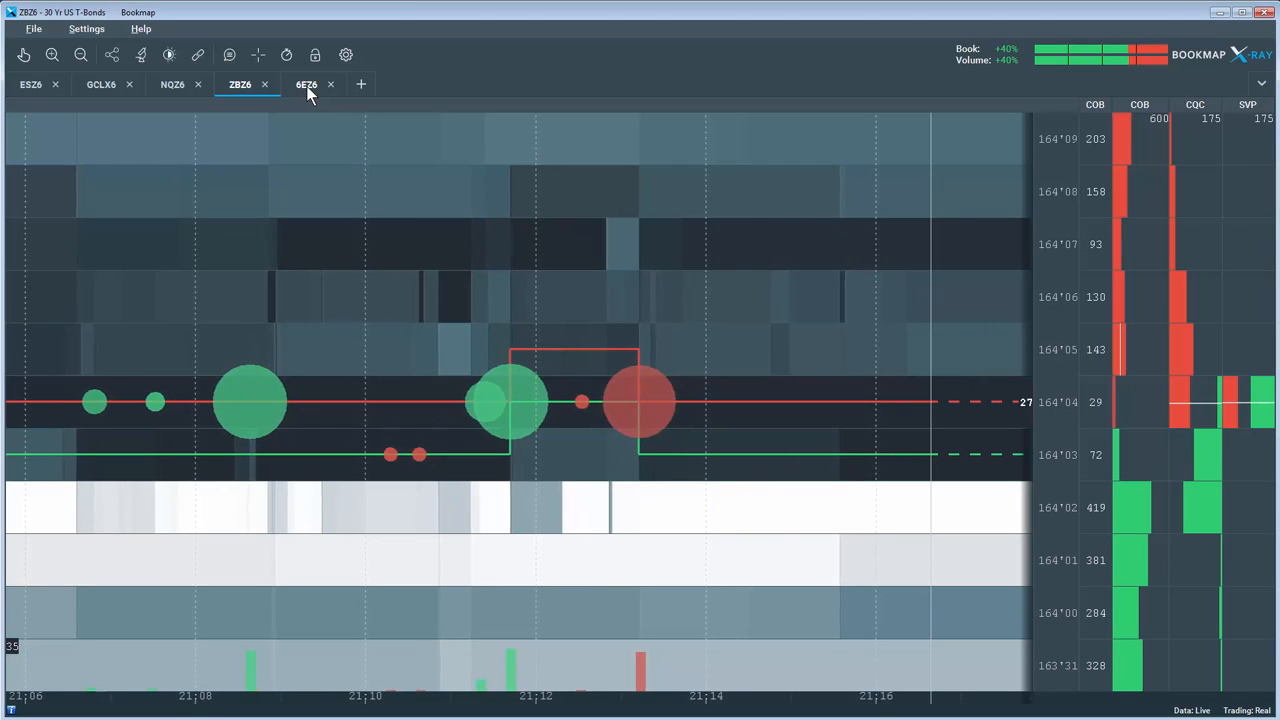
{"action": "left_click", "coordinate": [306, 84]}
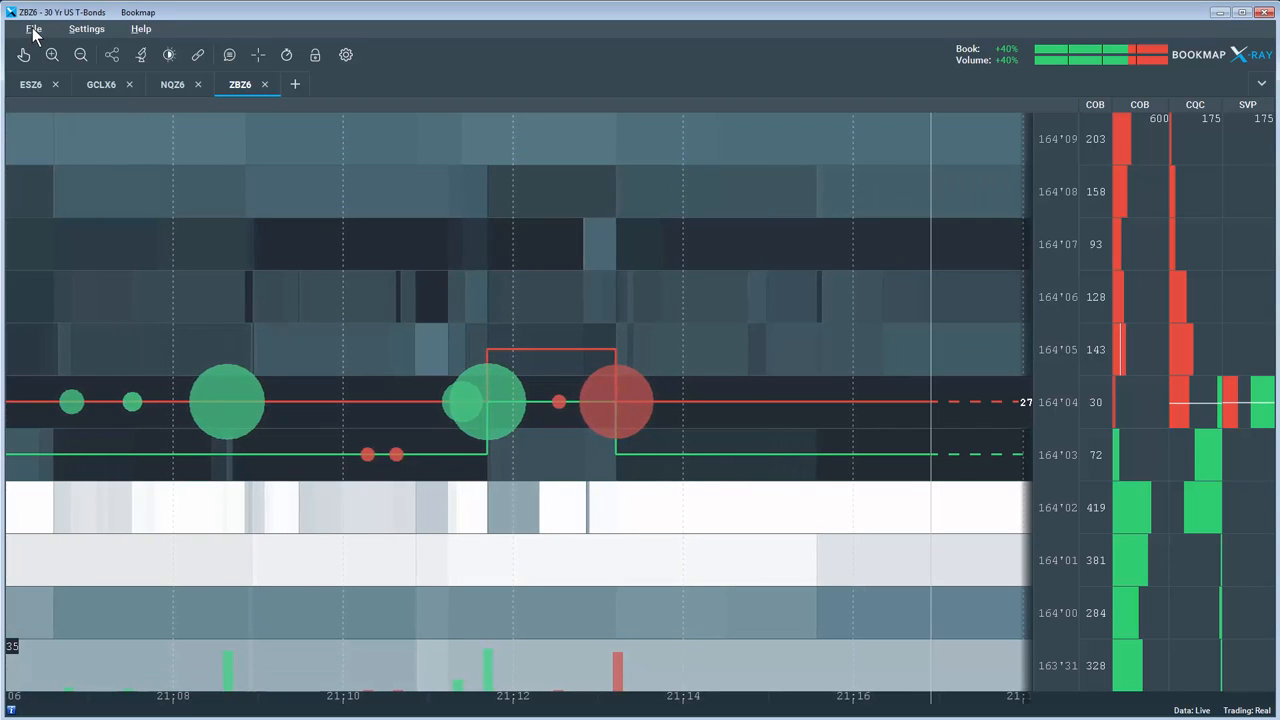
{"action": "left_click", "coordinate": [32, 28]}
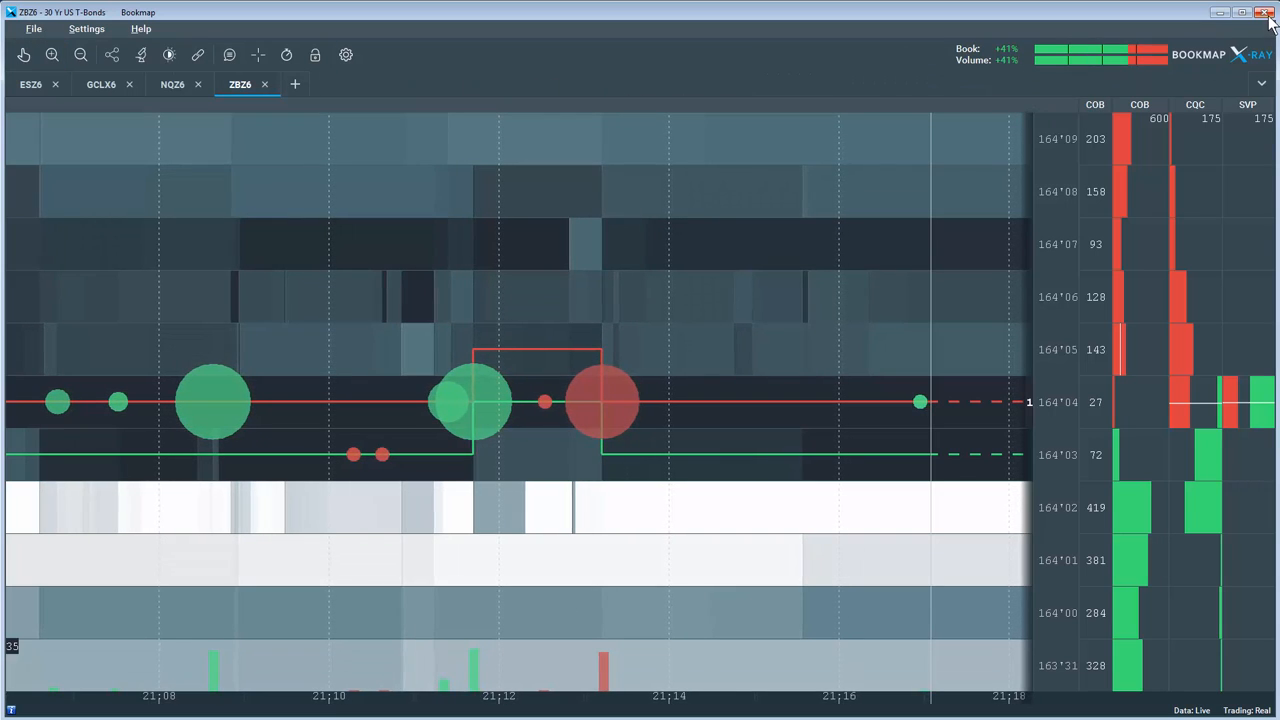
- Exit Bookmap, answering No to saving the workspace
{"action": "left_click", "coordinate": [1268, 11]}
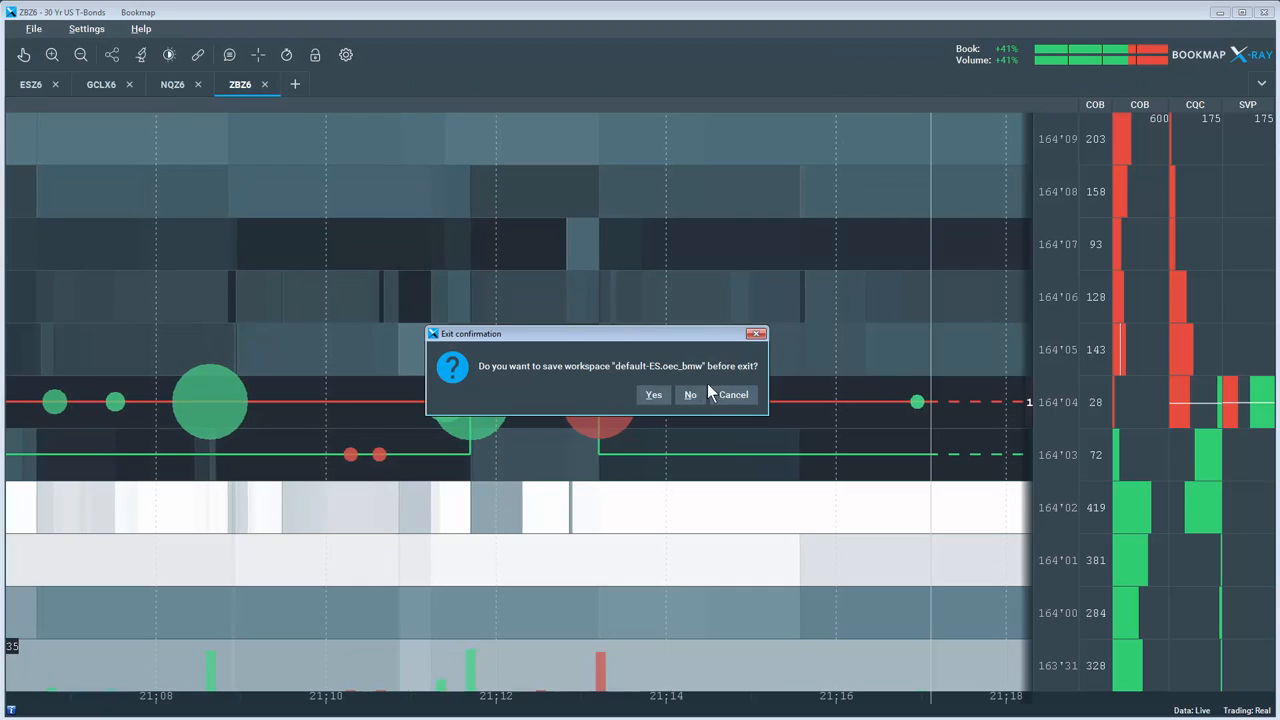
{"action": "left_click", "coordinate": [690, 394]}
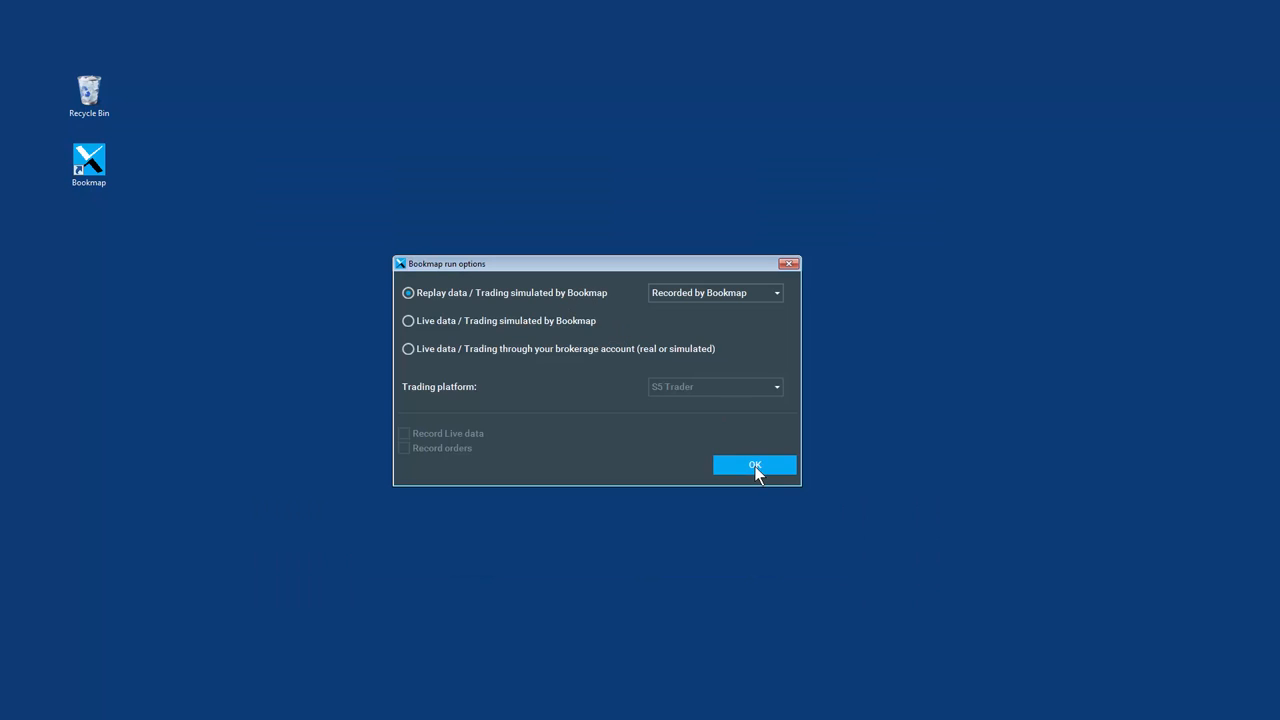
- Start the Replay data session, loading the multi-instrument recording with ESZ6.CME active
{"action": "left_click", "coordinate": [754, 465]}
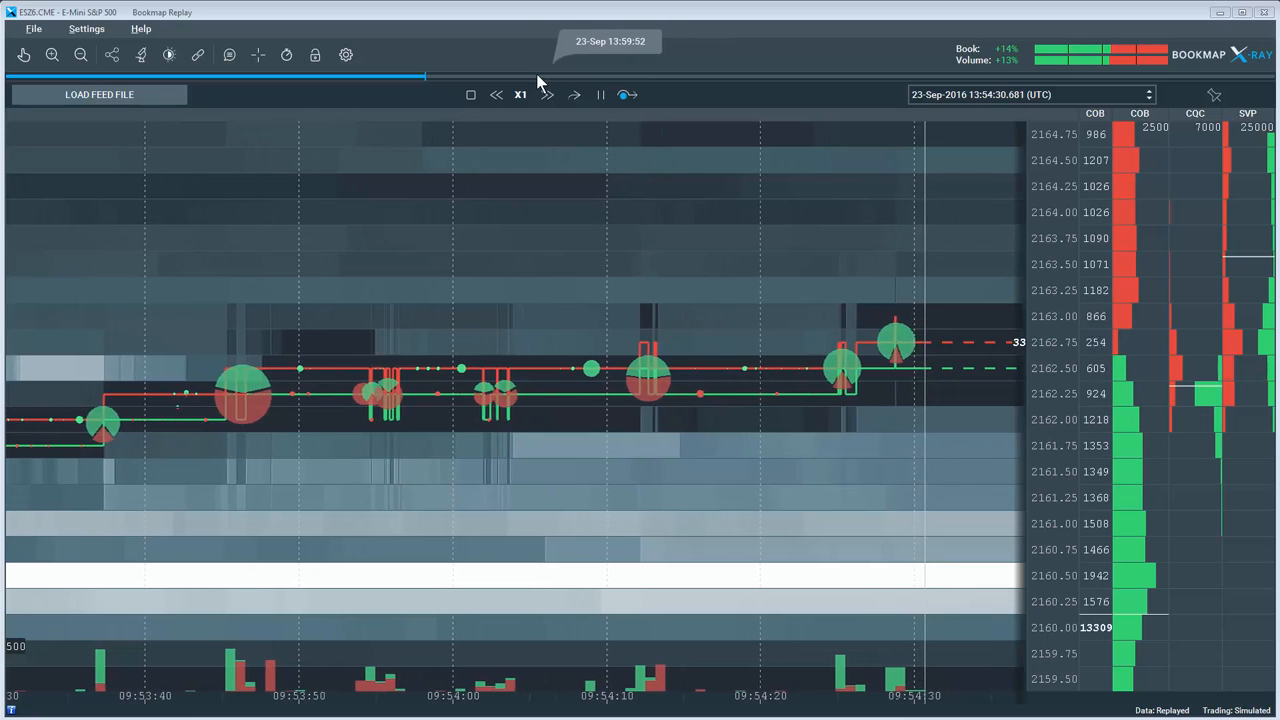
{"action": "left_click", "coordinate": [470, 94]}
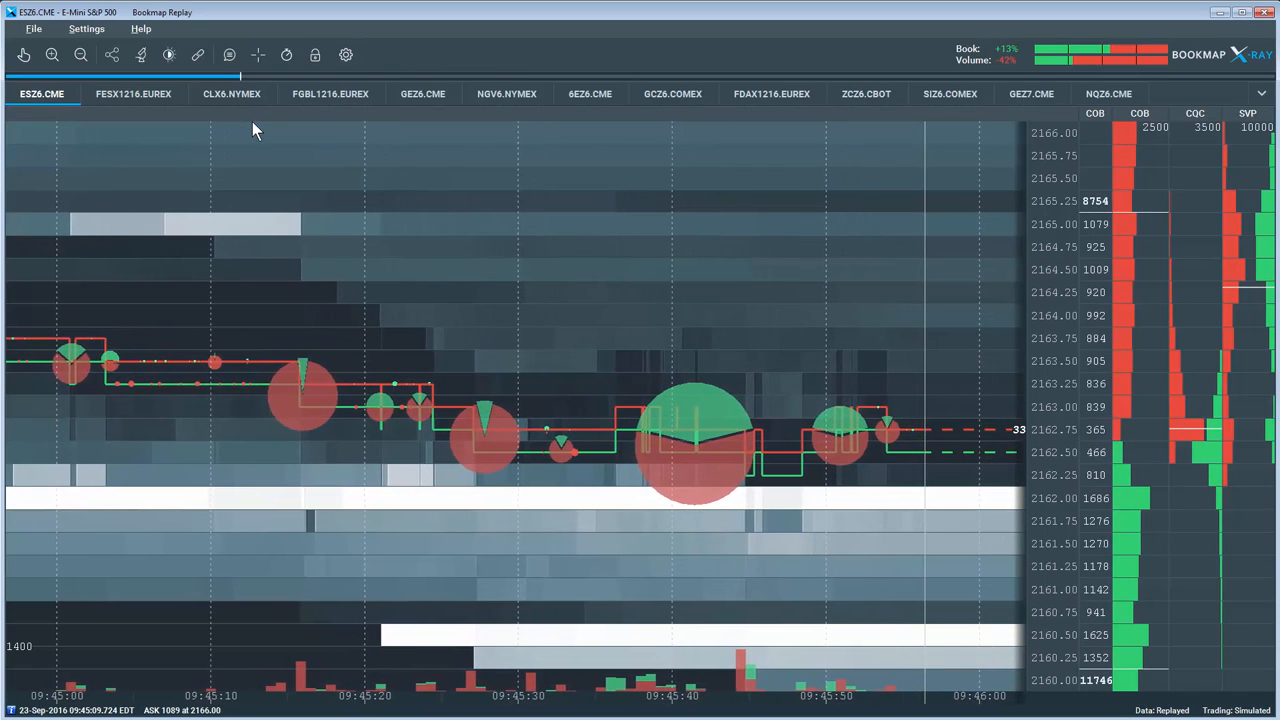
{"action": "left_click", "coordinate": [89, 28]}
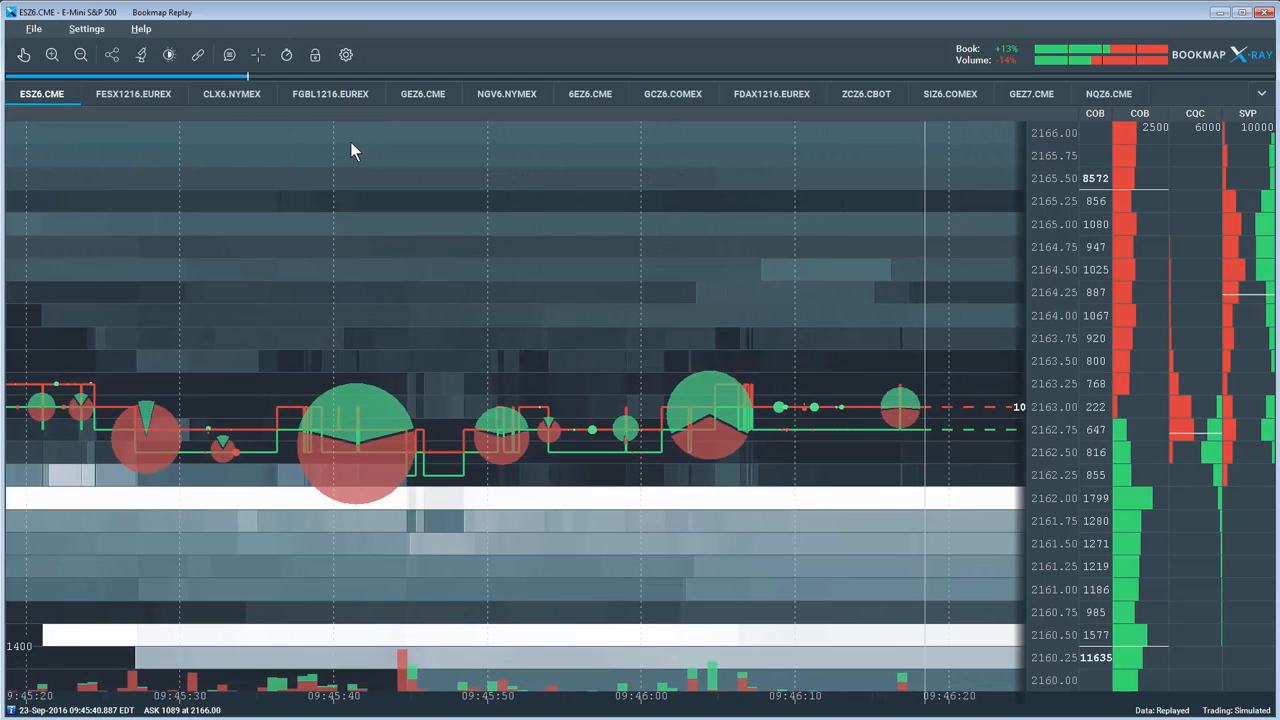
{"action": "mouse_move", "coordinate": [173, 55]}
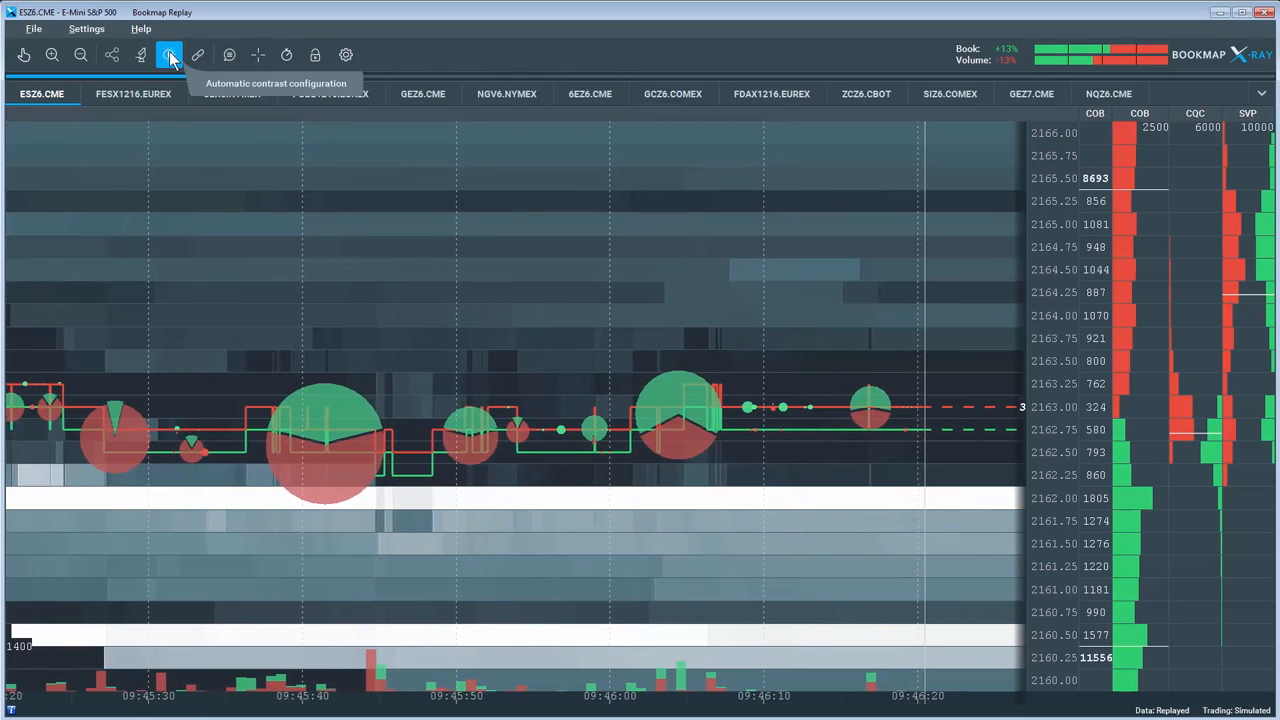
{"action": "left_click", "coordinate": [172, 51]}
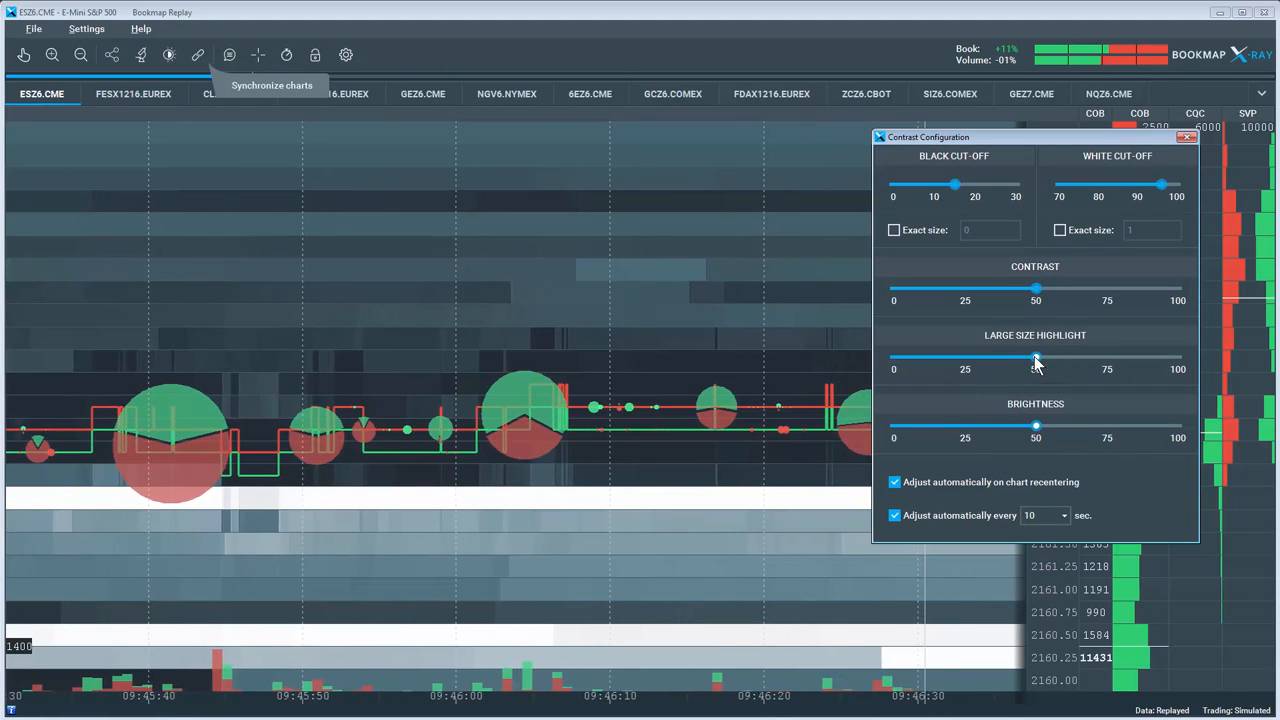
{"action": "left_click_drag", "start_coordinate": [1036, 357], "coordinate": [1110, 357]}
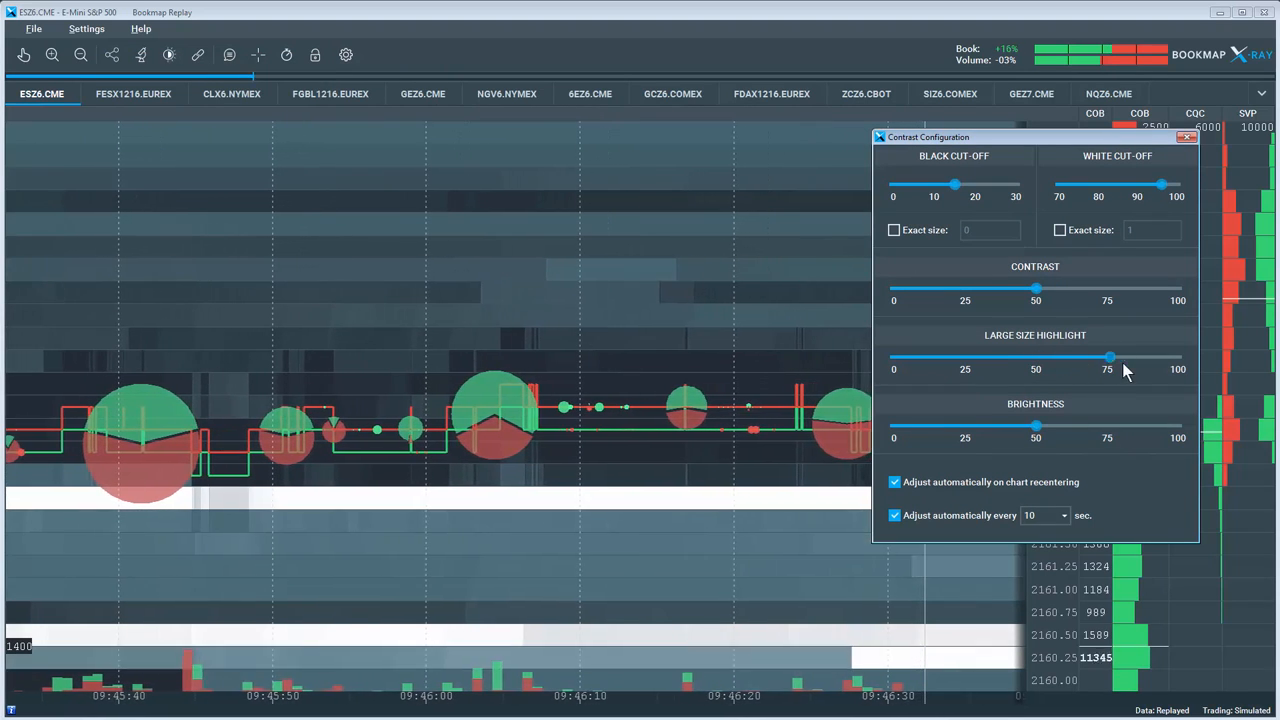
{"action": "left_click_drag", "start_coordinate": [1110, 357], "coordinate": [1037, 357]}
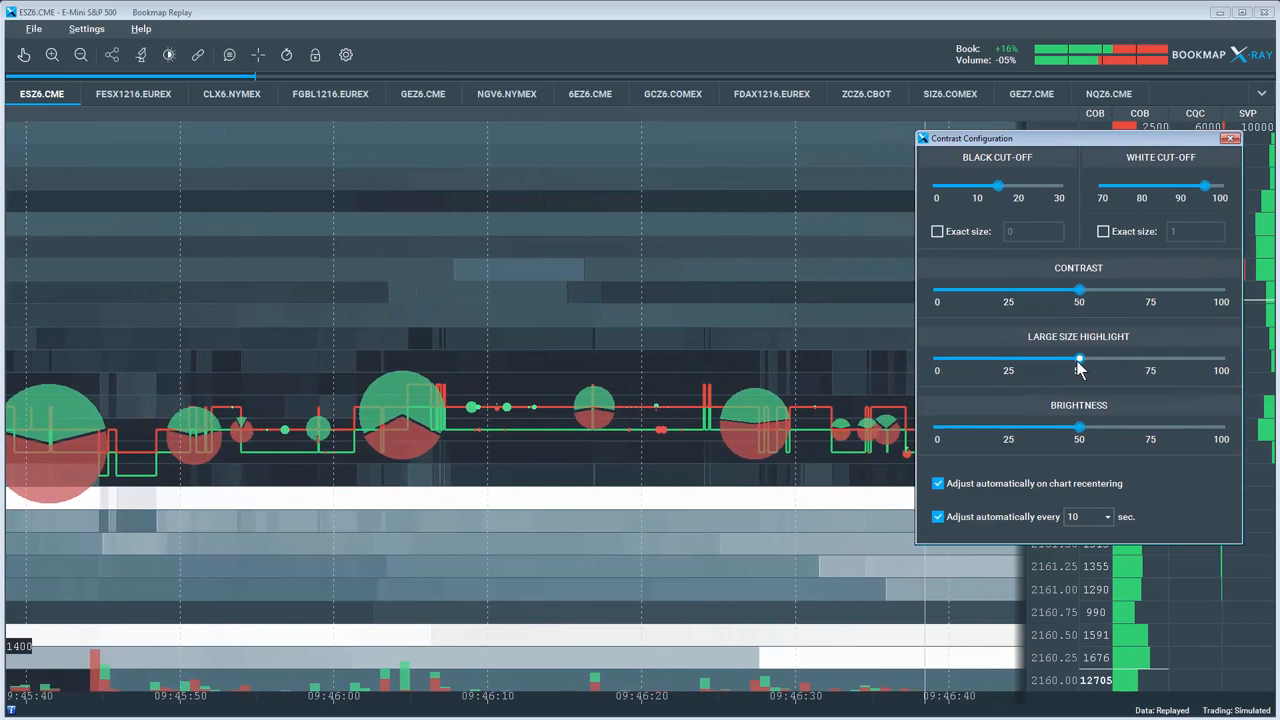
{"action": "left_click_drag", "start_coordinate": [1079, 358], "coordinate": [1130, 358]}
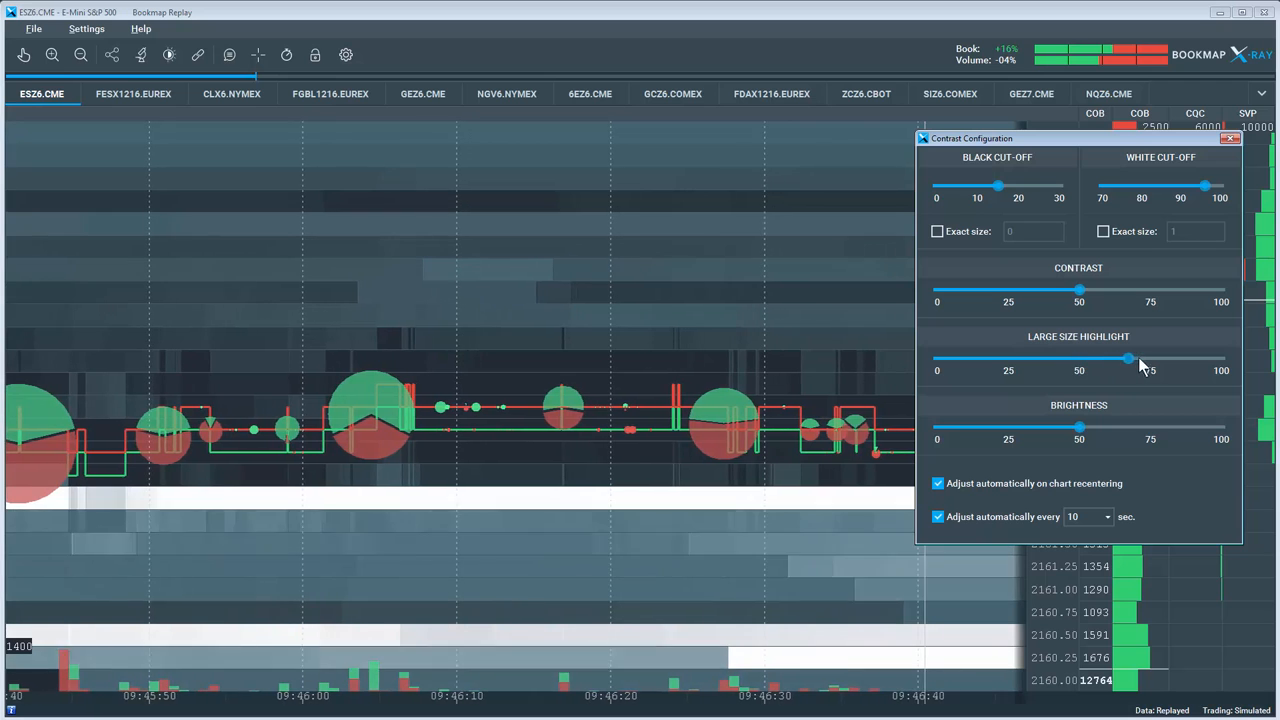
{"action": "left_click_drag", "start_coordinate": [1128, 358], "coordinate": [1188, 358]}
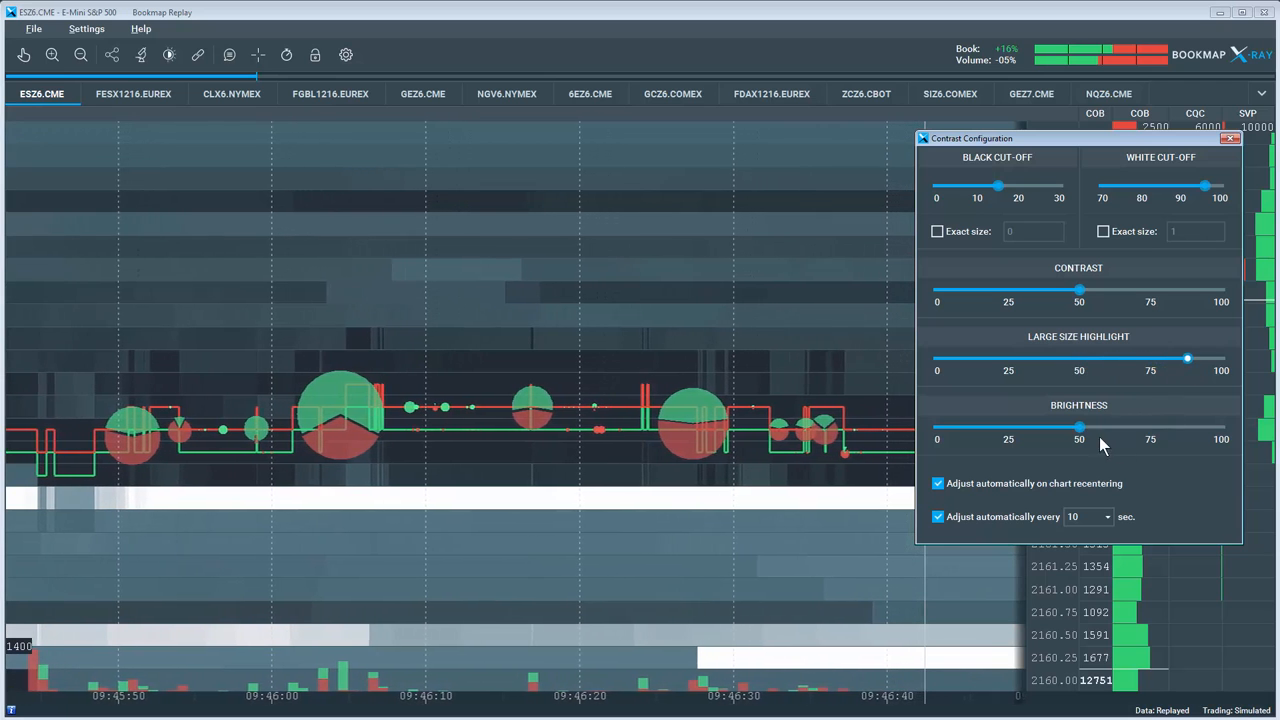
{"action": "left_click_drag", "start_coordinate": [1079, 439], "coordinate": [1010, 428]}
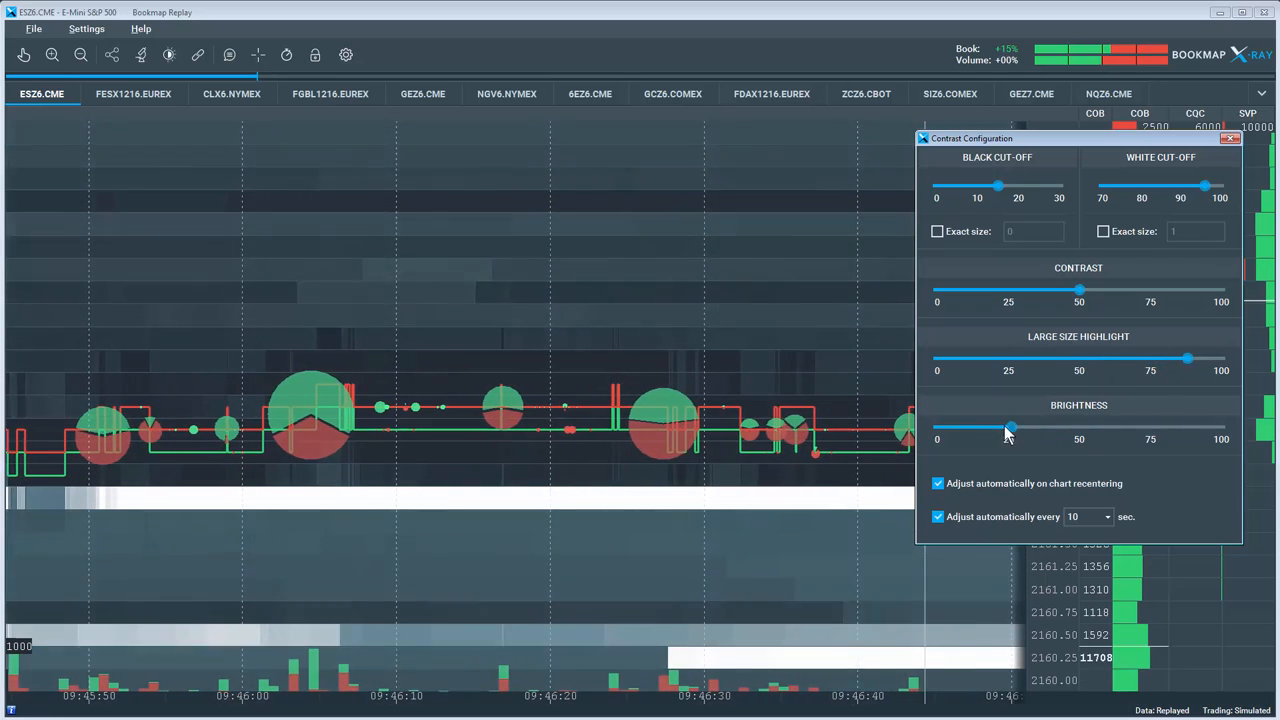
{"action": "left_click_drag", "start_coordinate": [1010, 430], "coordinate": [968, 431]}
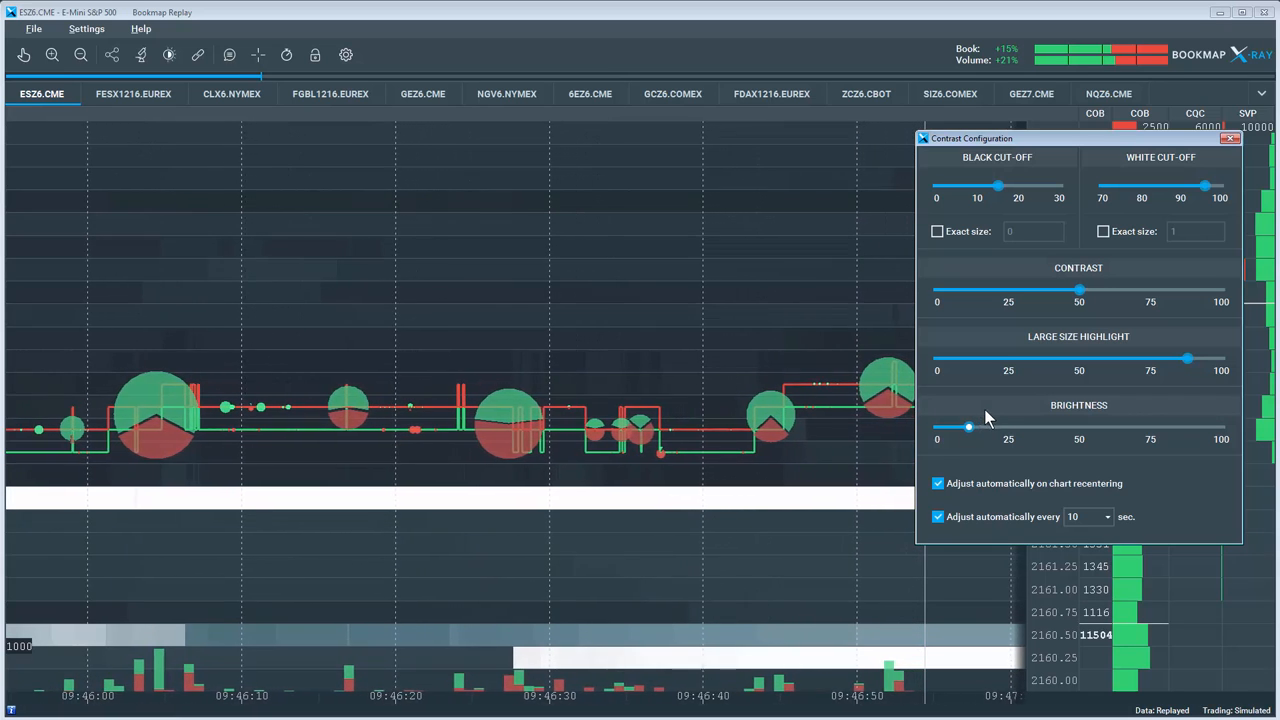
{"action": "left_click_drag", "start_coordinate": [967, 427], "coordinate": [1079, 427]}
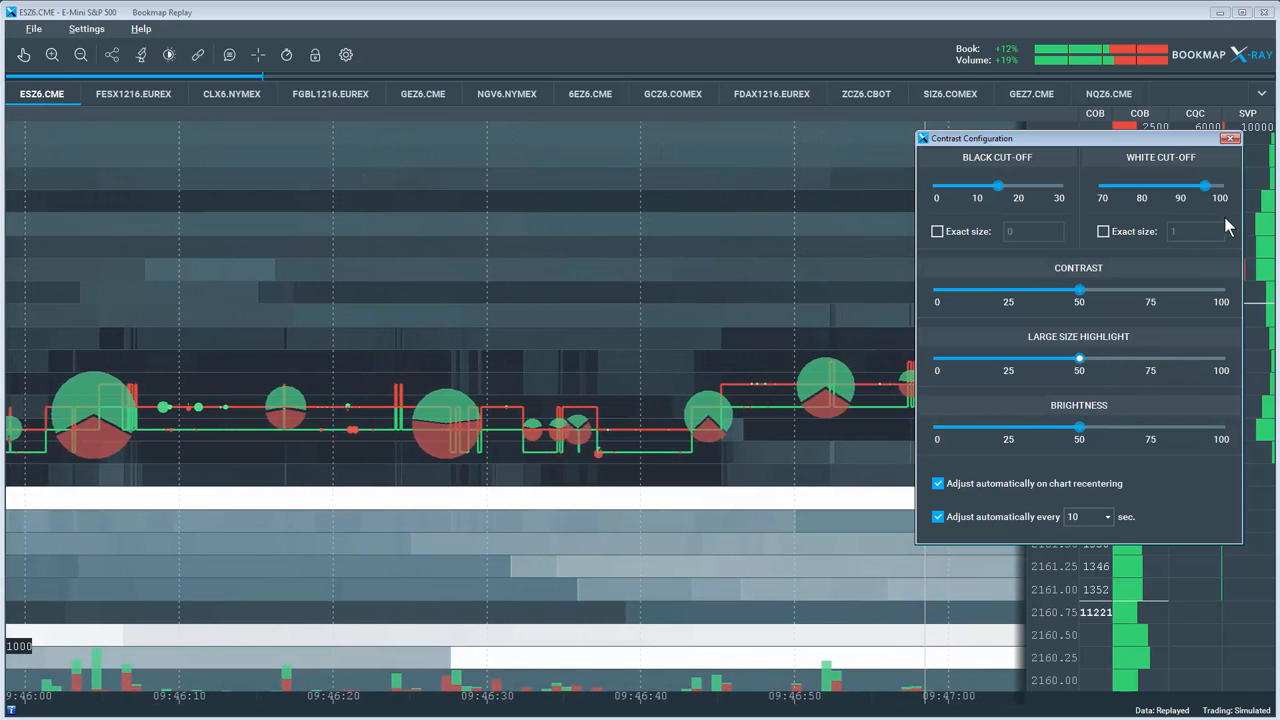
{"action": "left_click", "coordinate": [1254, 139]}
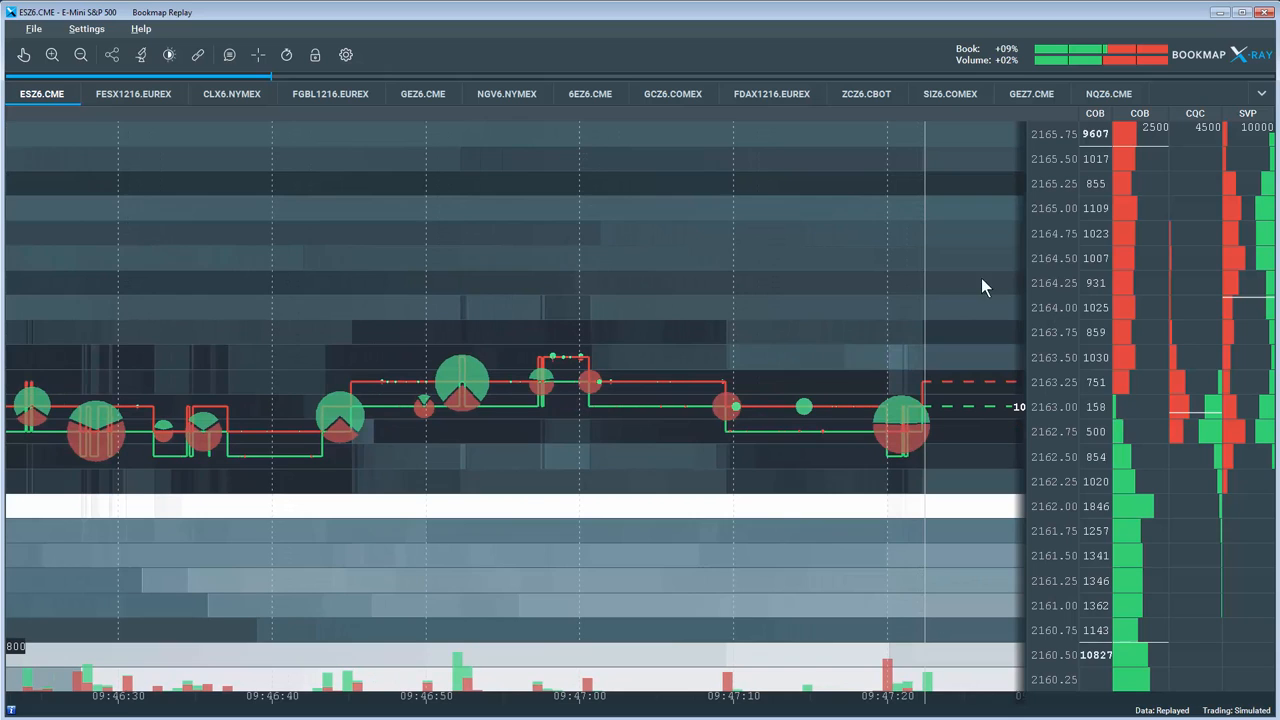
{"action": "left_click", "coordinate": [89, 29]}
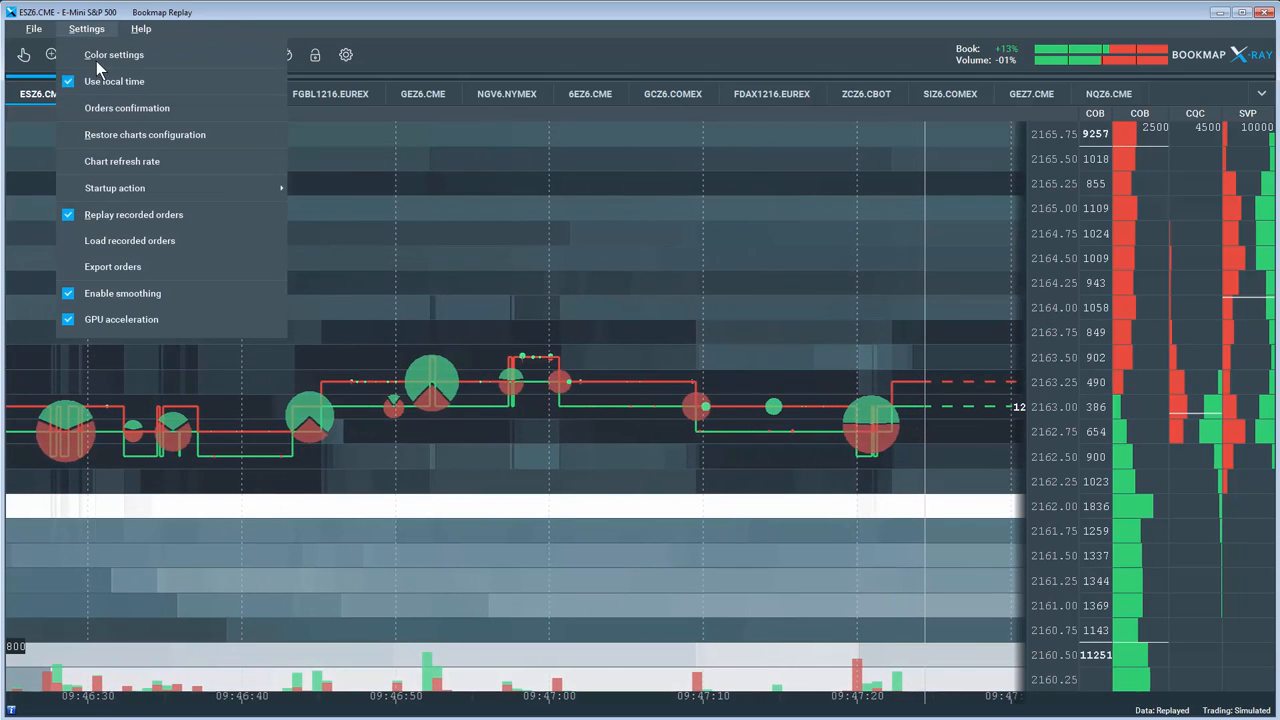
{"action": "left_click", "coordinate": [121, 54]}
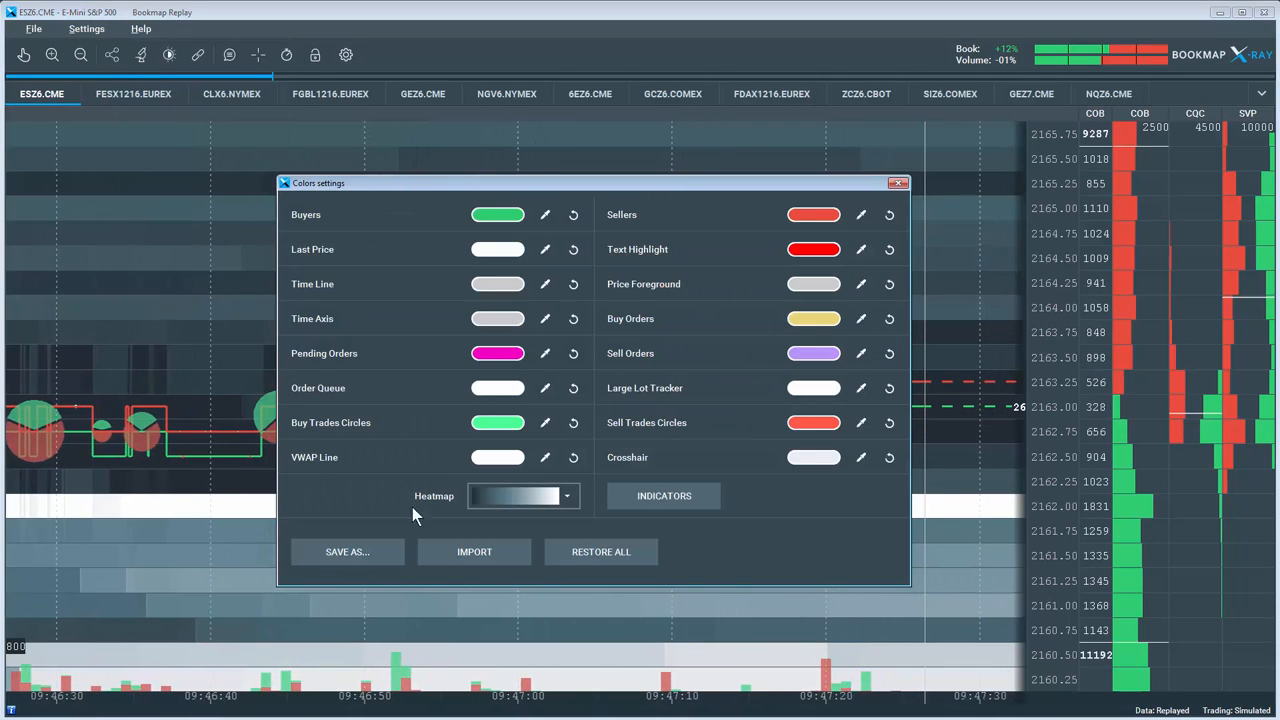
{"action": "left_click", "coordinate": [566, 496]}
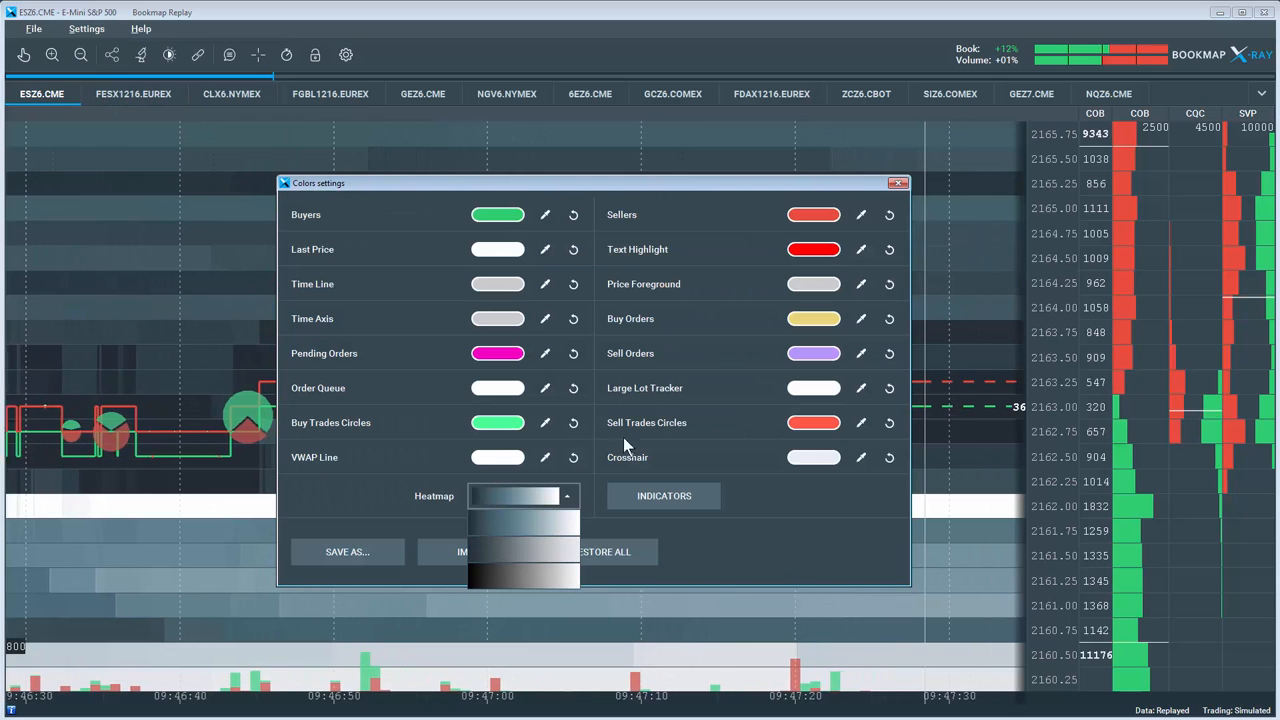
{"action": "left_click", "coordinate": [898, 181]}
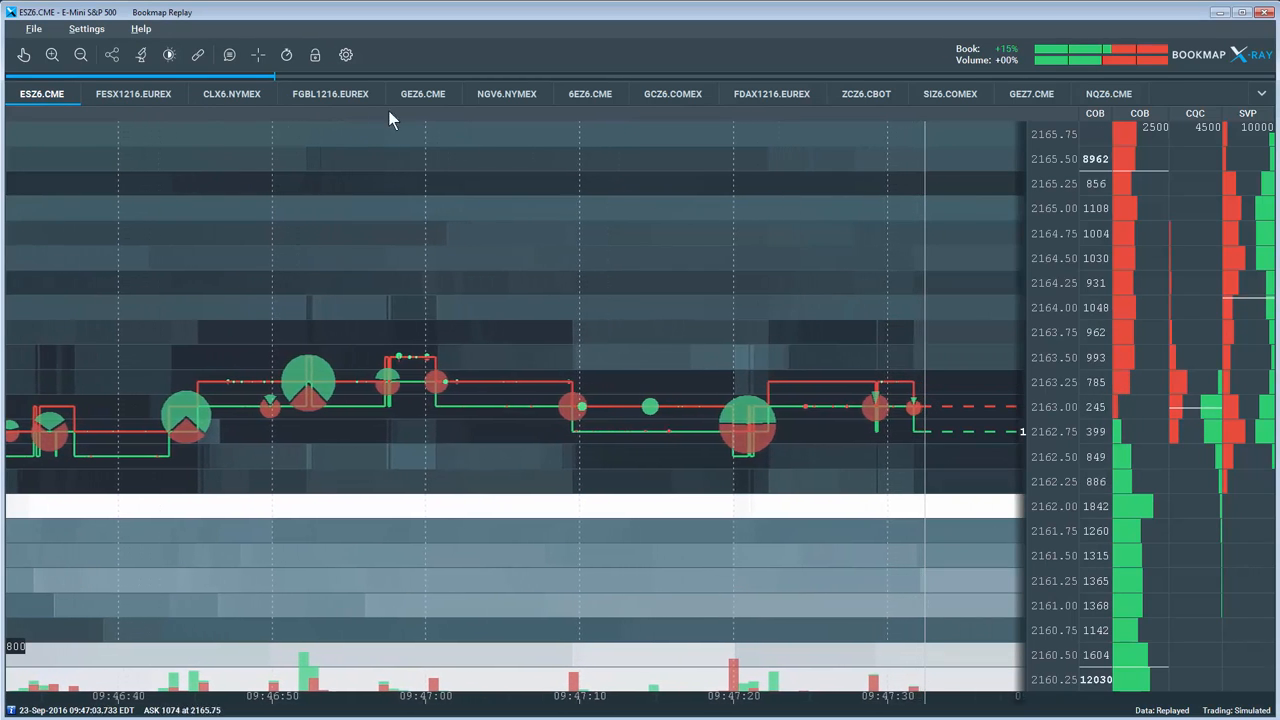
{"action": "mouse_move", "coordinate": [27, 54]}
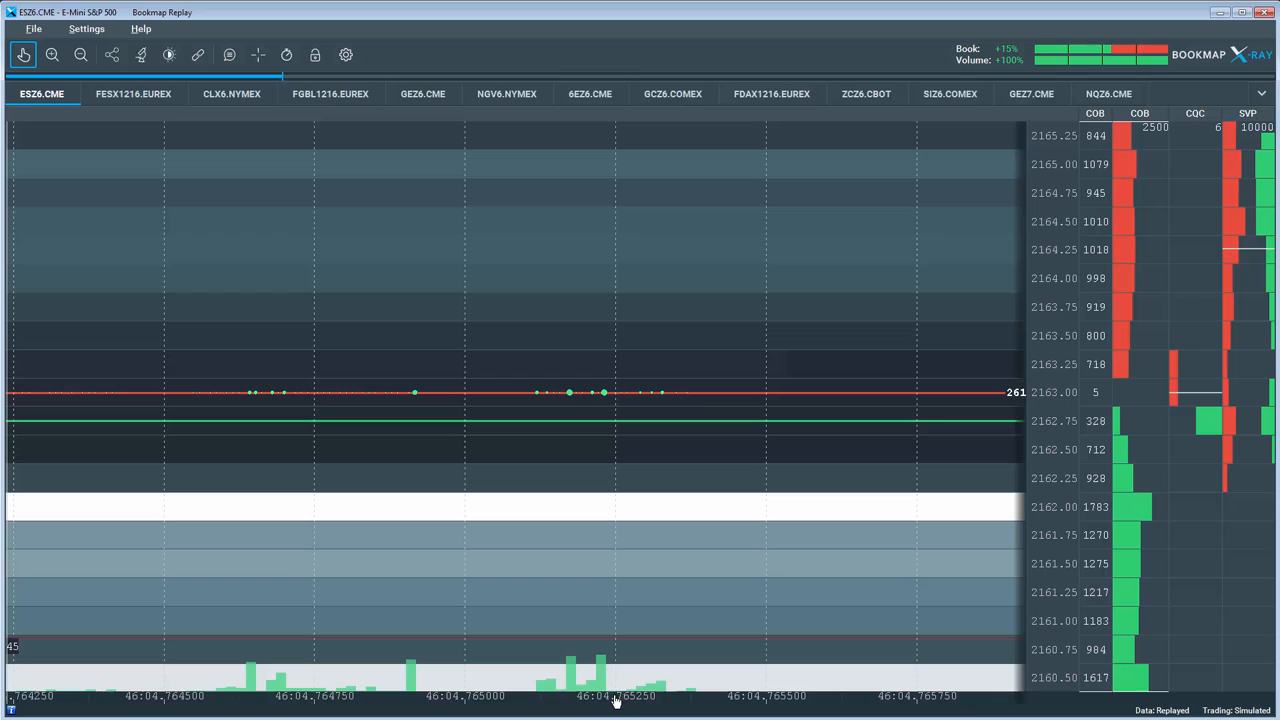
{"action": "mouse_move", "coordinate": [518, 398]}
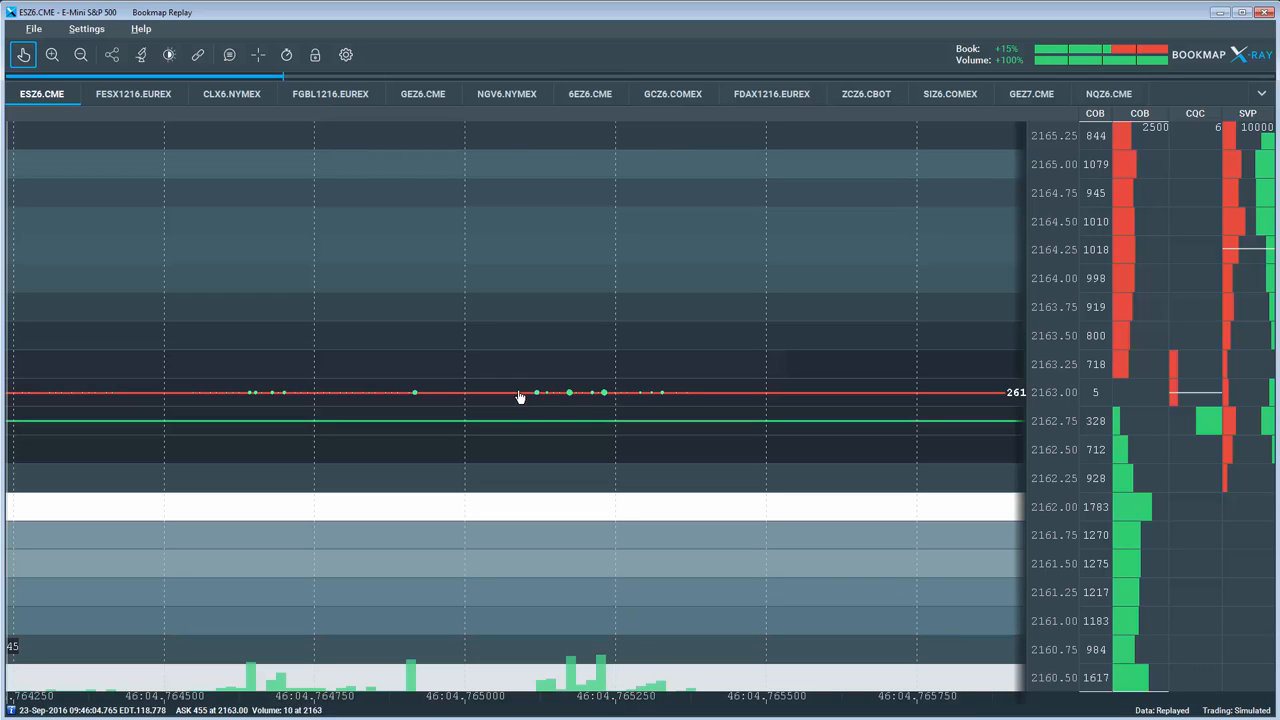
{"action": "mouse_move", "coordinate": [429, 405]}
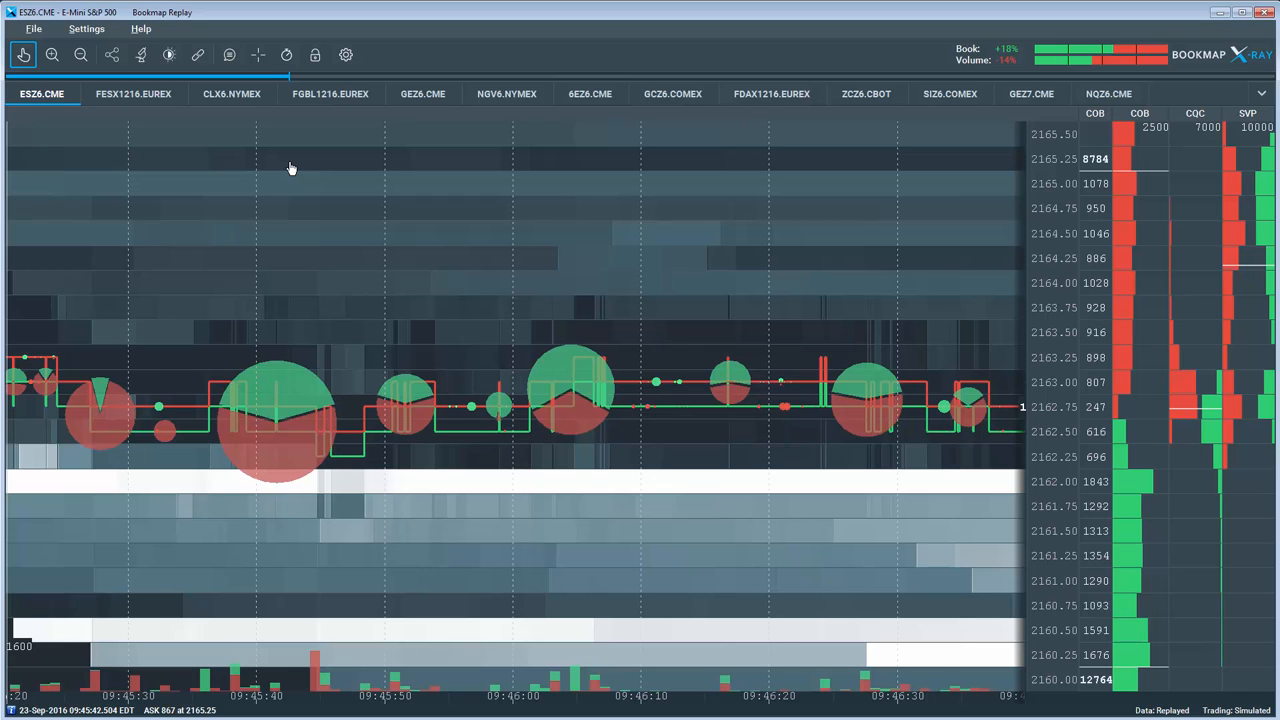
{"action": "mouse_move", "coordinate": [166, 54]}
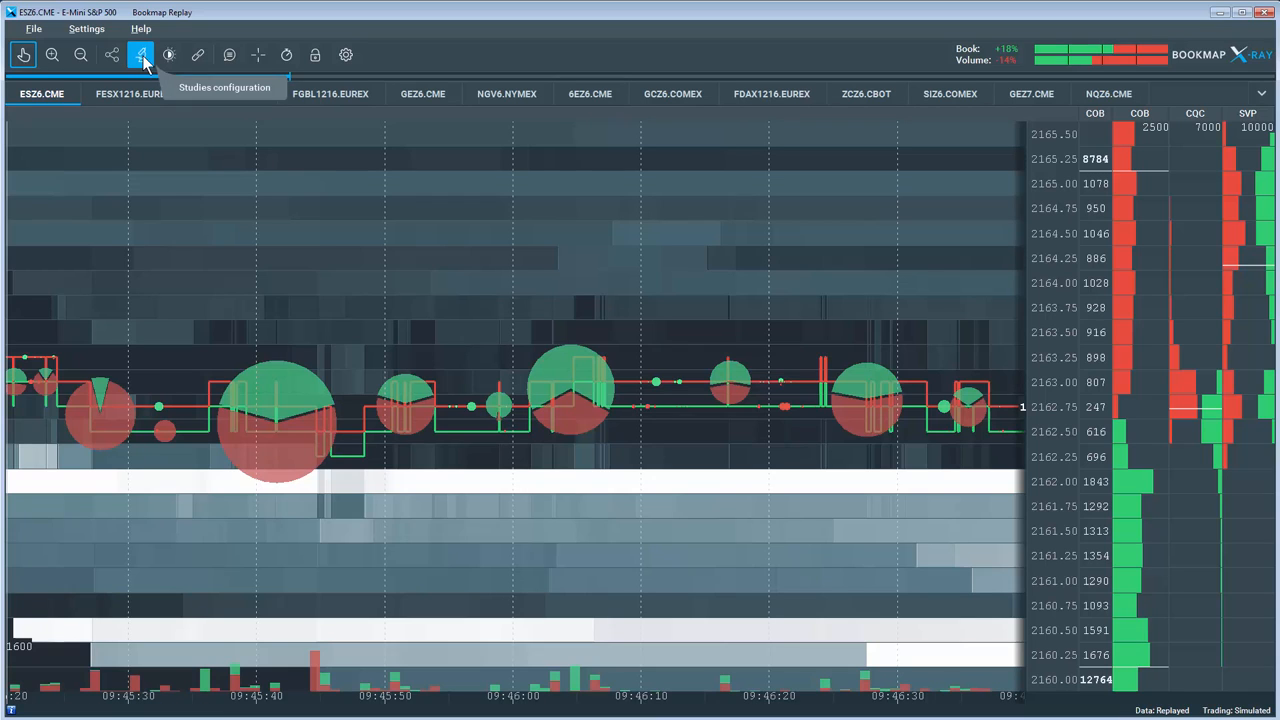
- Open Volume Dots settings, try Gradient and Solid, then return to Pie display
{"action": "left_click", "coordinate": [140, 54]}
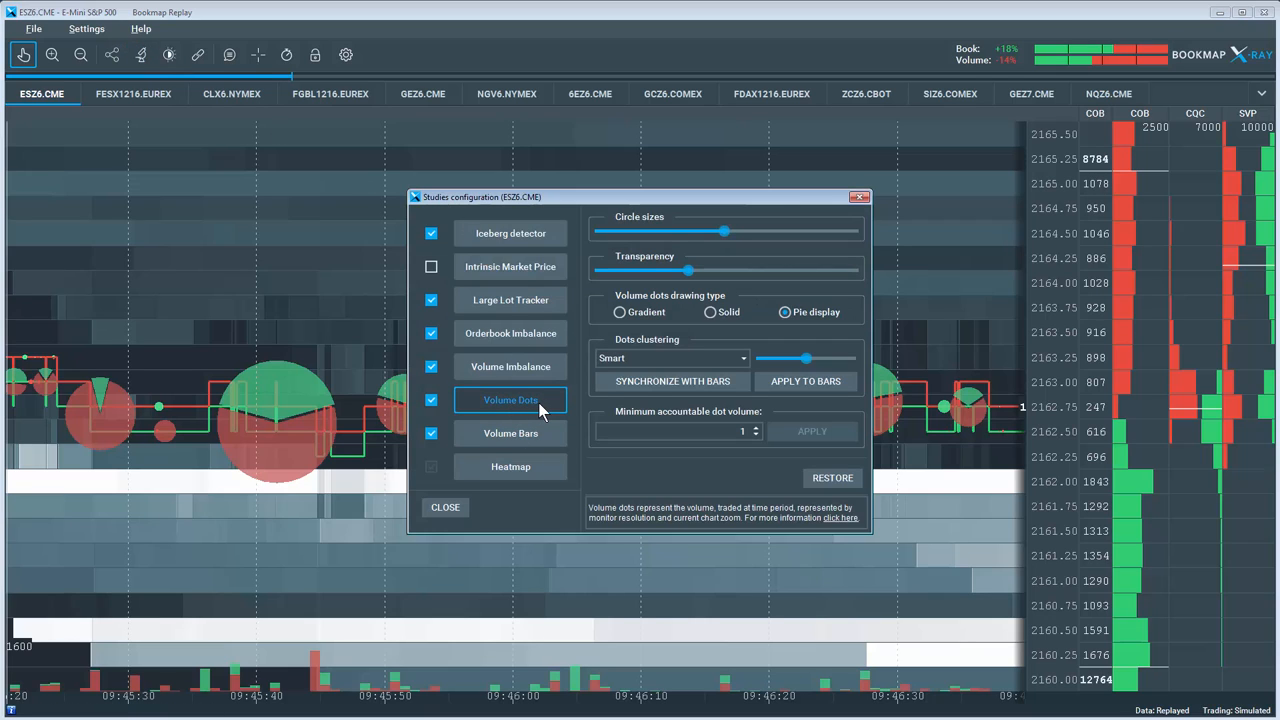
{"action": "mouse_move", "coordinate": [678, 258]}
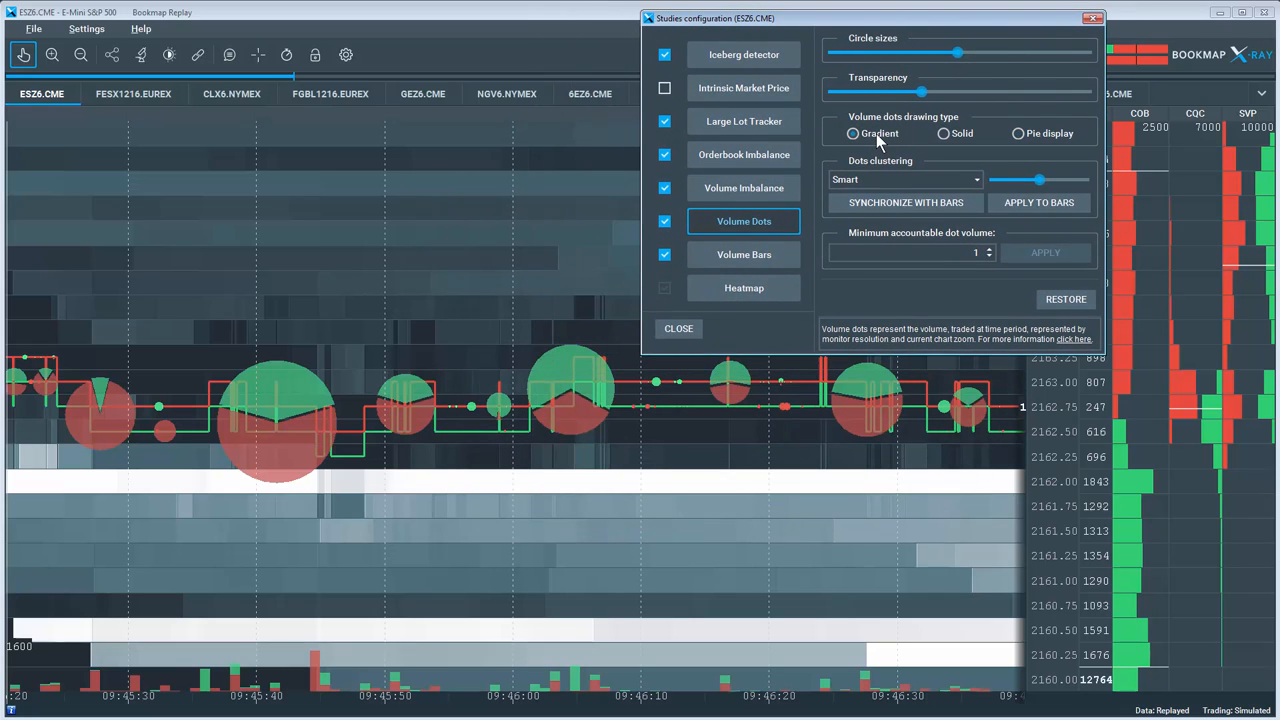
{"action": "left_click", "coordinate": [939, 133]}
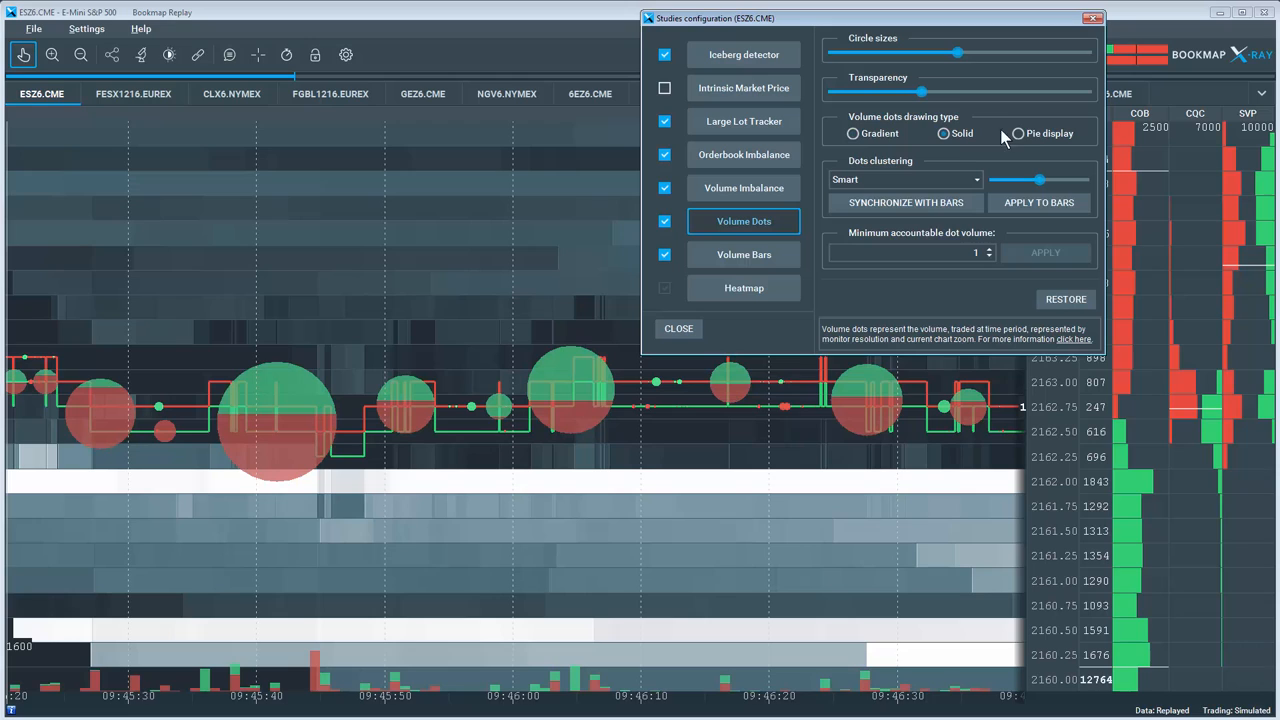
{"action": "left_click", "coordinate": [1020, 133]}
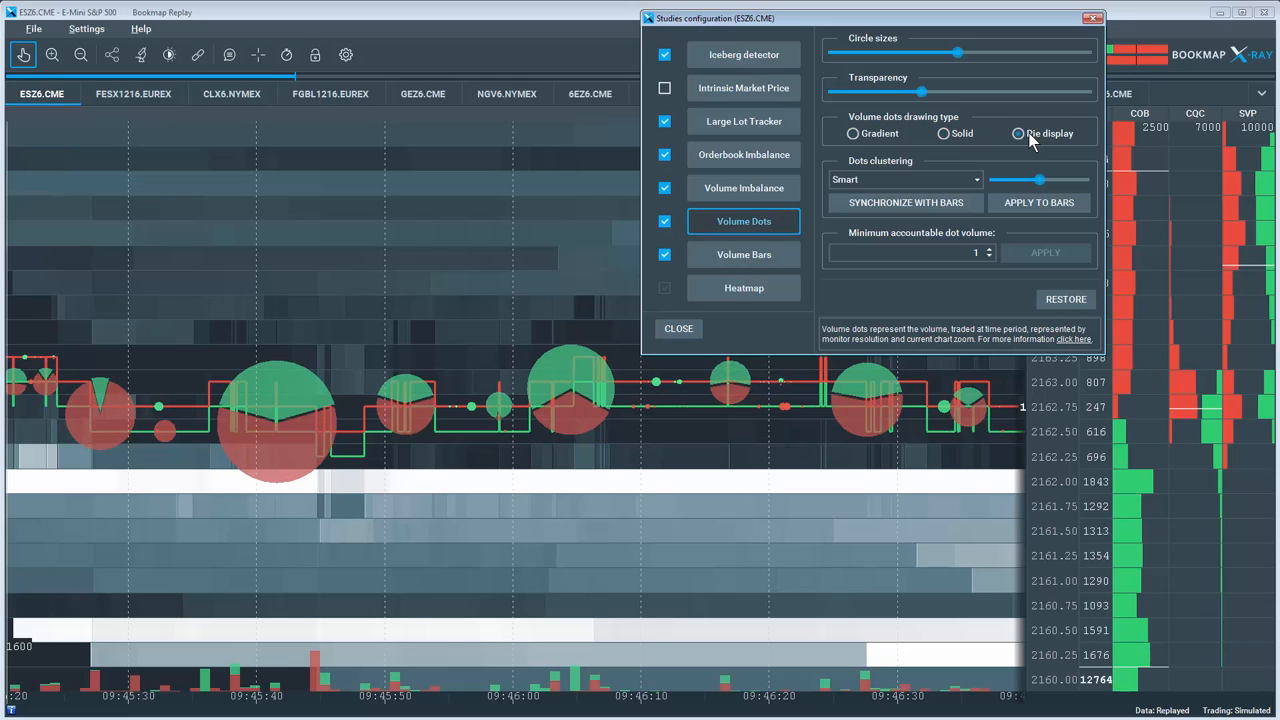
{"action": "left_click", "coordinate": [1016, 133]}
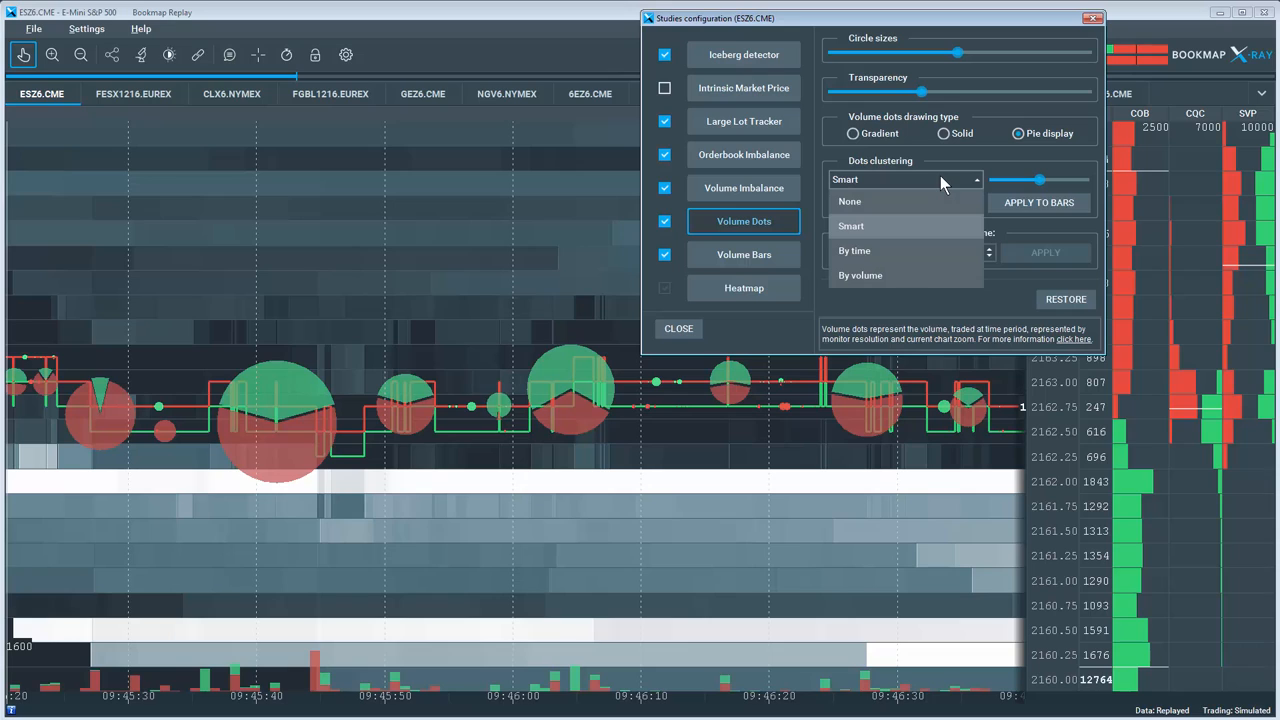
{"action": "mouse_move", "coordinate": [924, 258]}
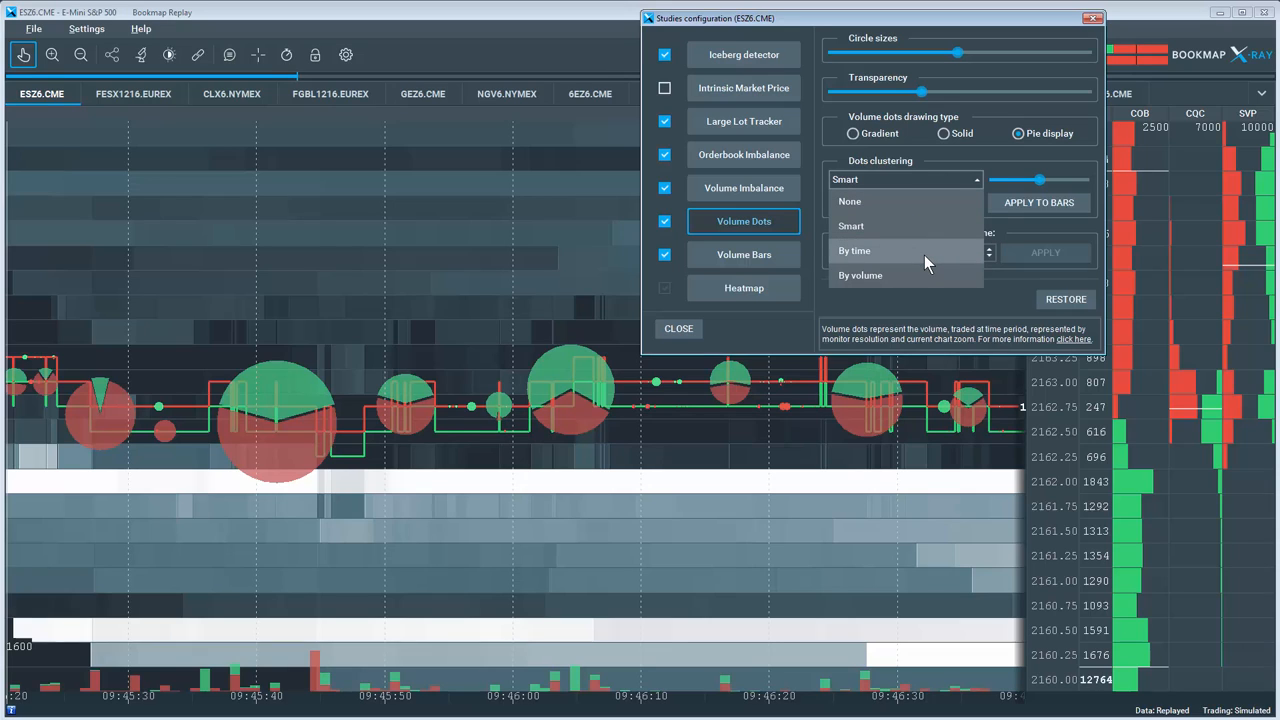
{"action": "mouse_move", "coordinate": [916, 280]}
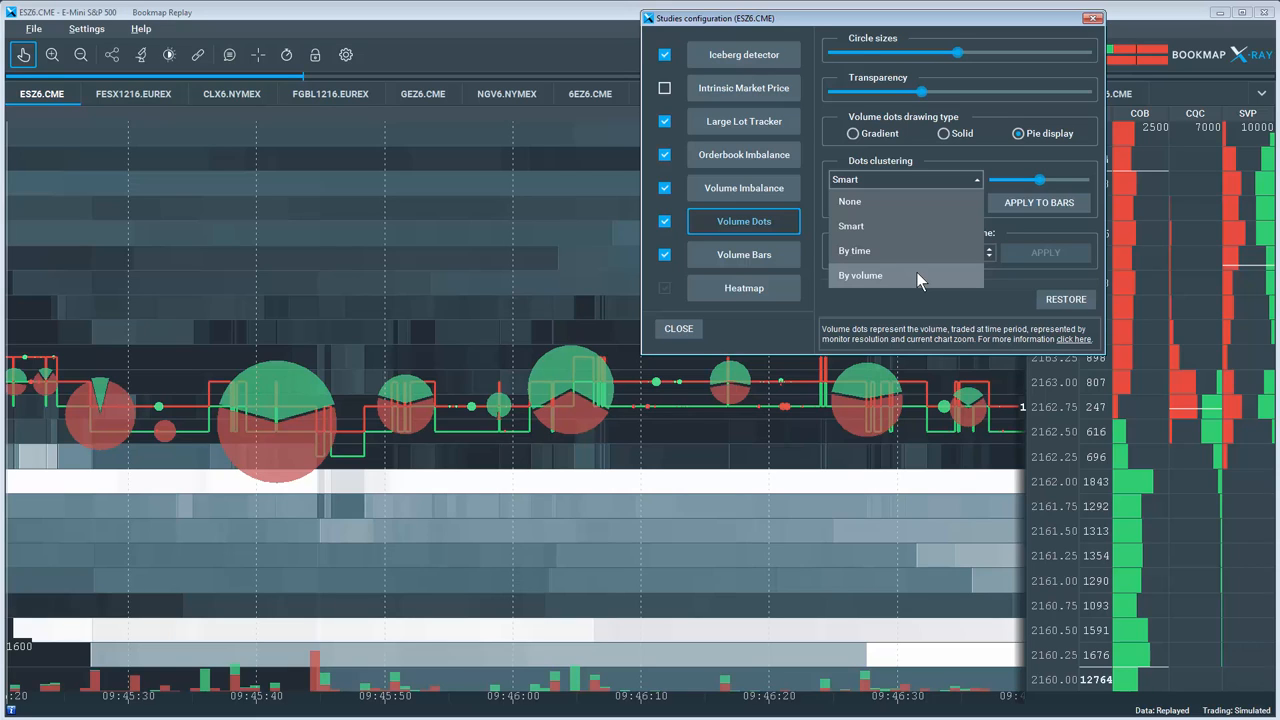
{"action": "mouse_move", "coordinate": [915, 278]}
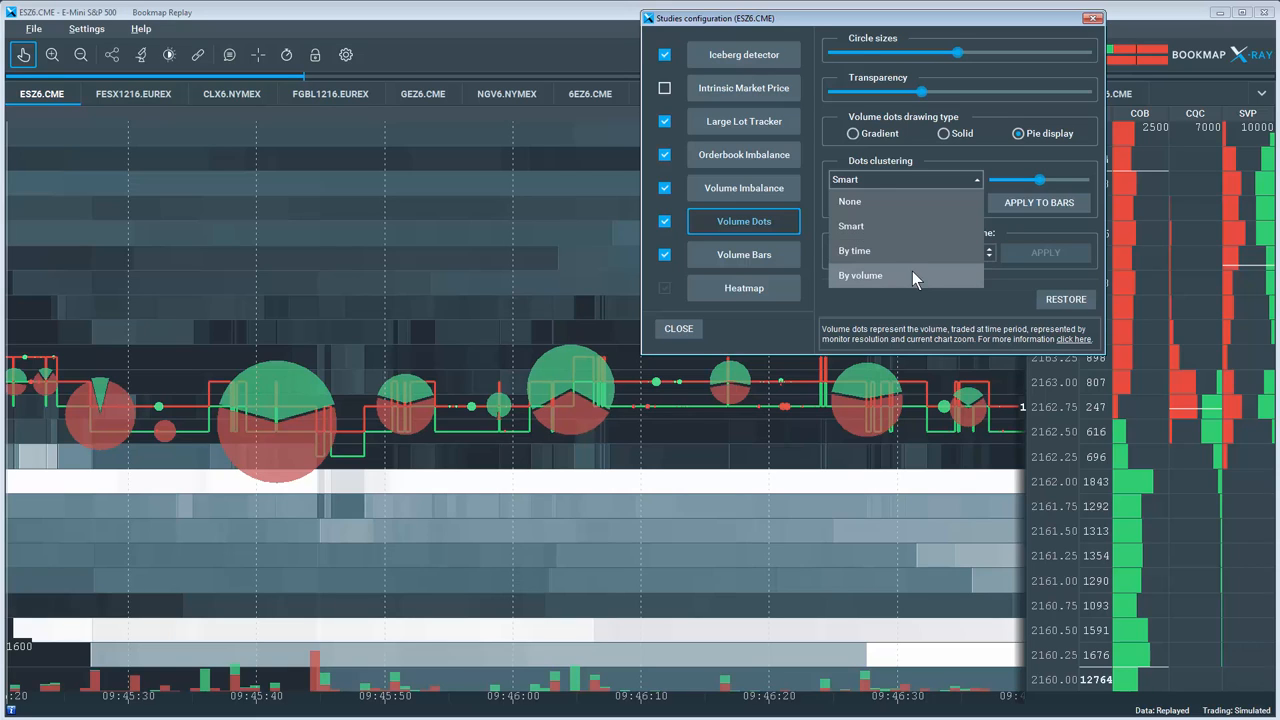
{"action": "mouse_move", "coordinate": [898, 228]}
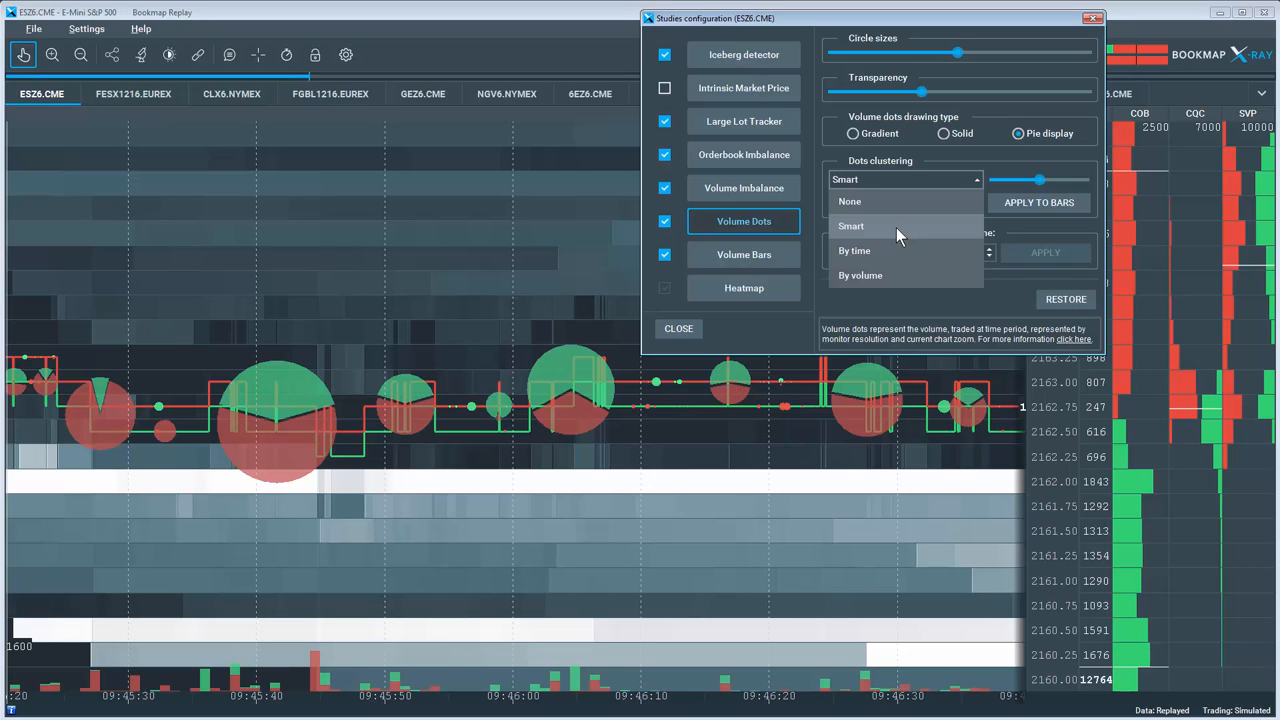
{"action": "mouse_move", "coordinate": [903, 203]}
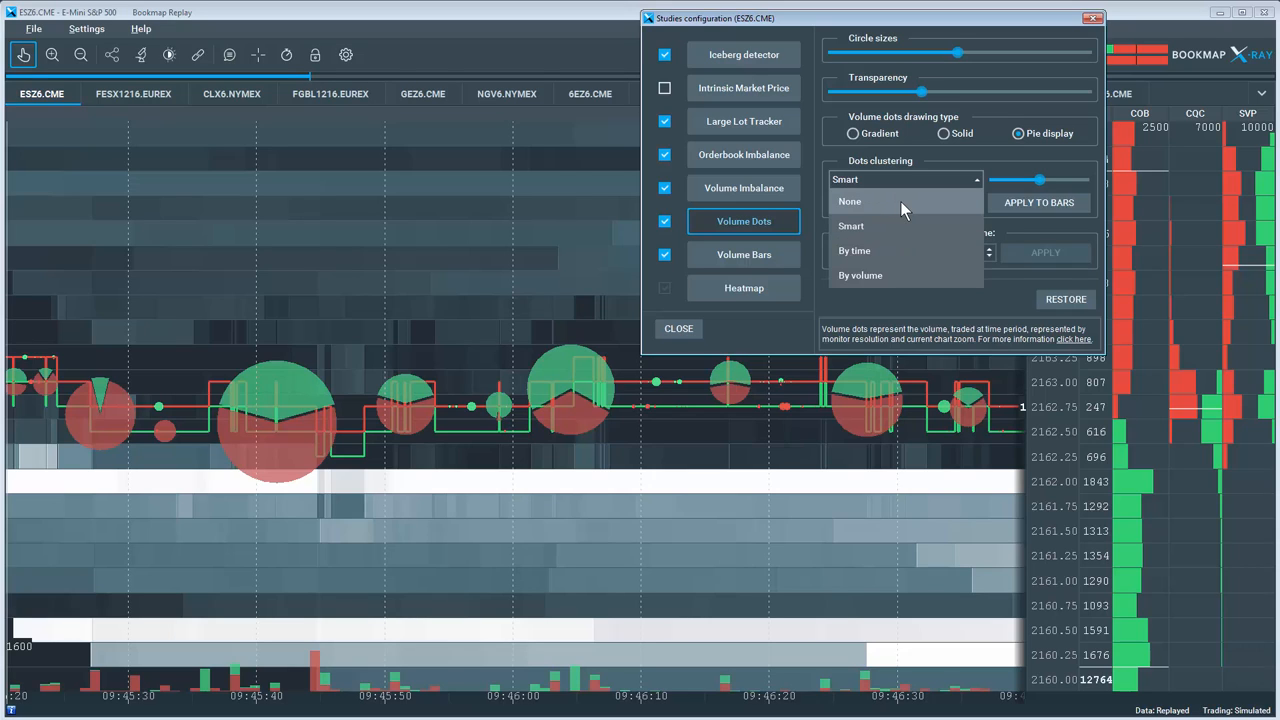
{"action": "left_click", "coordinate": [849, 201]}
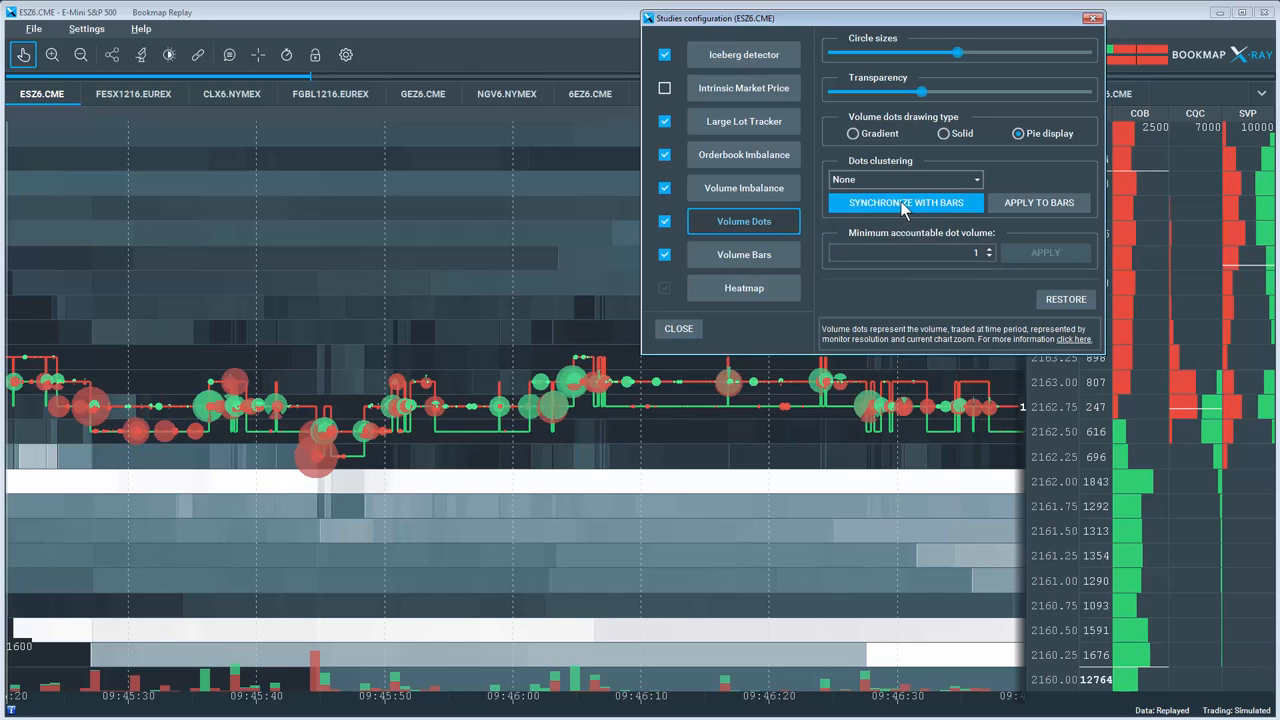
{"action": "left_click", "coordinate": [903, 179]}
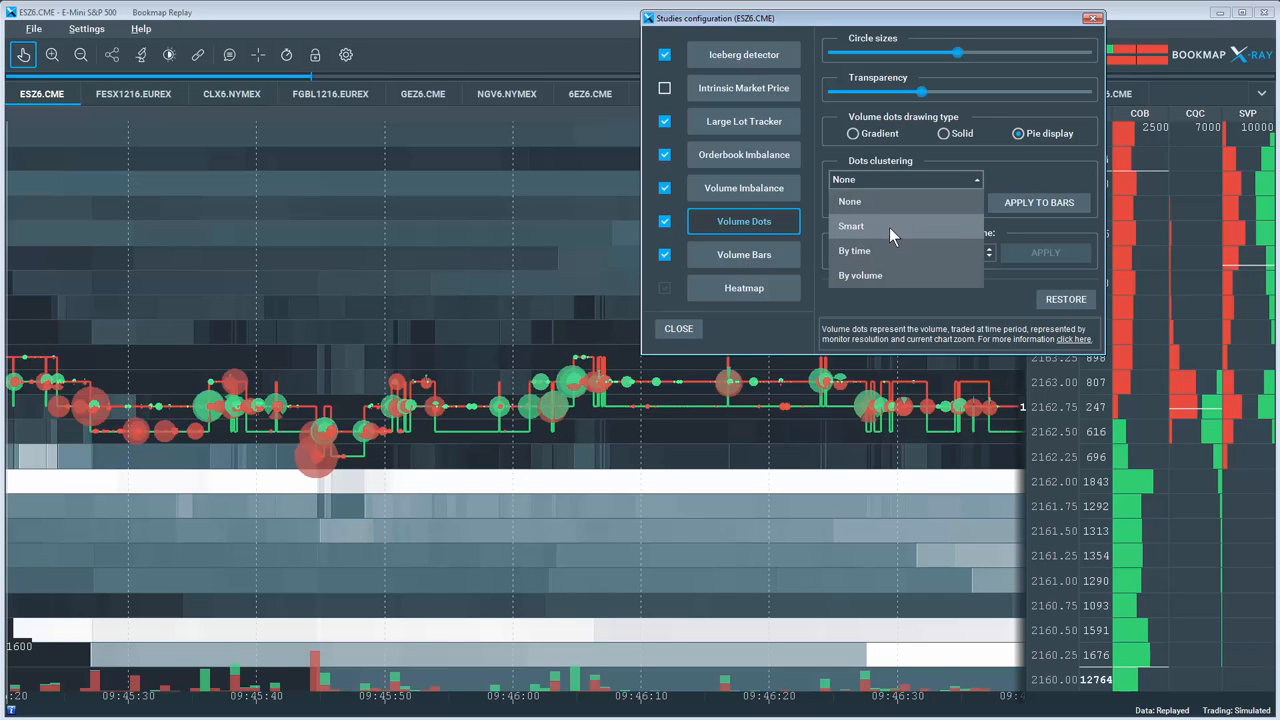
{"action": "left_click", "coordinate": [851, 225]}
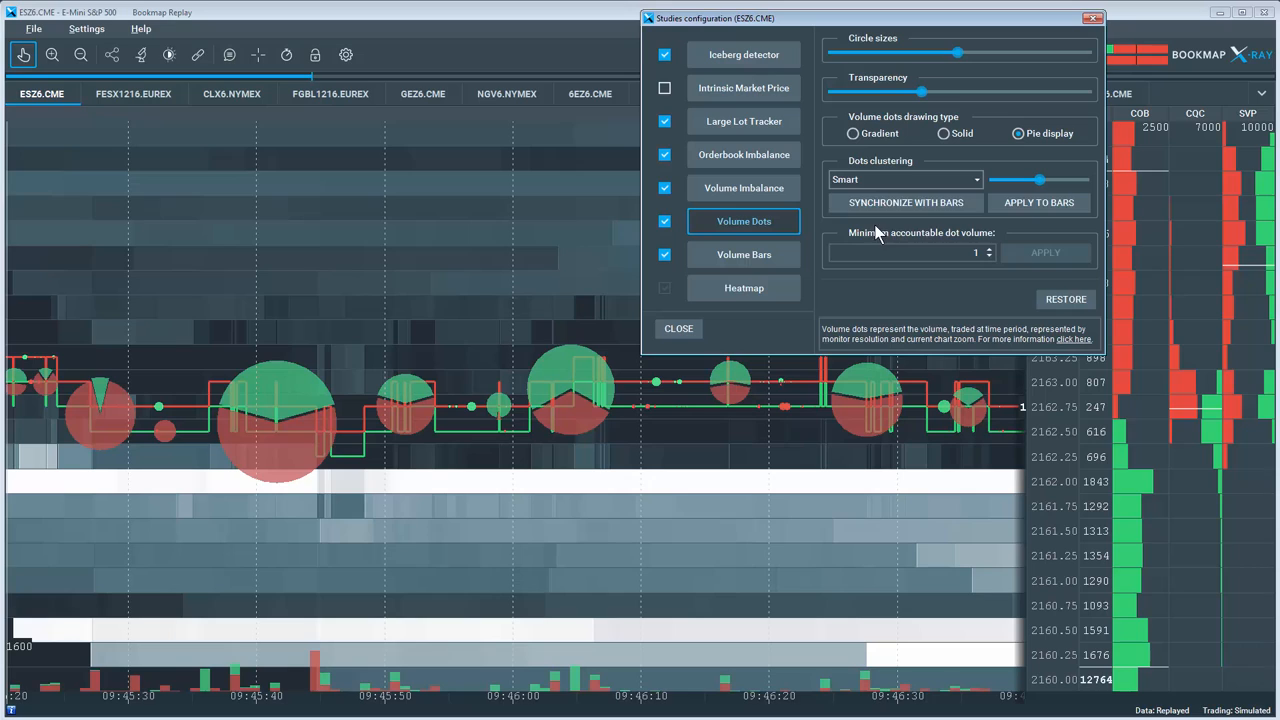
{"action": "mouse_move", "coordinate": [910, 183]}
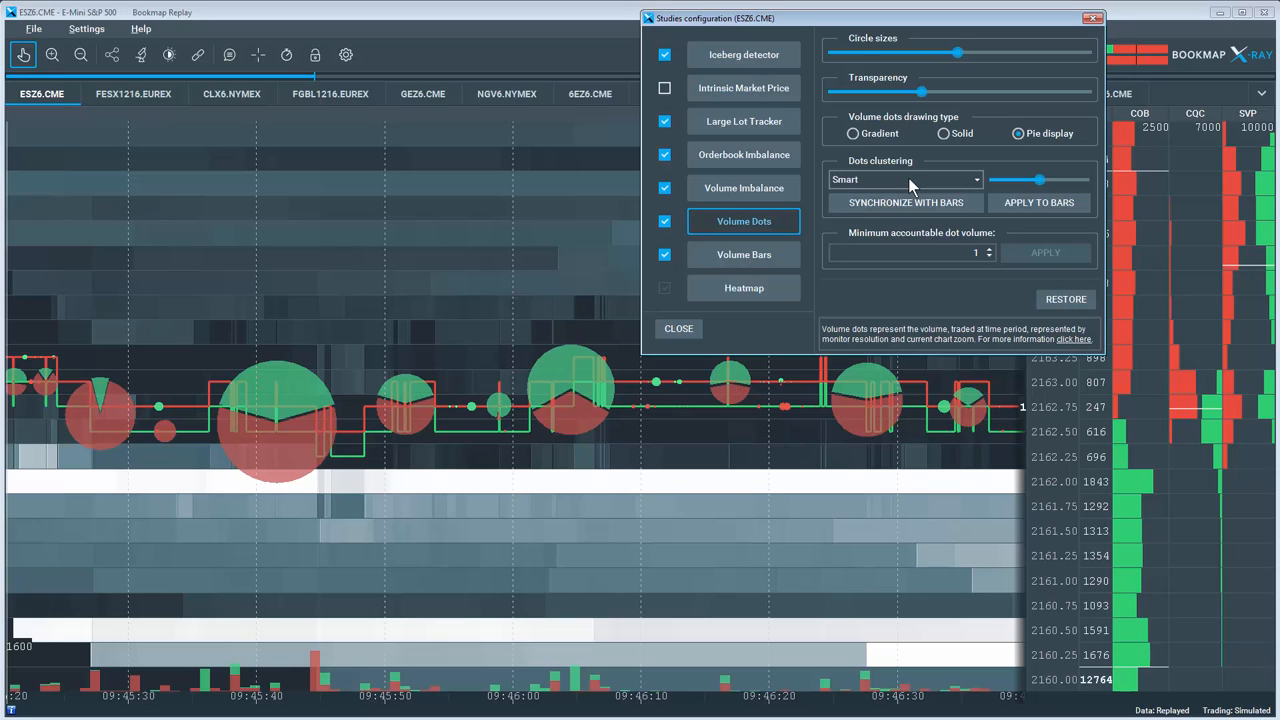
{"action": "left_click", "coordinate": [905, 179]}
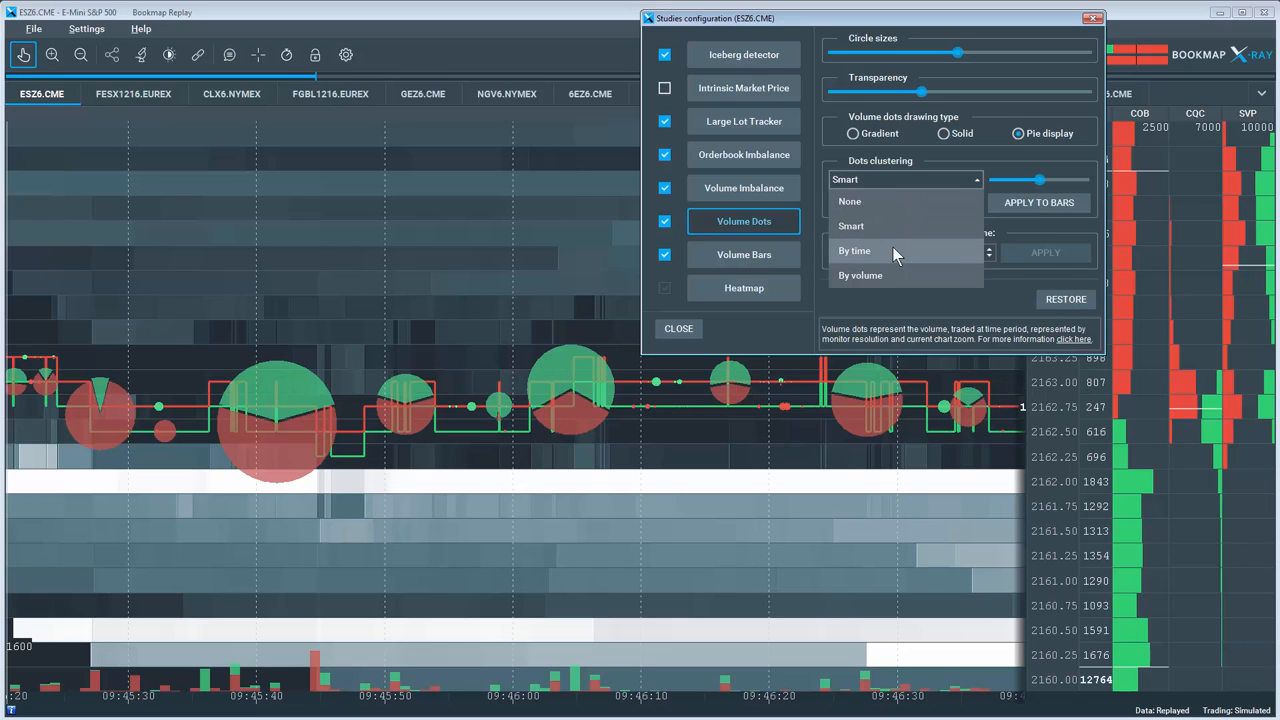
{"action": "mouse_move", "coordinate": [930, 225]}
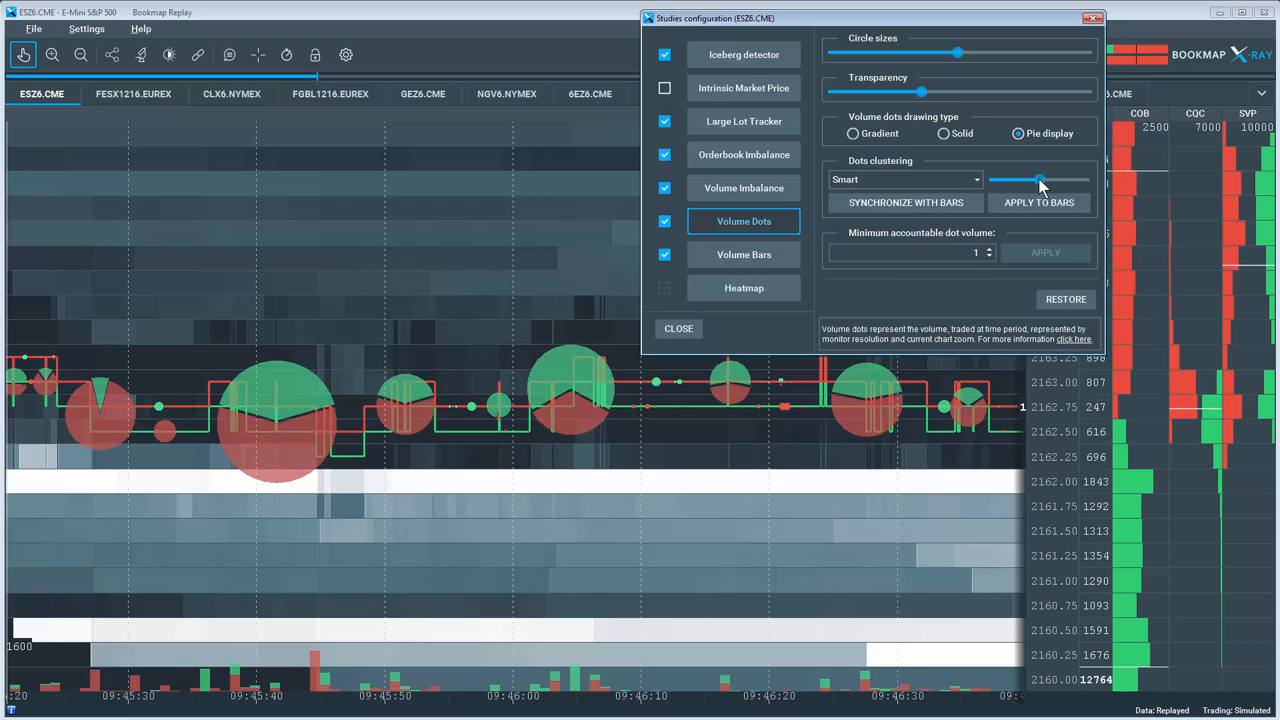
{"action": "left_click_drag", "start_coordinate": [1043, 181], "coordinate": [993, 181]}
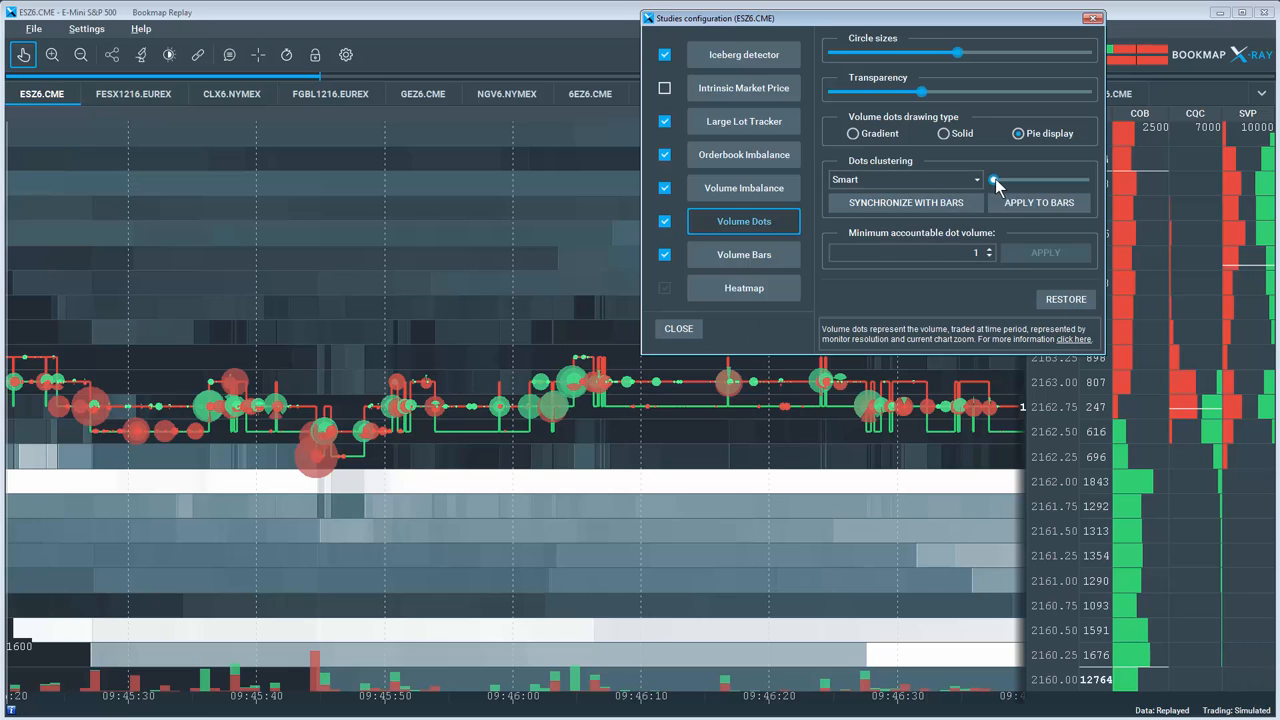
{"action": "left_click_drag", "start_coordinate": [995, 180], "coordinate": [1070, 180]}
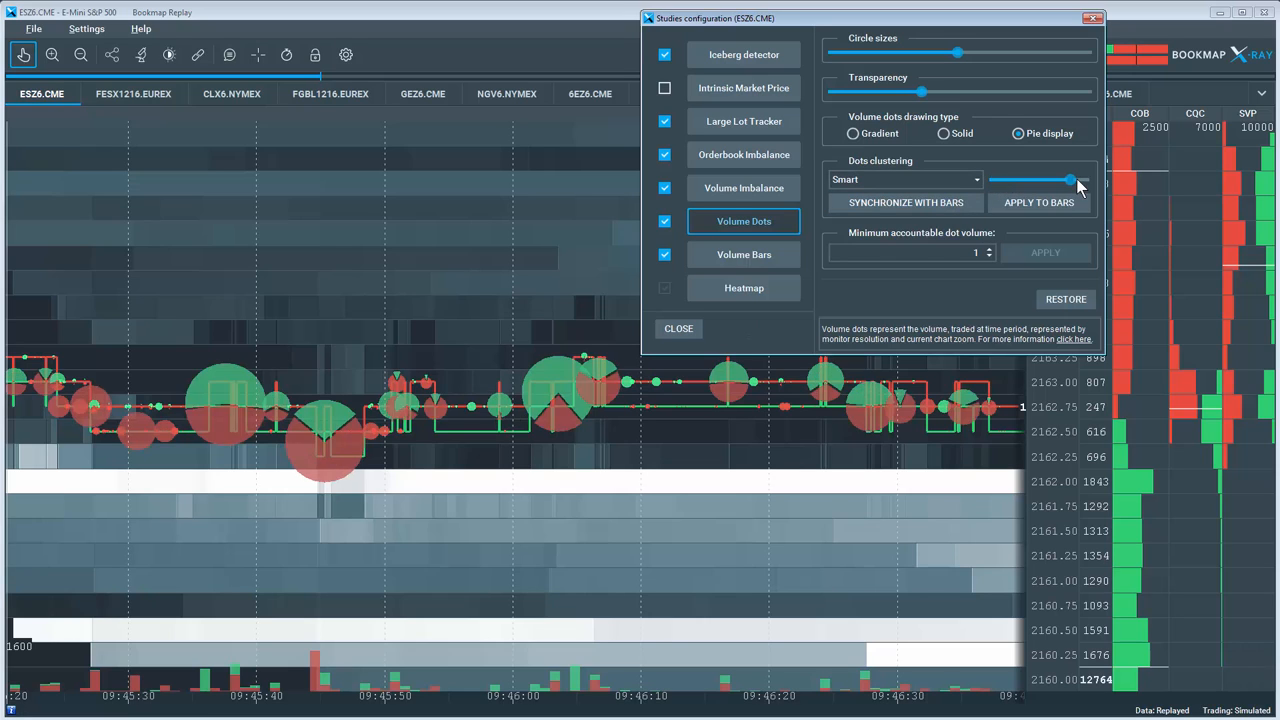
{"action": "left_click_drag", "start_coordinate": [1073, 179], "coordinate": [1060, 179]}
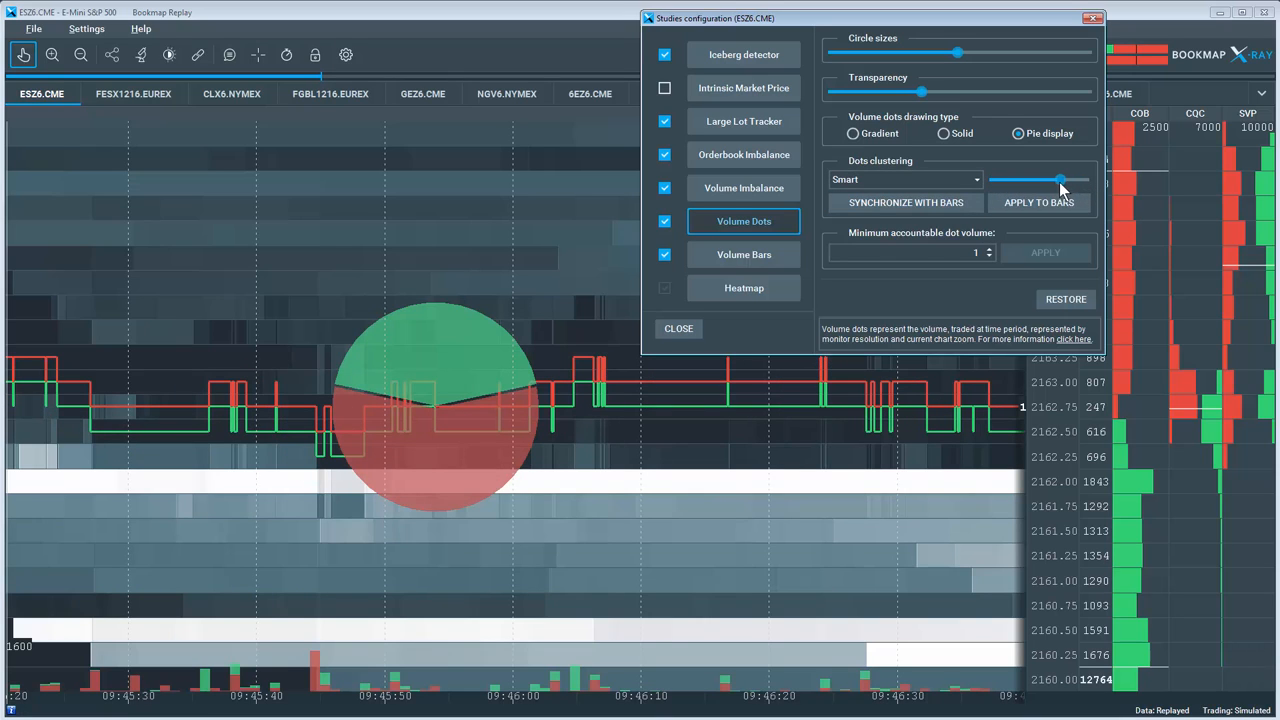
{"action": "left_click_drag", "start_coordinate": [1060, 180], "coordinate": [1047, 180]}
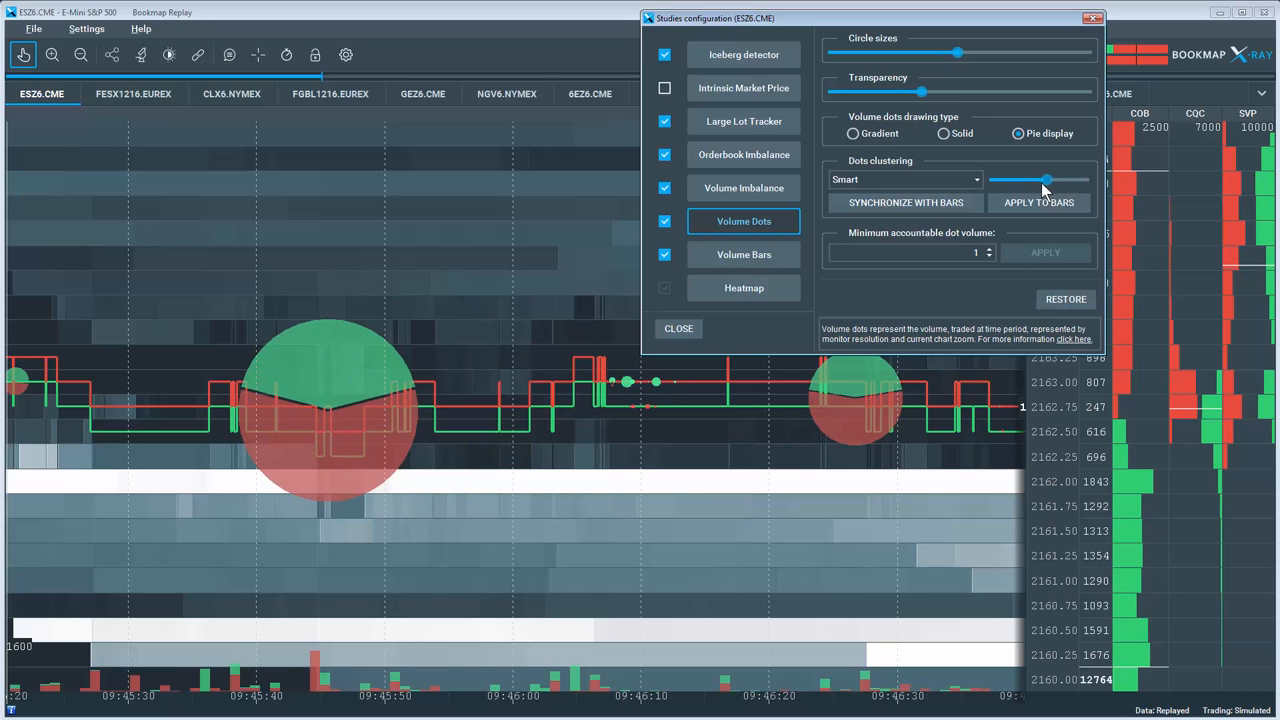
{"action": "left_click_drag", "start_coordinate": [1047, 180], "coordinate": [1040, 180]}
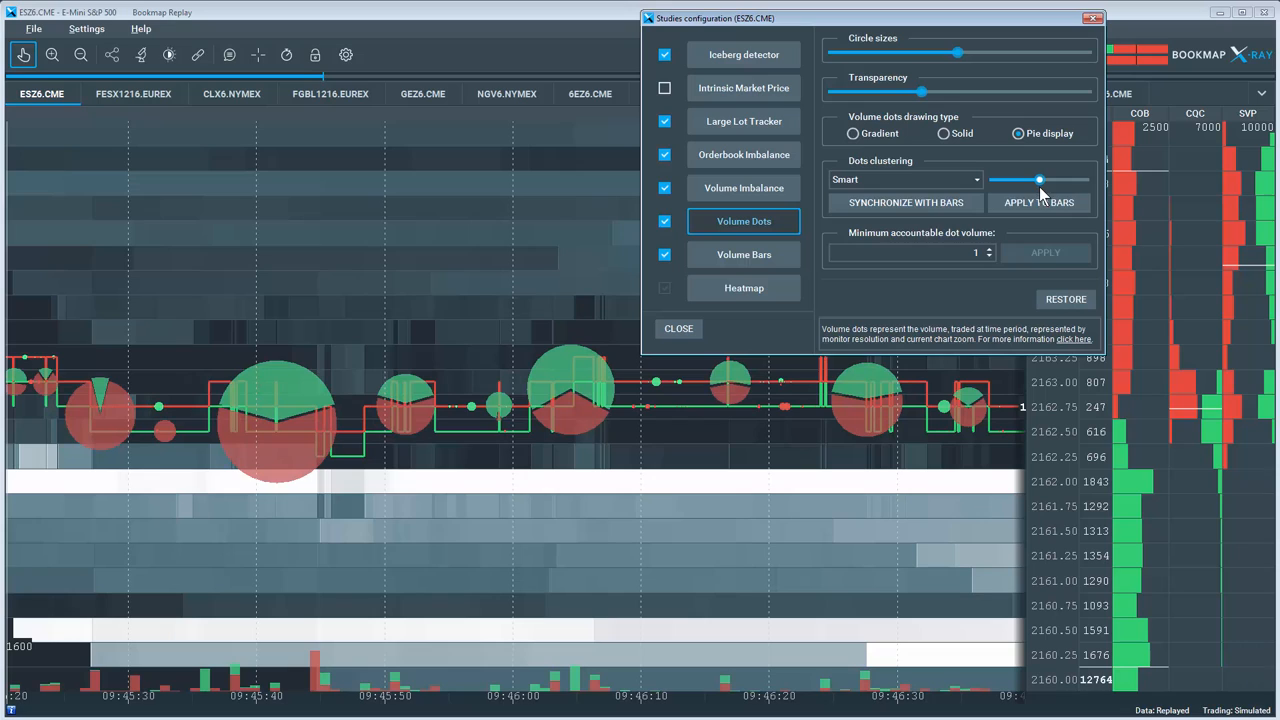
{"action": "mouse_move", "coordinate": [1024, 277]}
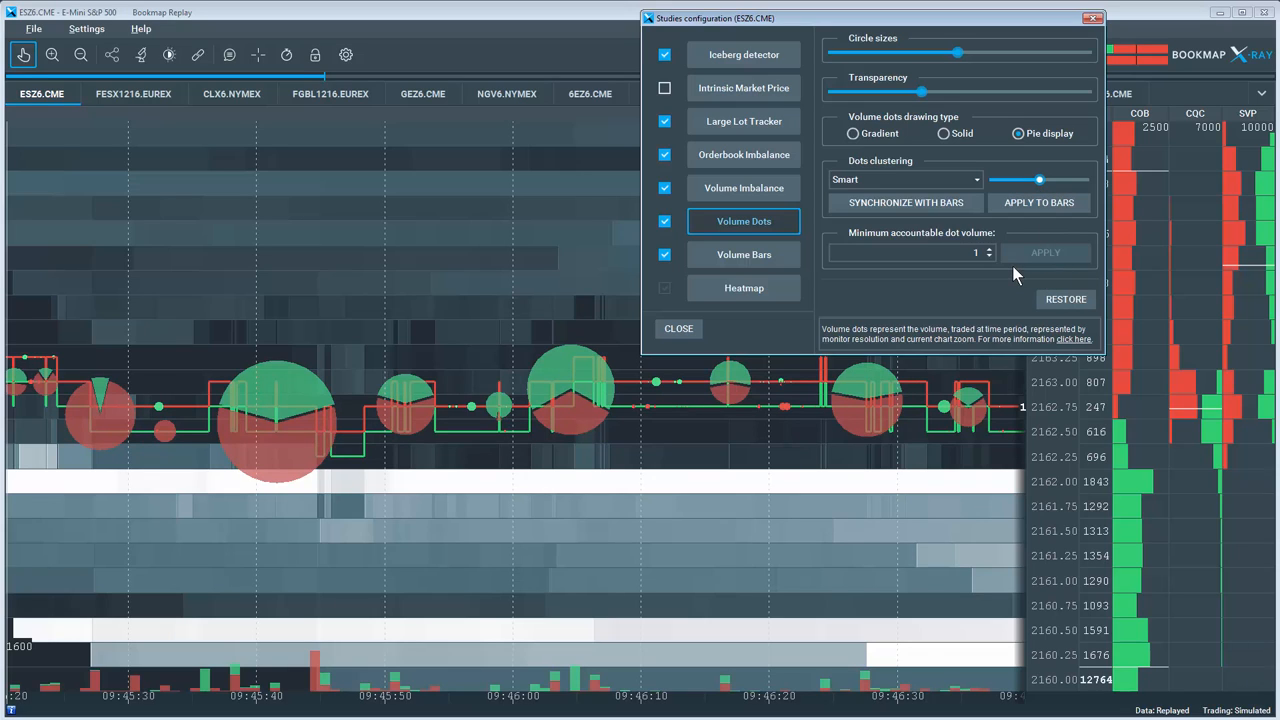
{"action": "mouse_move", "coordinate": [1005, 270]}
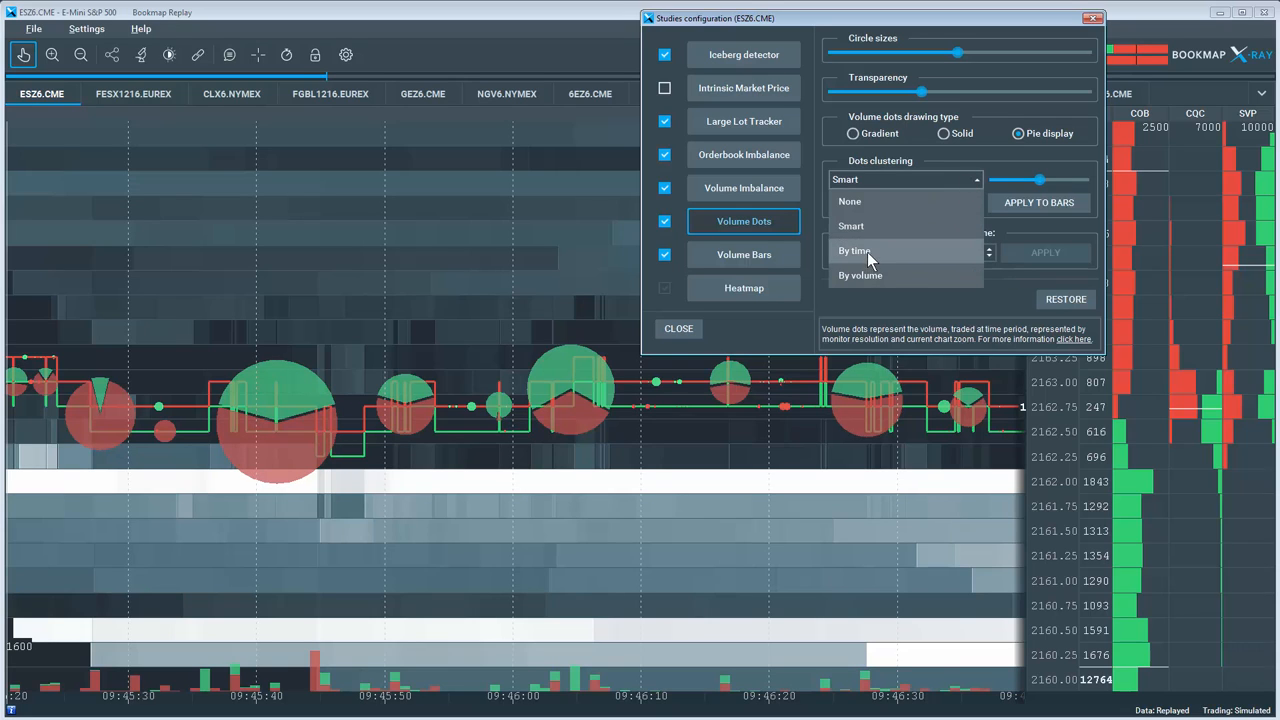
- Set Dots clustering to By time at 10-second intervals, then reopen the clustering list
{"action": "left_click", "coordinate": [854, 250]}
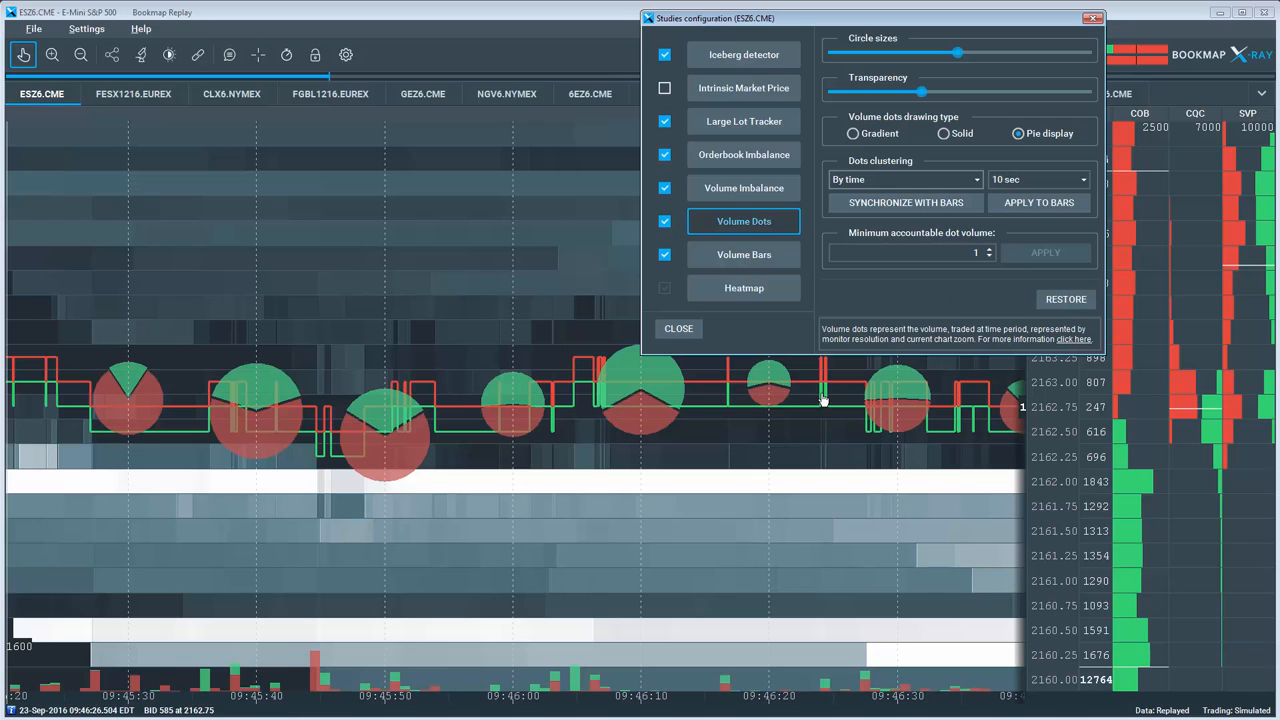
{"action": "mouse_move", "coordinate": [924, 186]}
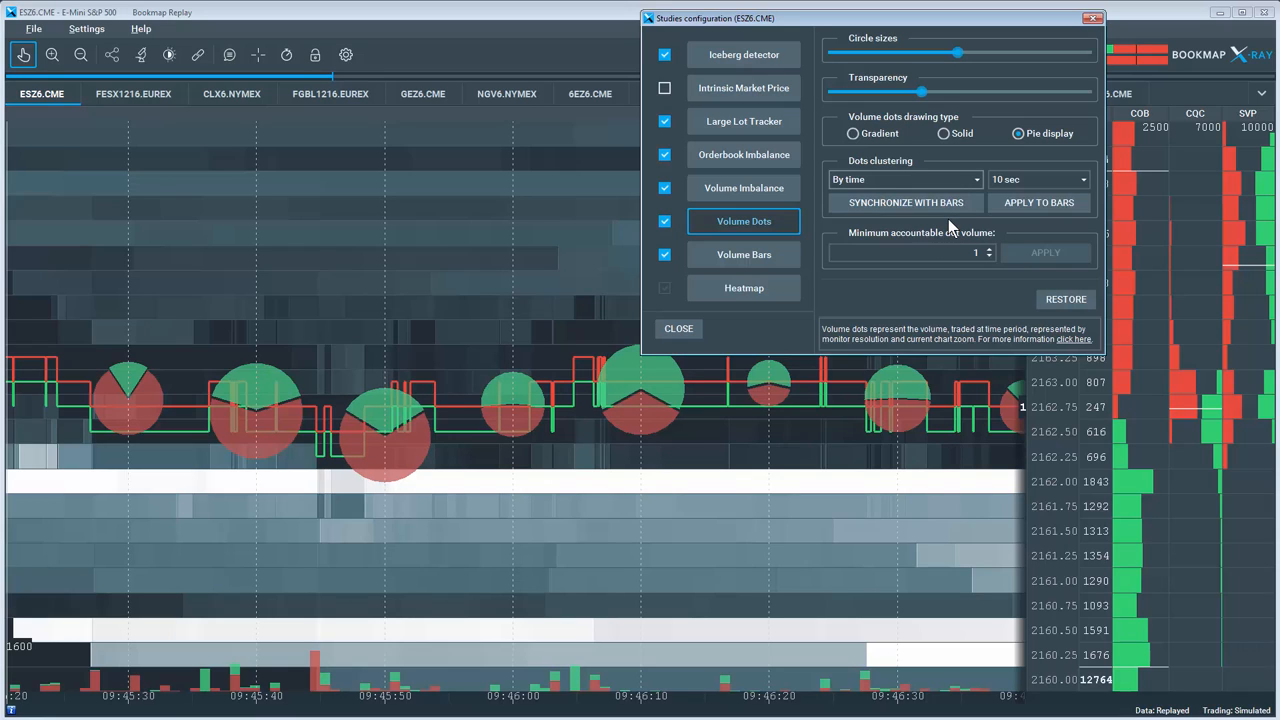
{"action": "left_click", "coordinate": [905, 179]}
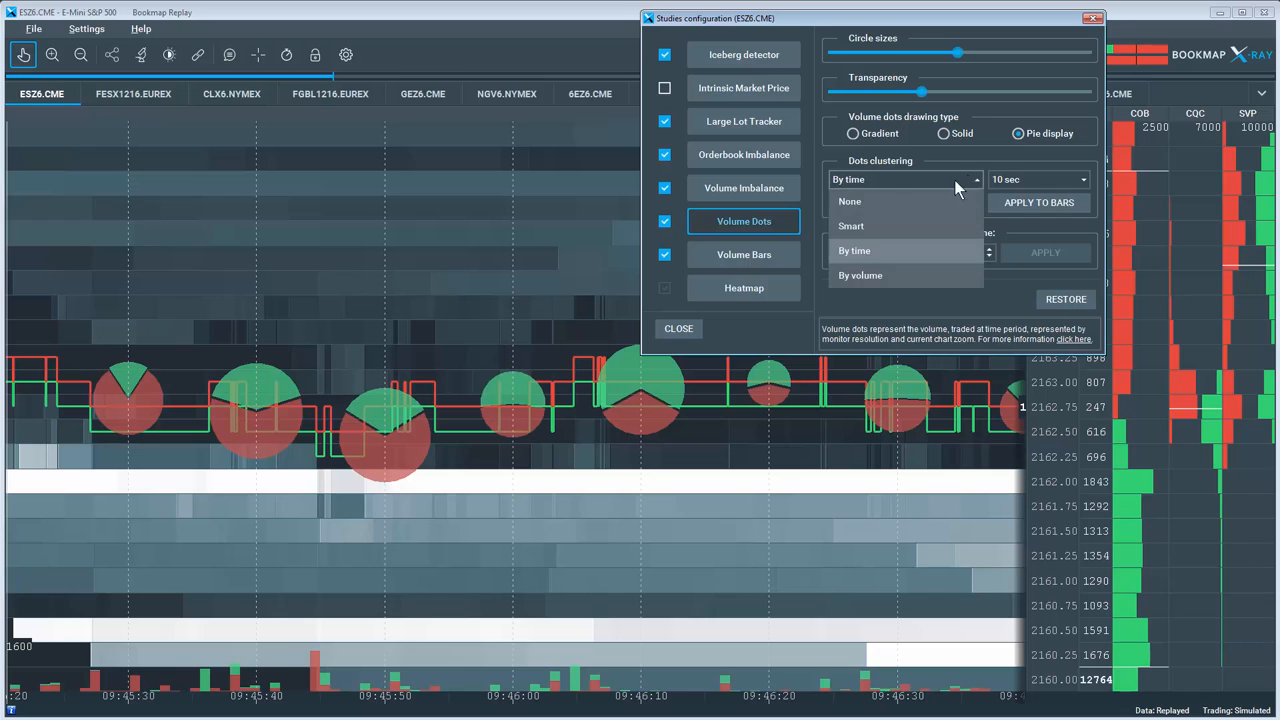
- Switch Dots clustering to By volume with a 1000-contract threshold
{"action": "left_click", "coordinate": [860, 275]}
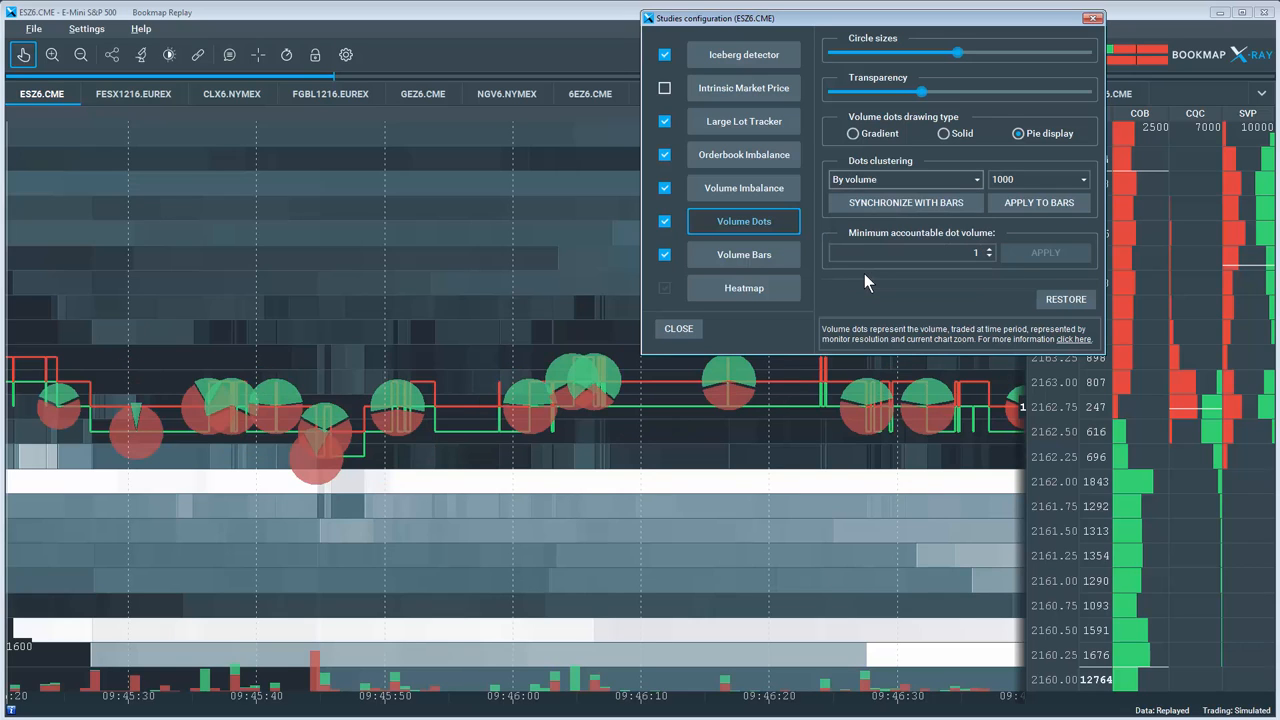
{"action": "mouse_move", "coordinate": [860, 391]}
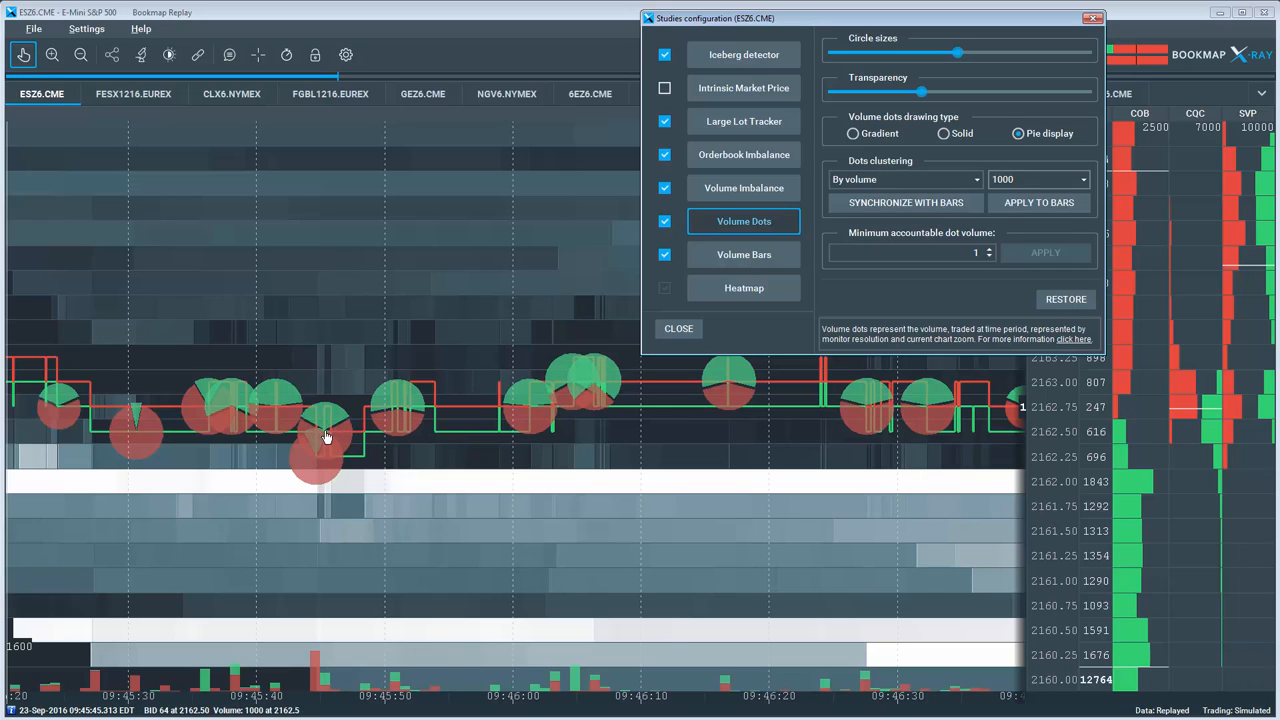
{"action": "mouse_move", "coordinate": [322, 436]}
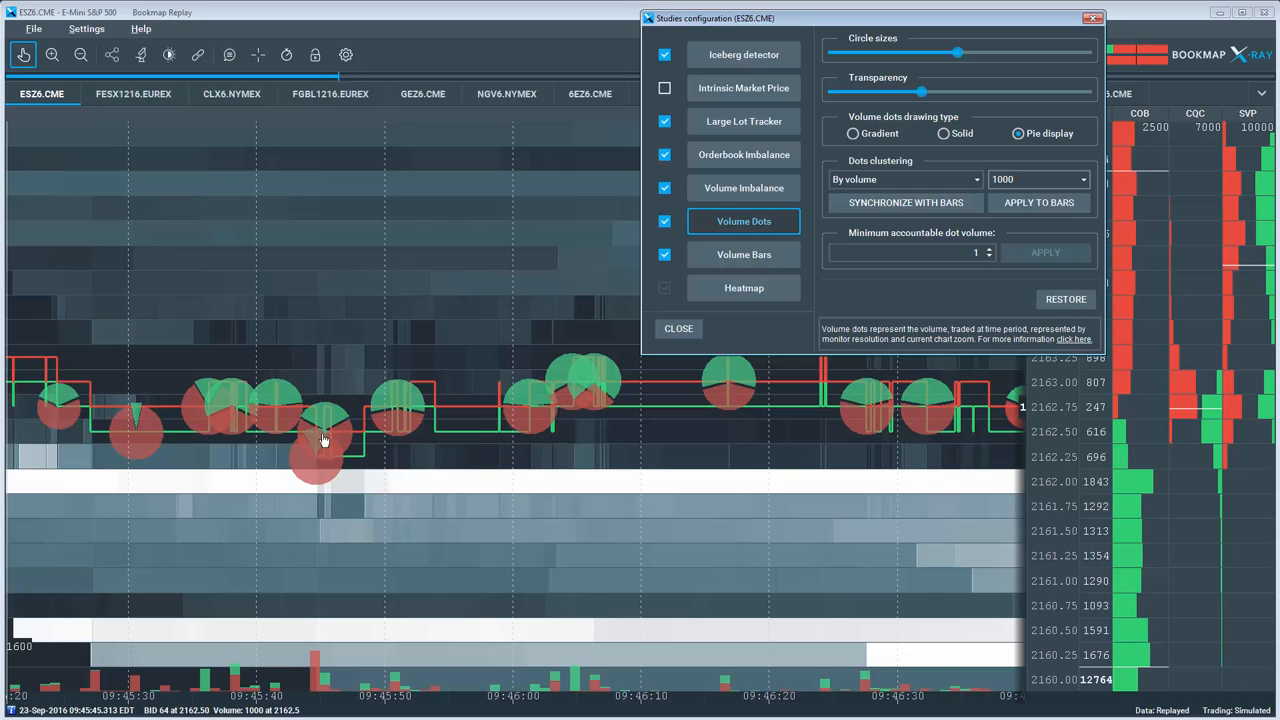
{"action": "mouse_move", "coordinate": [333, 438]}
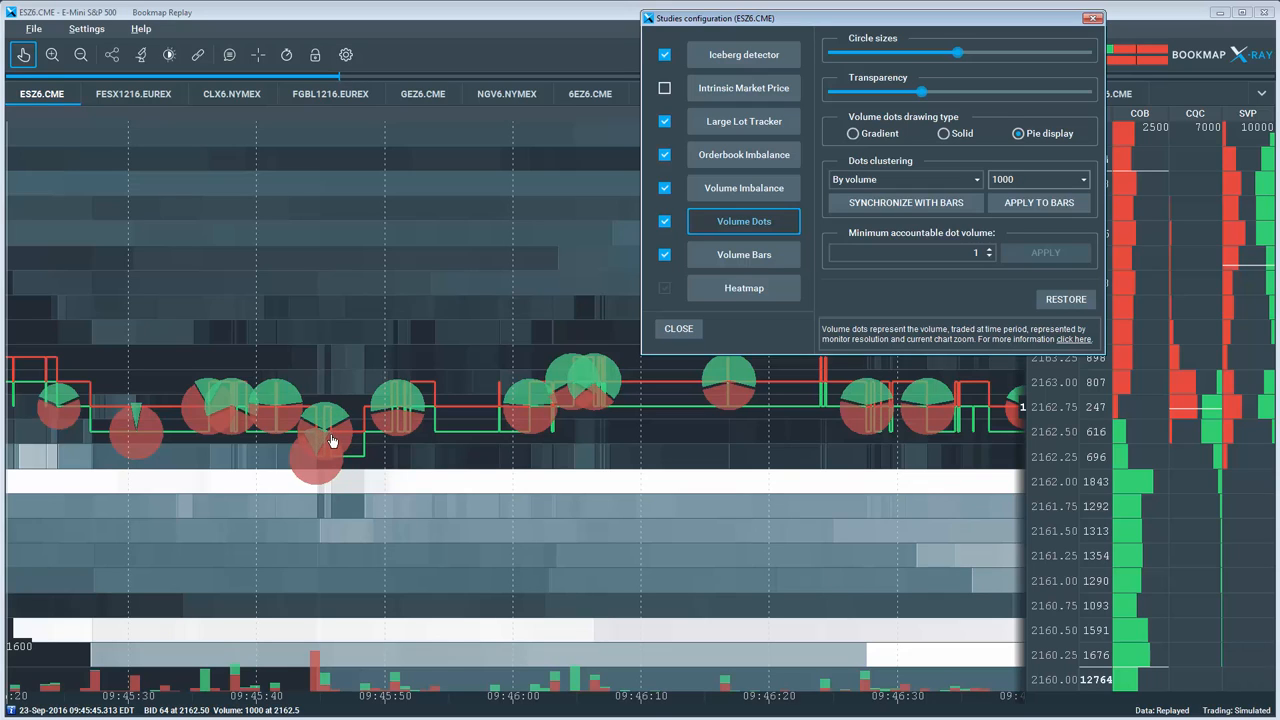
{"action": "mouse_move", "coordinate": [356, 436]}
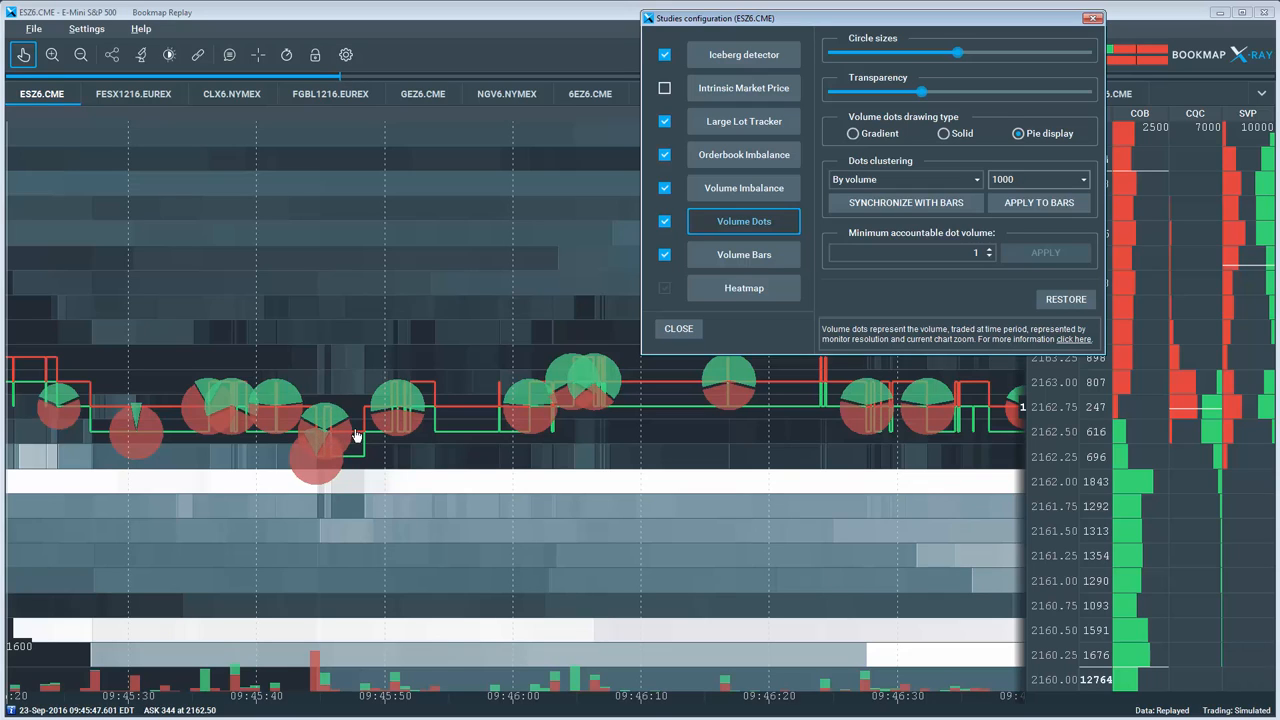
{"action": "mouse_move", "coordinate": [597, 394]}
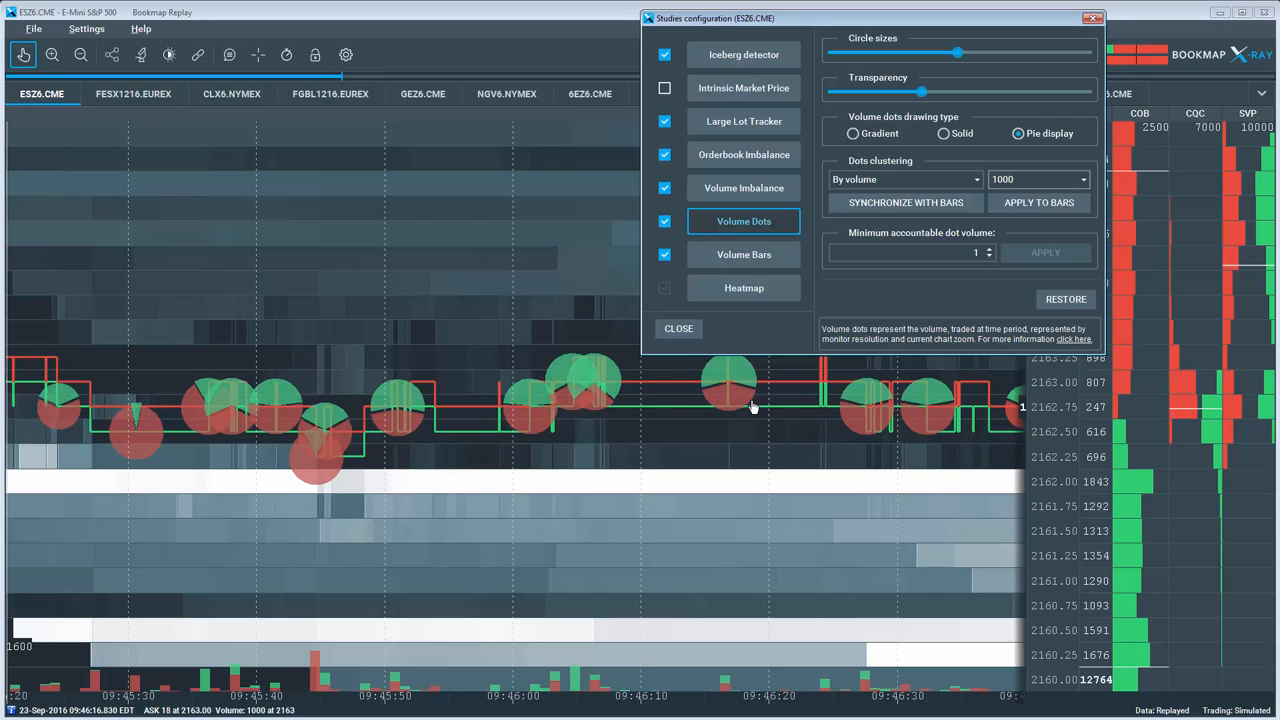
{"action": "mouse_move", "coordinate": [721, 397]}
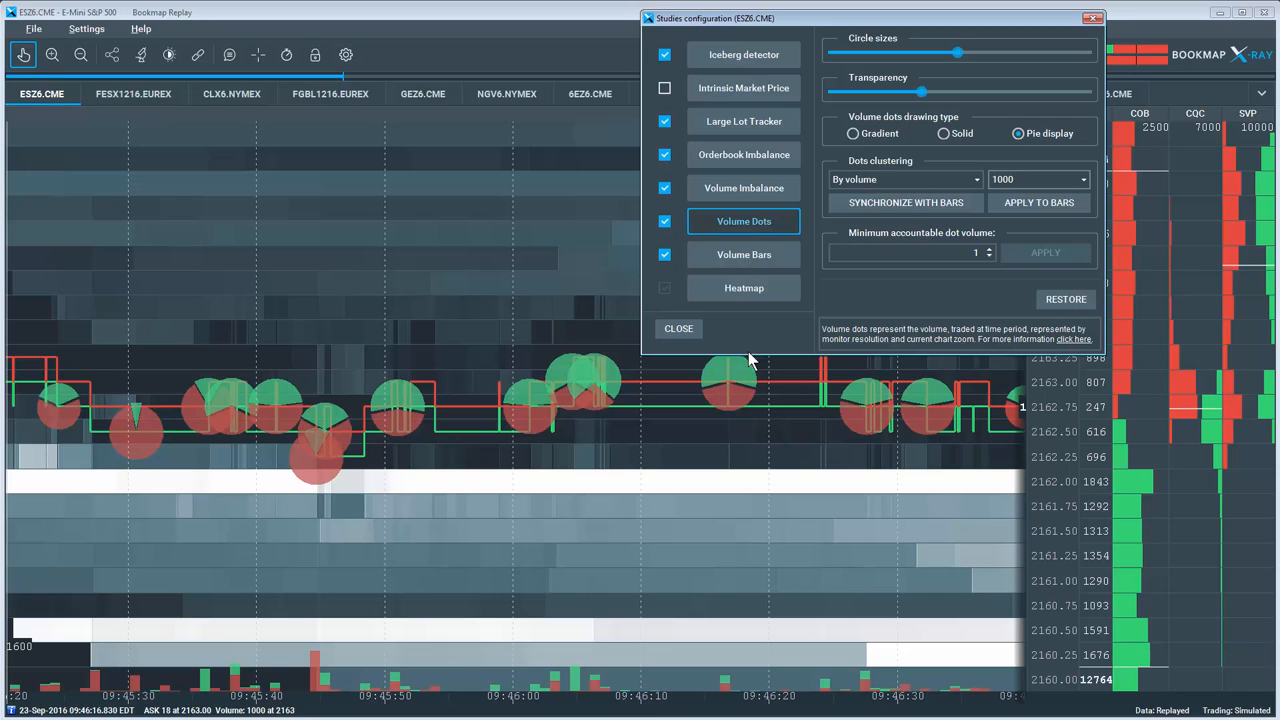
- View Volume Bars clustering (left at None), then close the studies configuration window
{"action": "left_click", "coordinate": [743, 254]}
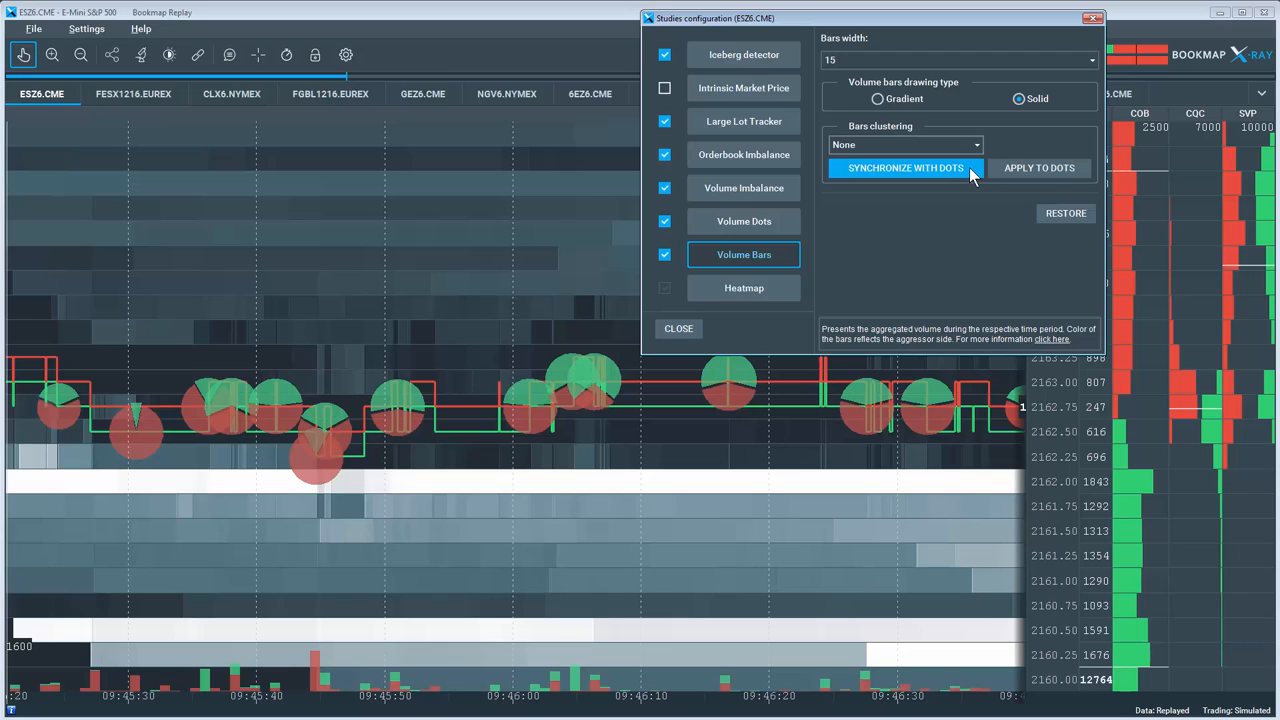
{"action": "mouse_move", "coordinate": [993, 185]}
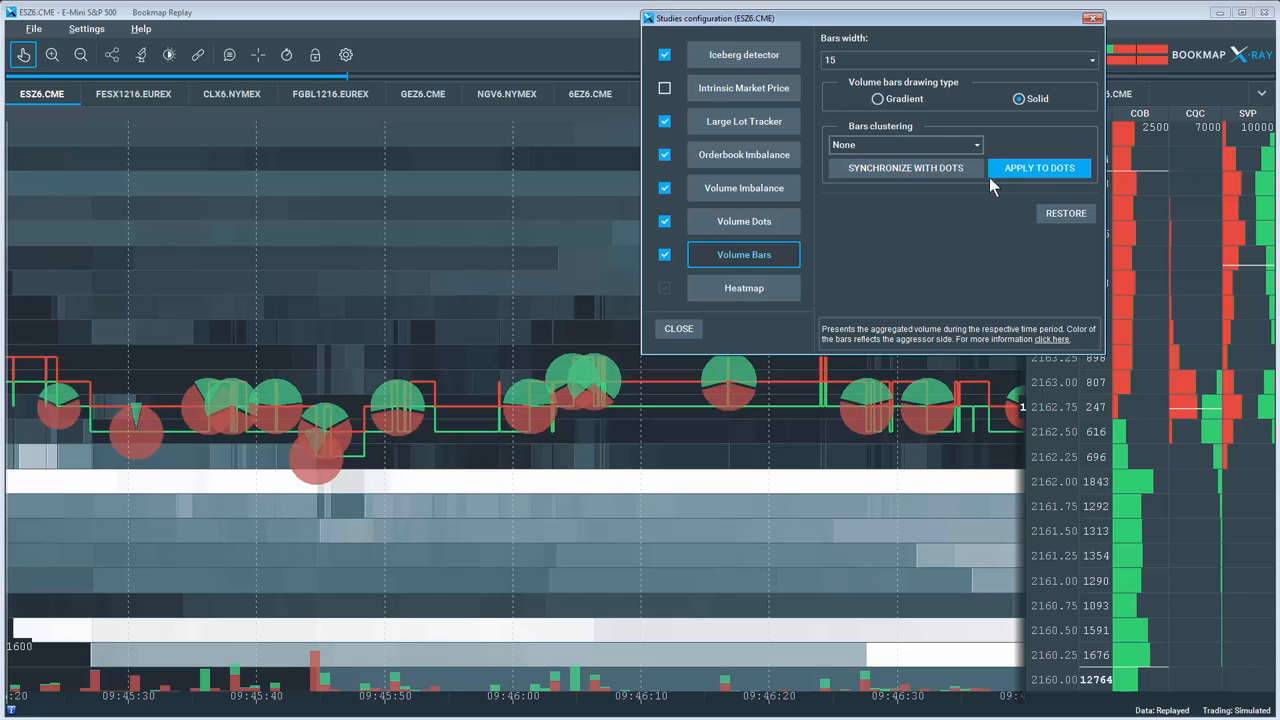
{"action": "mouse_move", "coordinate": [983, 224]}
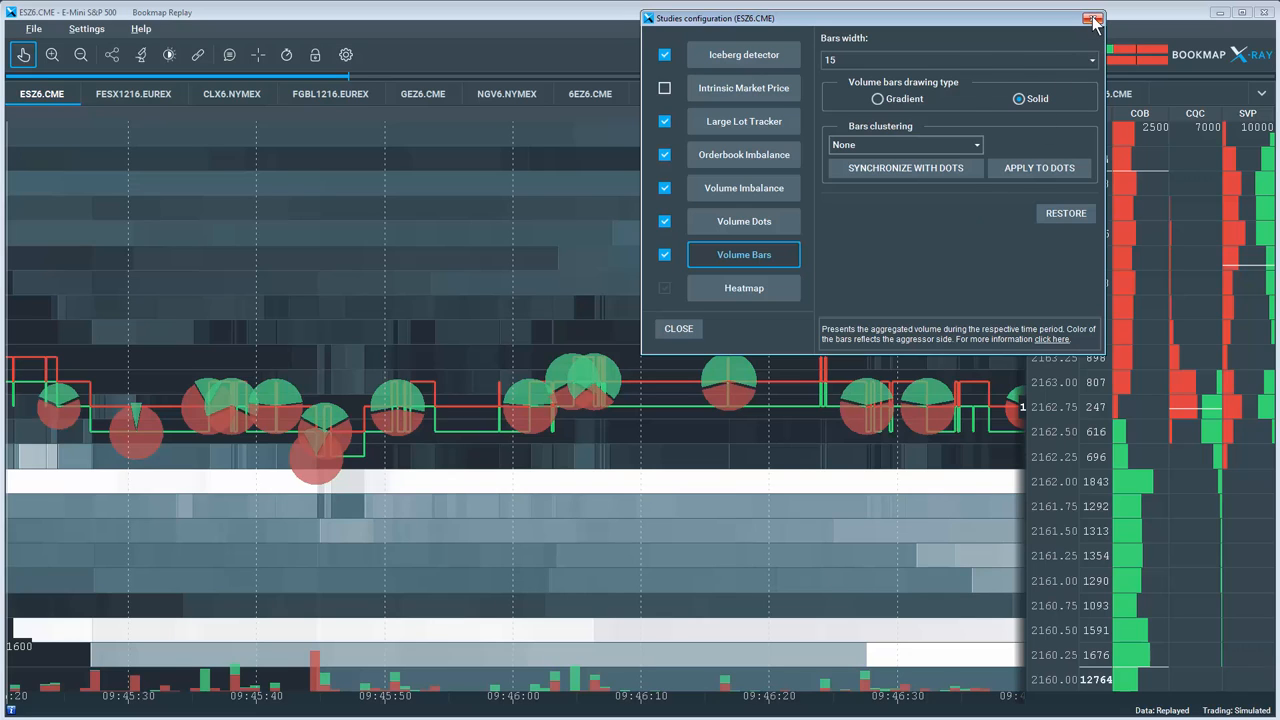
{"action": "left_click", "coordinate": [1090, 20]}
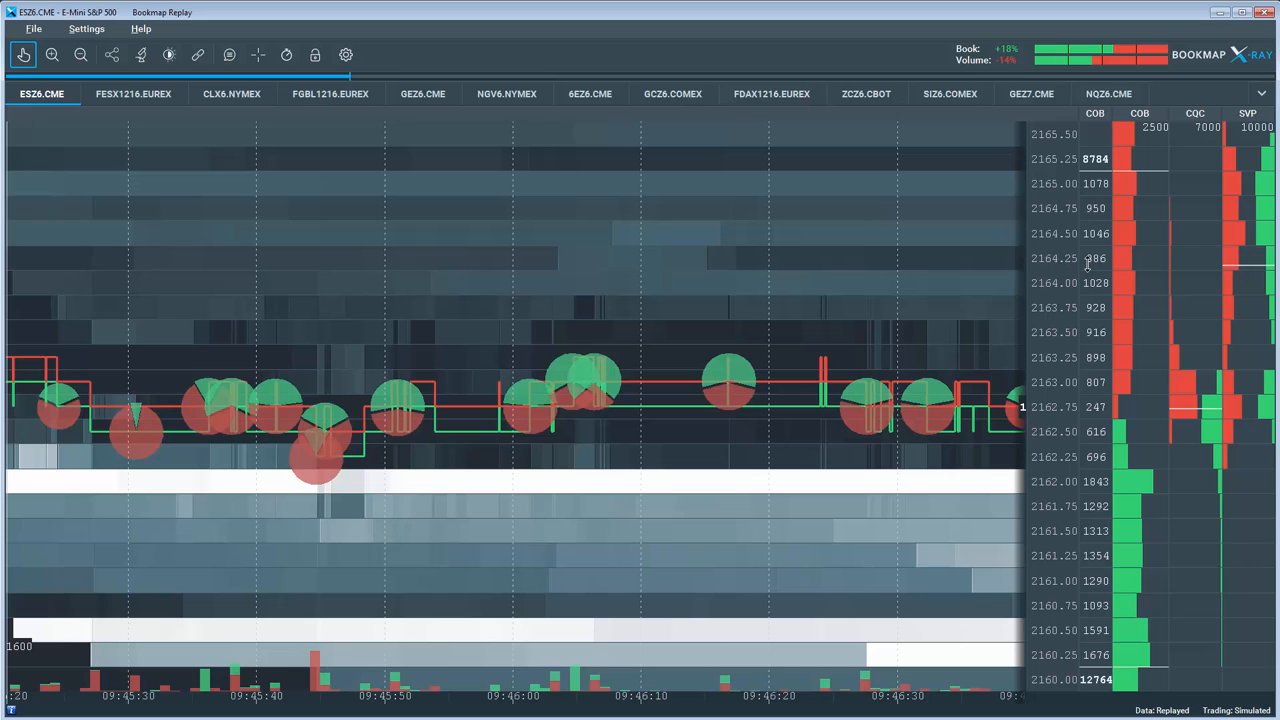
- Add a custom note 'note' at price 2164.25 with notifications enabled
{"action": "right_click", "coordinate": [1095, 258]}
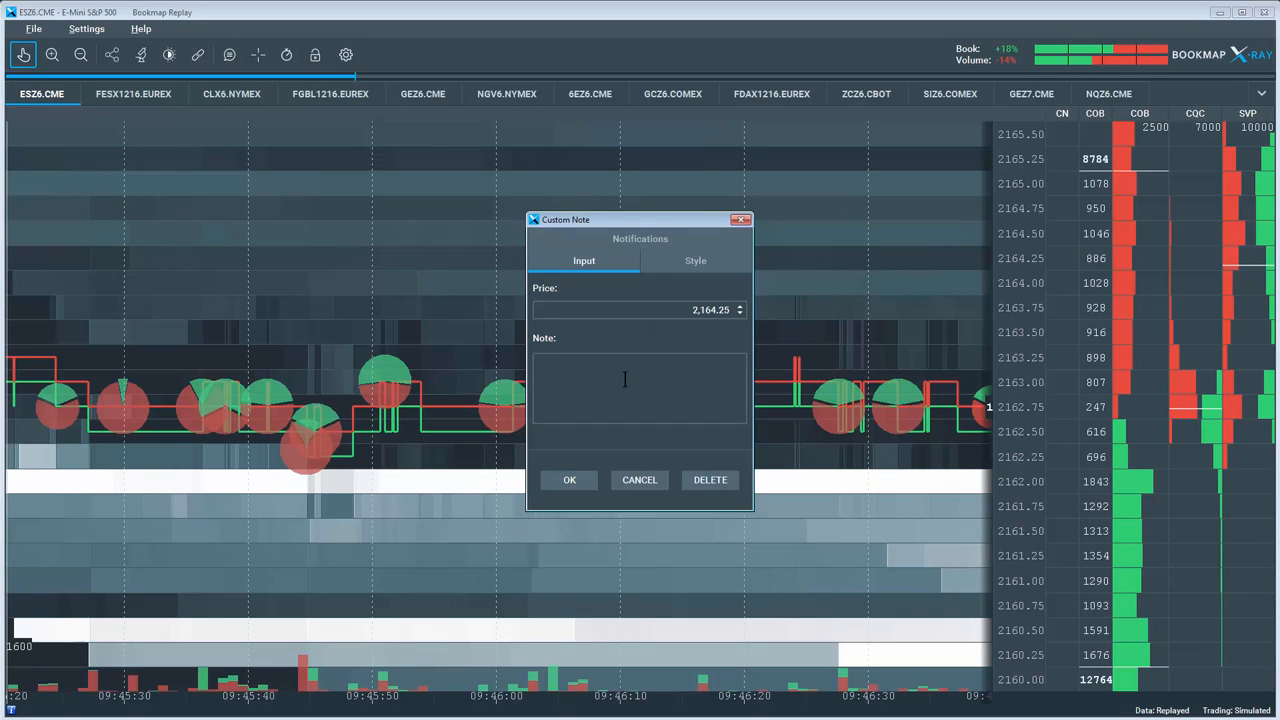
{"action": "type", "text": "note"}
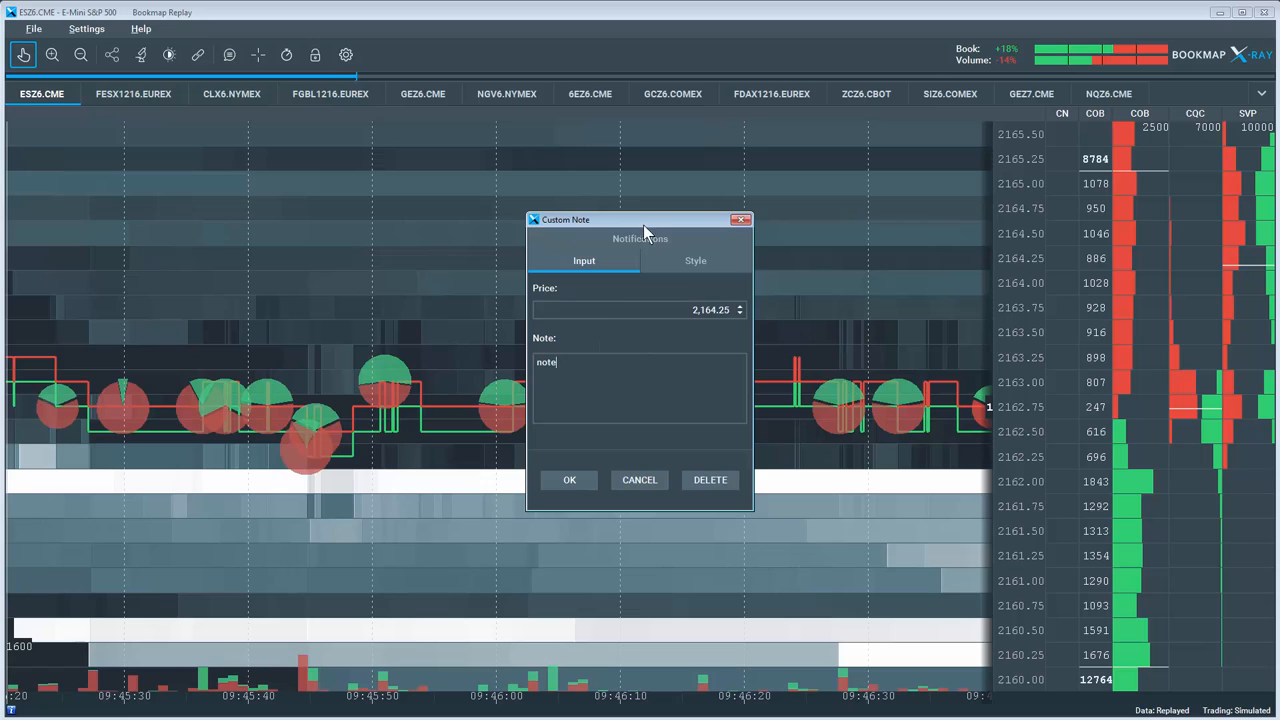
{"action": "left_click", "coordinate": [640, 238]}
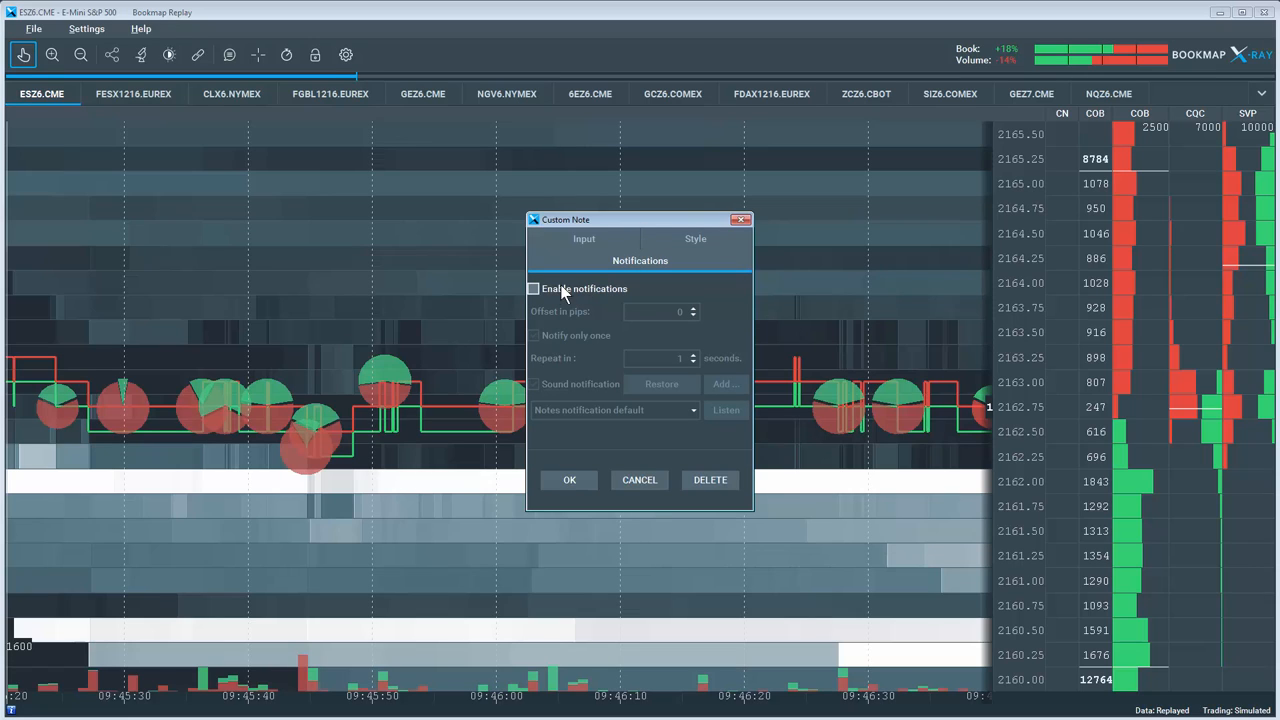
{"action": "left_click", "coordinate": [533, 288]}
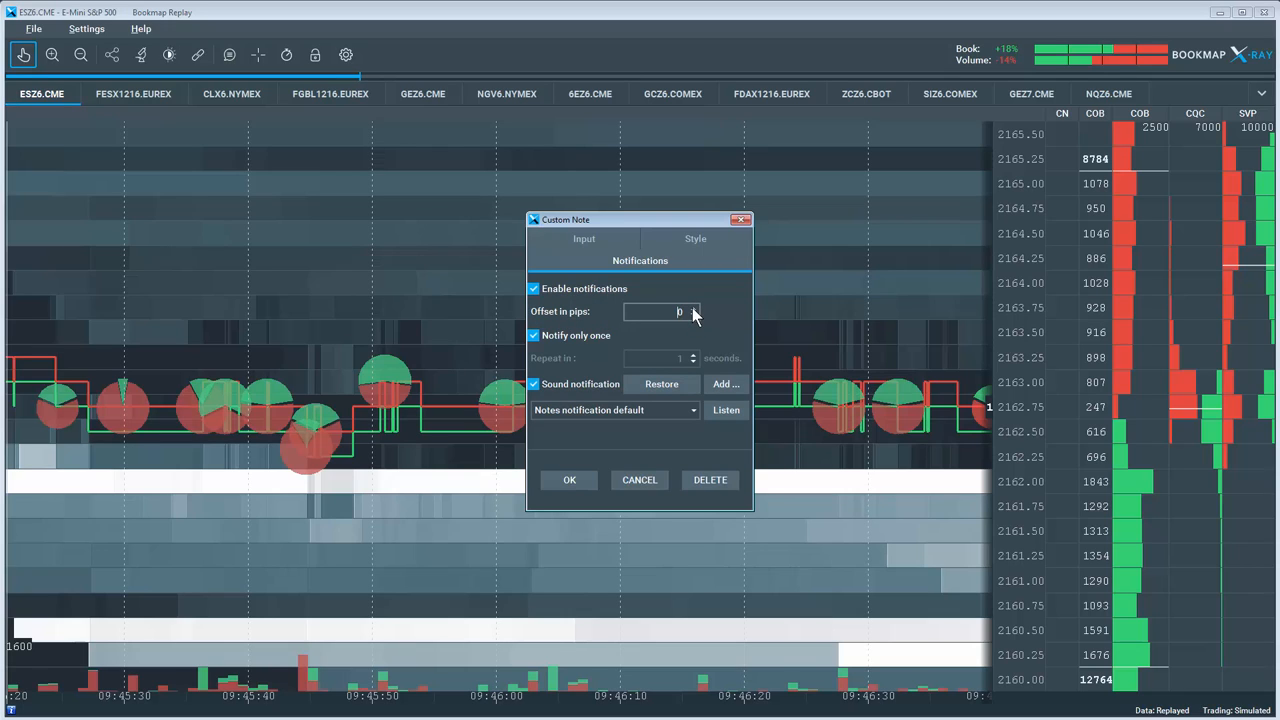
{"action": "left_click", "coordinate": [568, 480]}
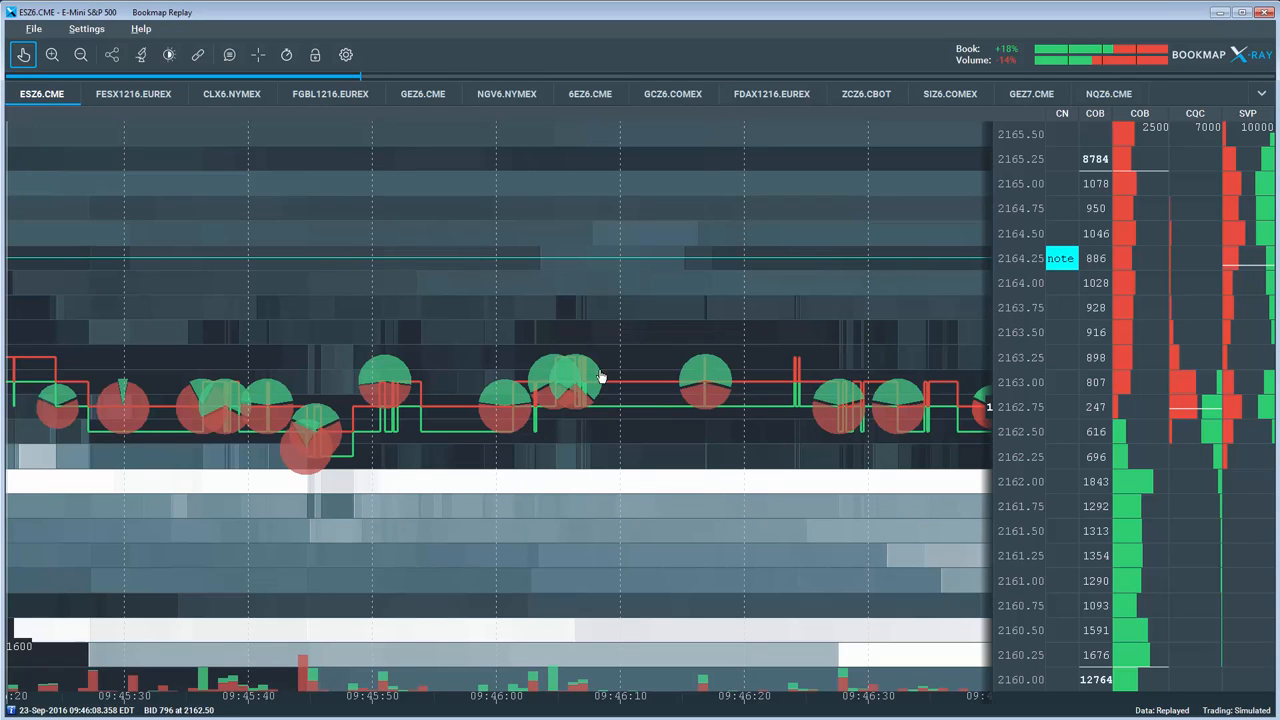
- Save a chart screenshot, with Save the Screenshot remembered as the default choice
{"action": "left_click", "coordinate": [116, 55]}
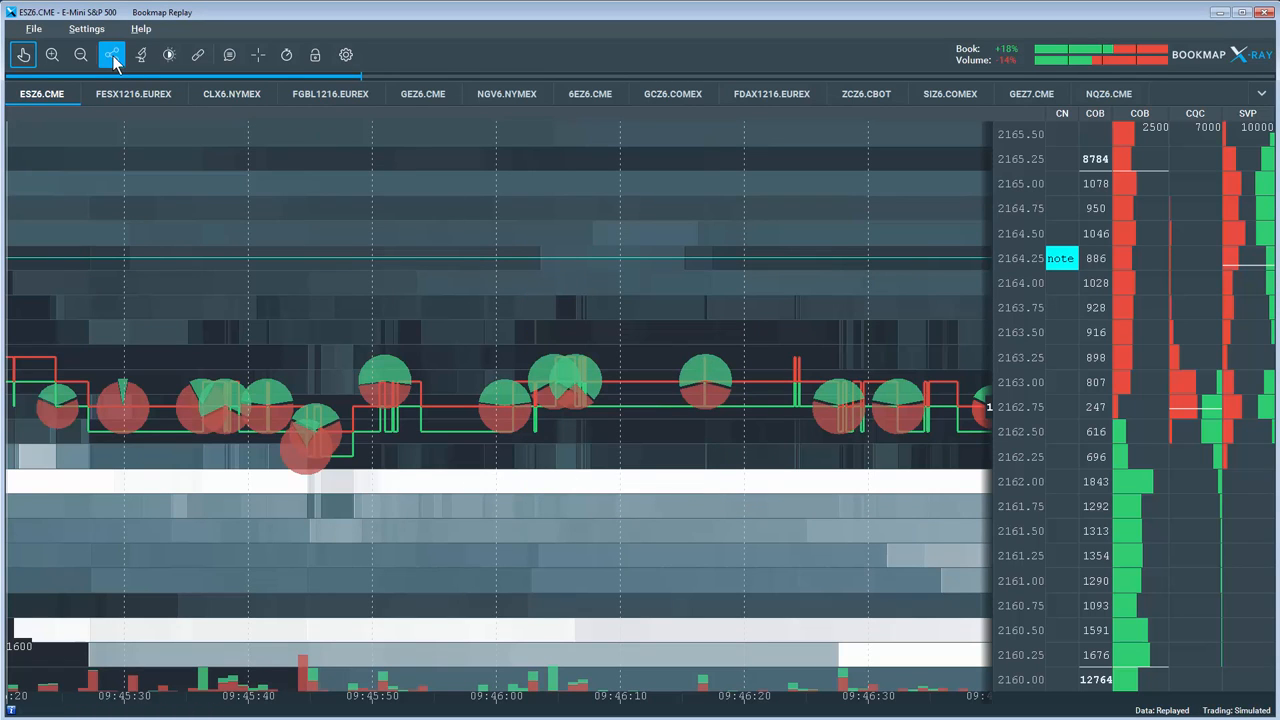
{"action": "mouse_move", "coordinate": [113, 56]}
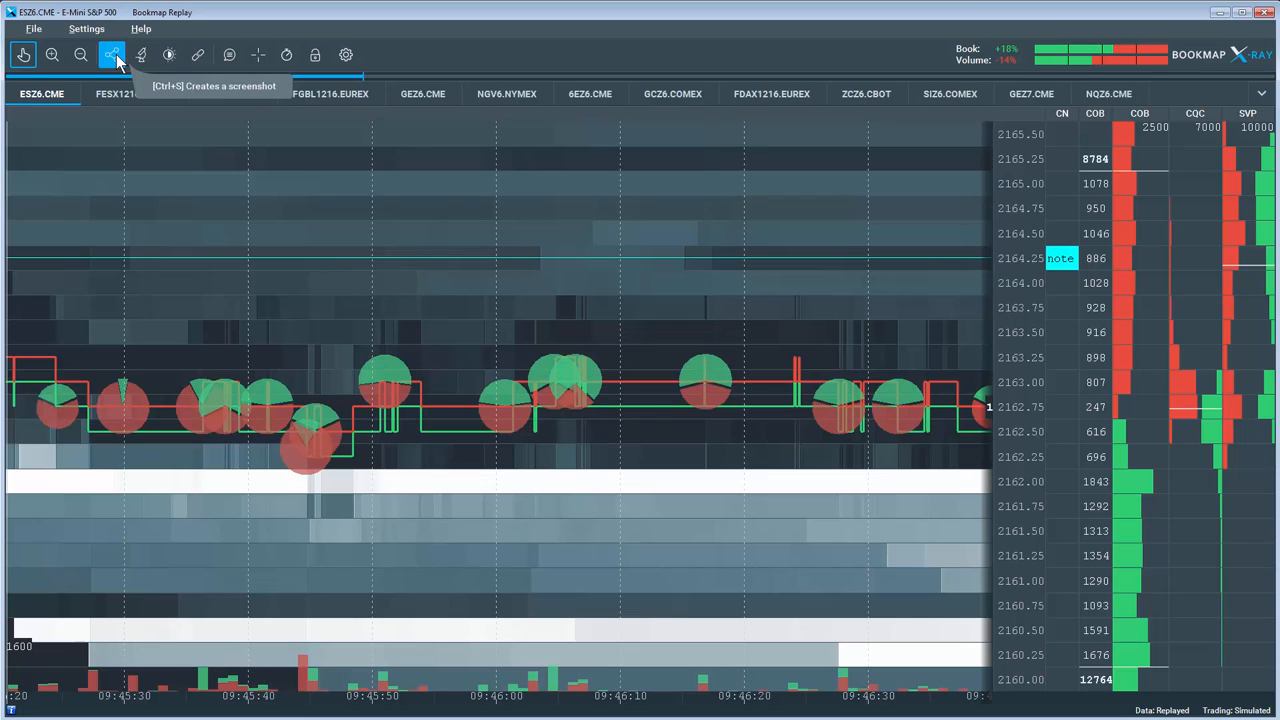
{"action": "left_click", "coordinate": [110, 54]}
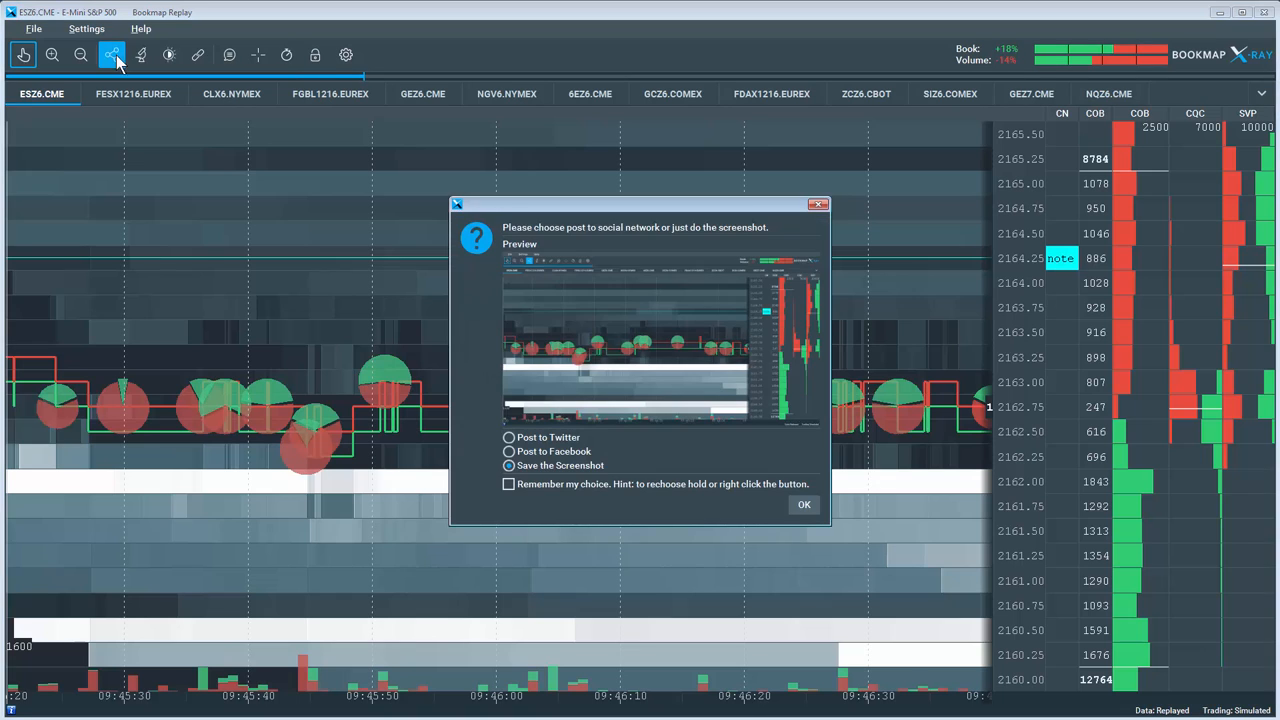
{"action": "left_click_drag", "start_coordinate": [640, 204], "coordinate": [610, 161]}
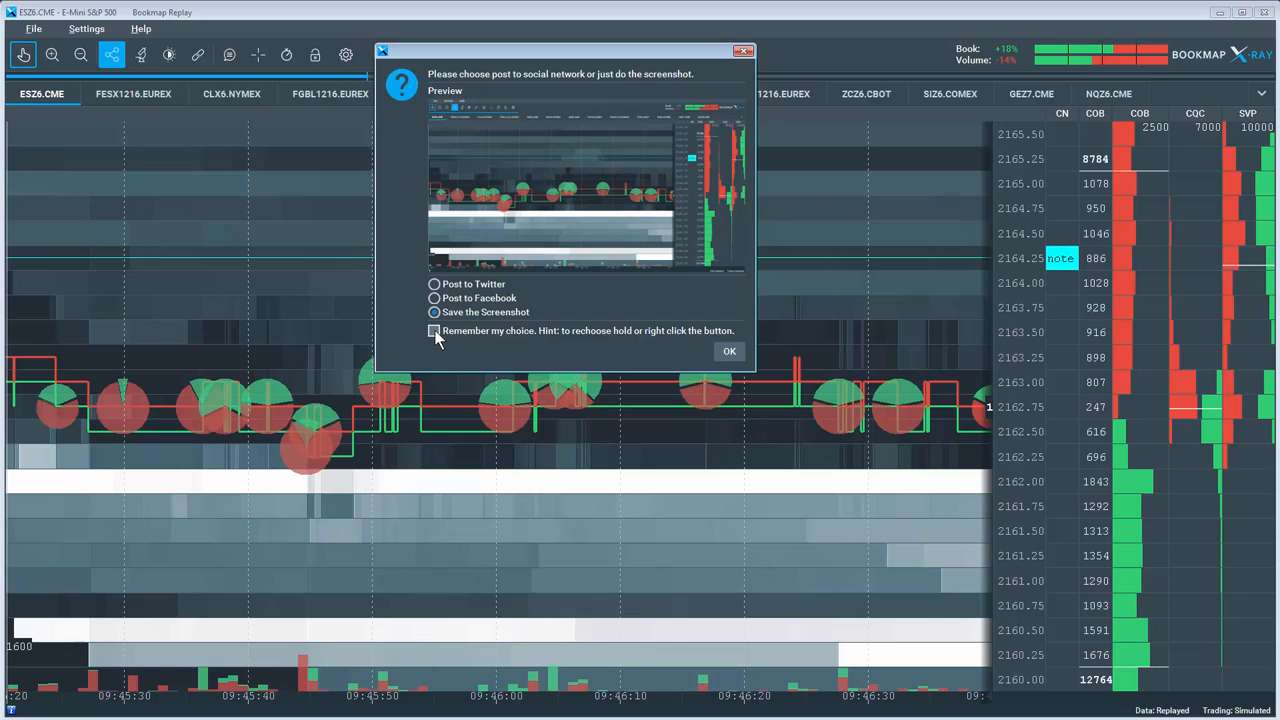
{"action": "left_click", "coordinate": [433, 331]}
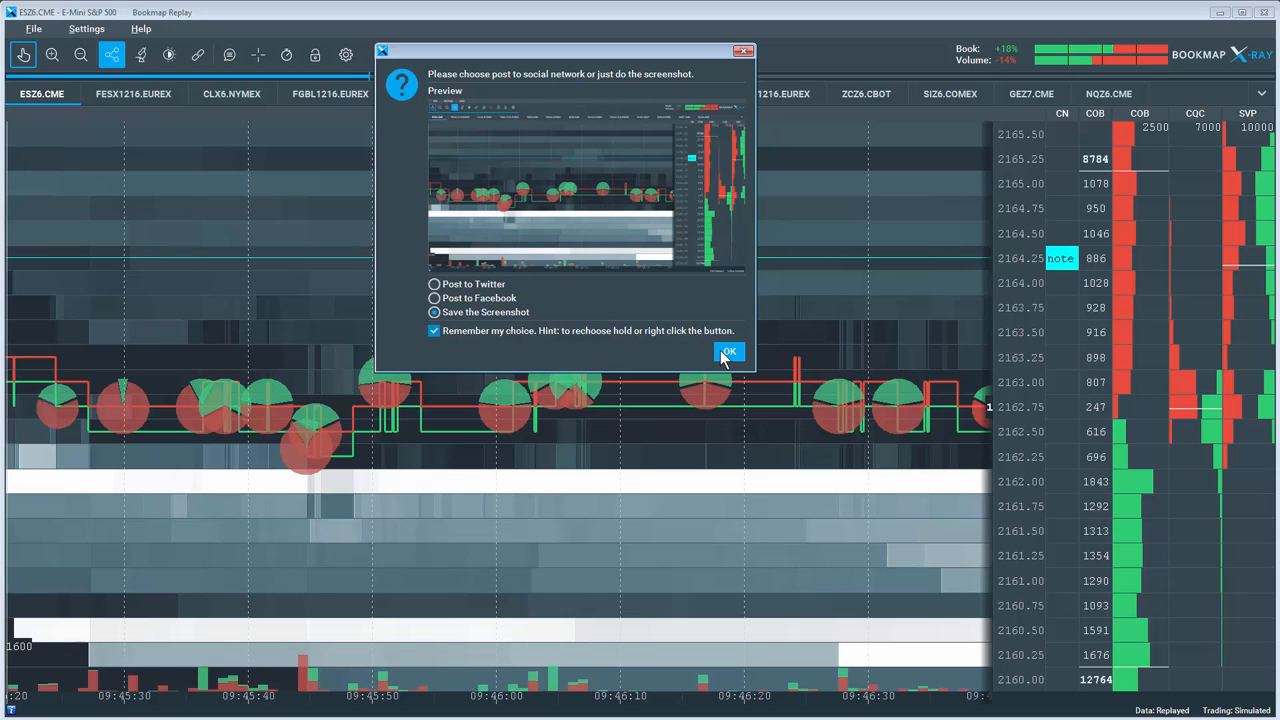
{"action": "left_click", "coordinate": [728, 351]}
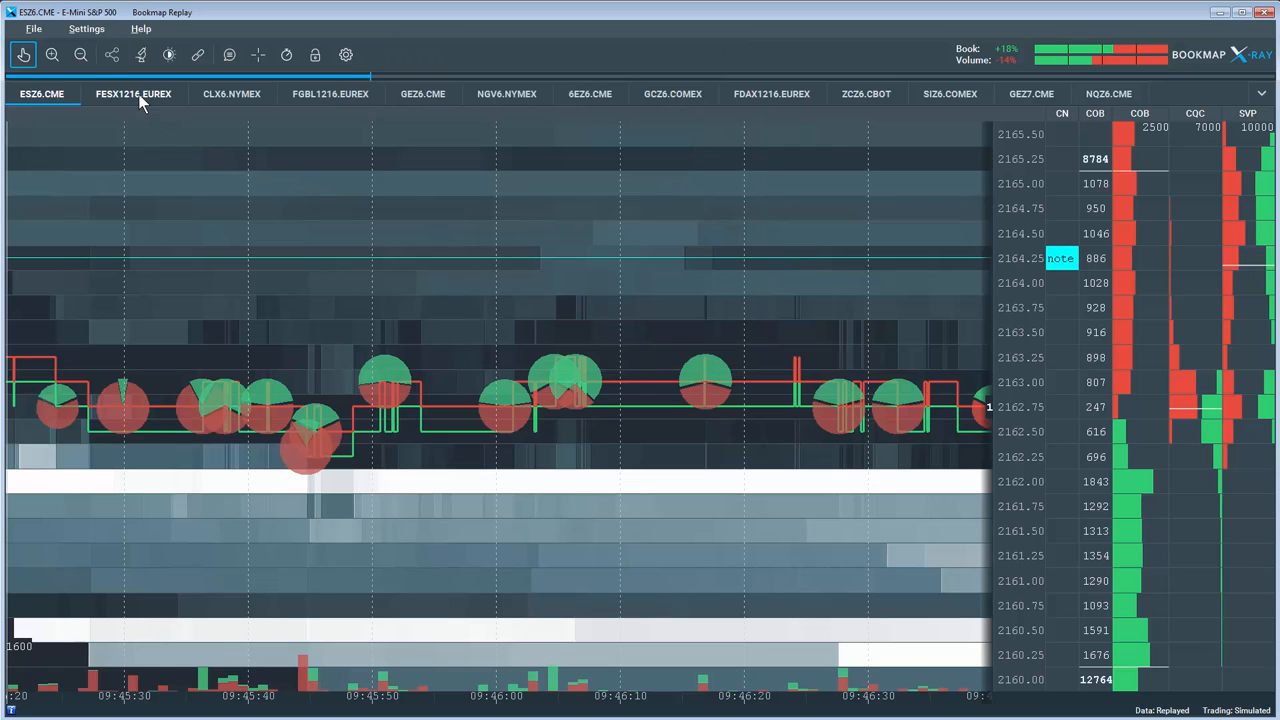
{"action": "mouse_move", "coordinate": [113, 55]}
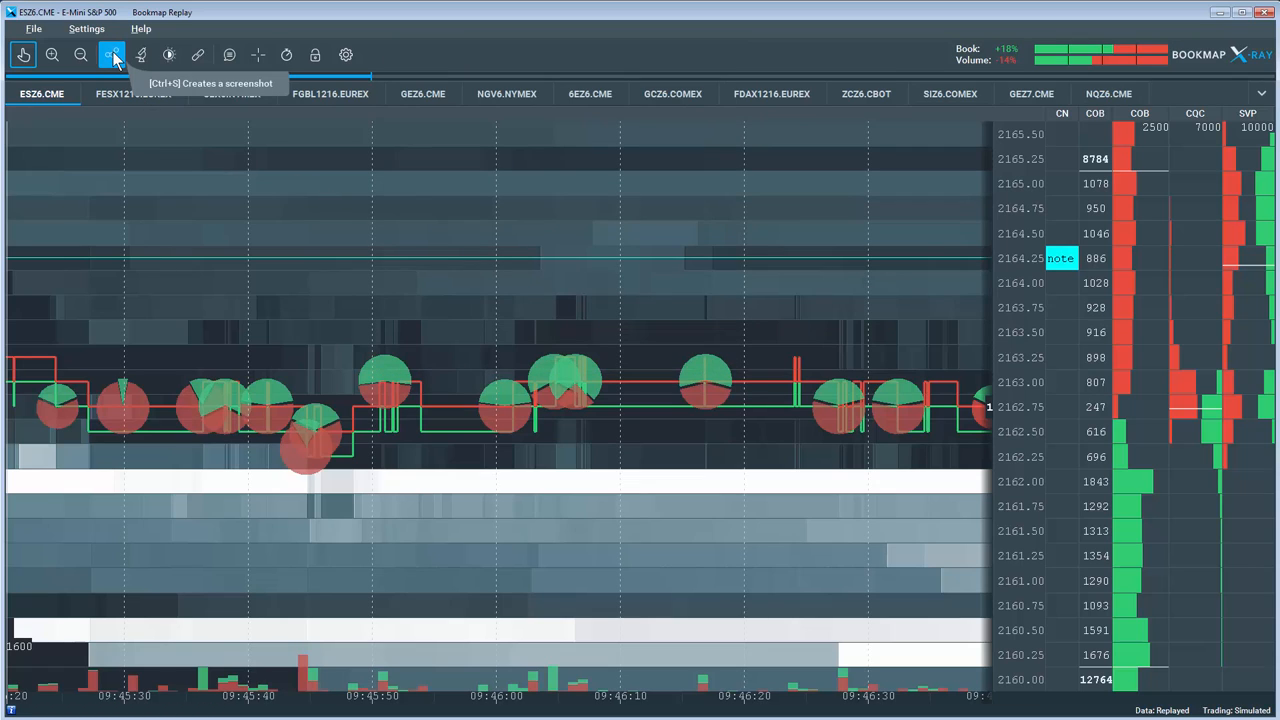
- Enable Show the preview window in the screenshot options, keeping saving as default
{"action": "left_click", "coordinate": [111, 55]}
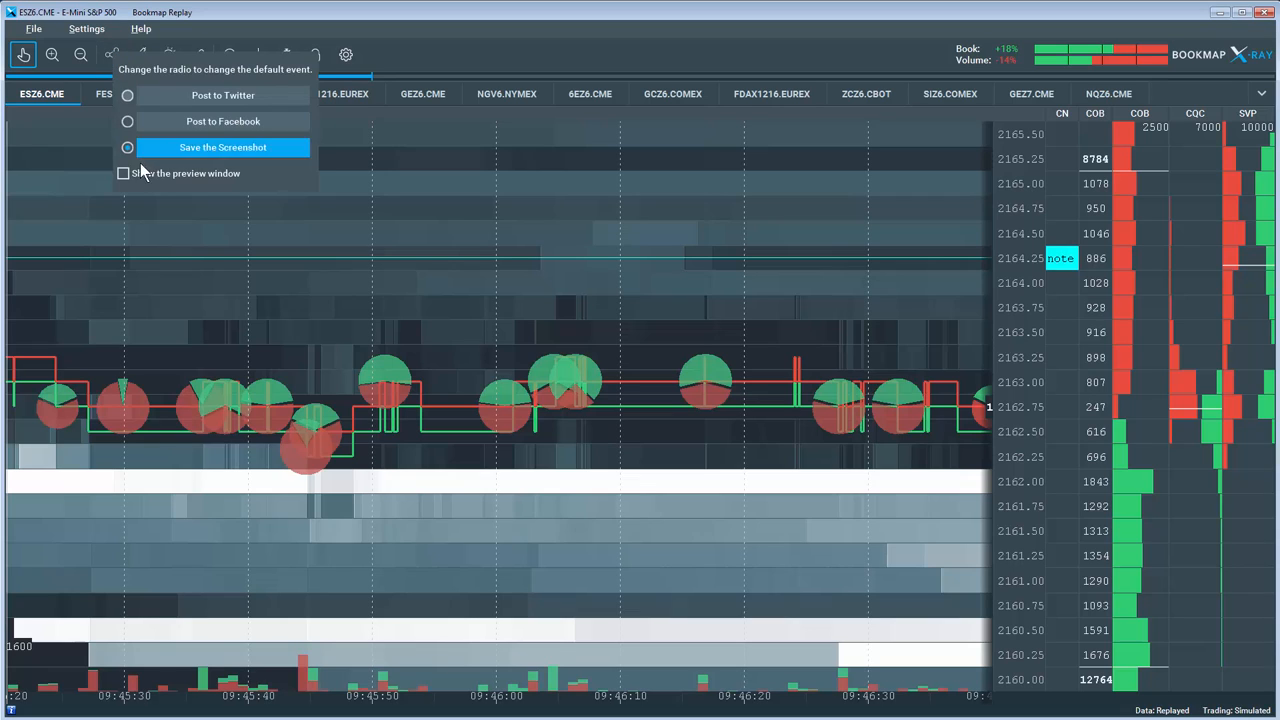
{"action": "left_click", "coordinate": [124, 173]}
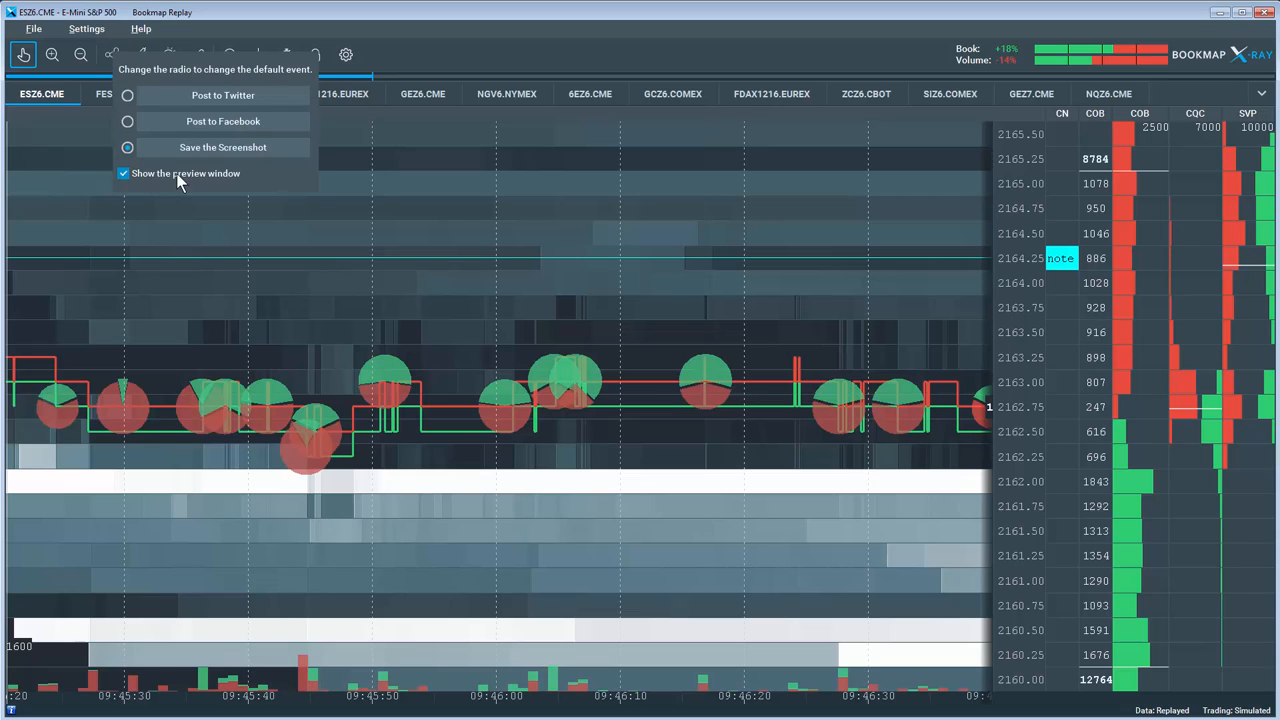
{"action": "mouse_move", "coordinate": [205, 187]}
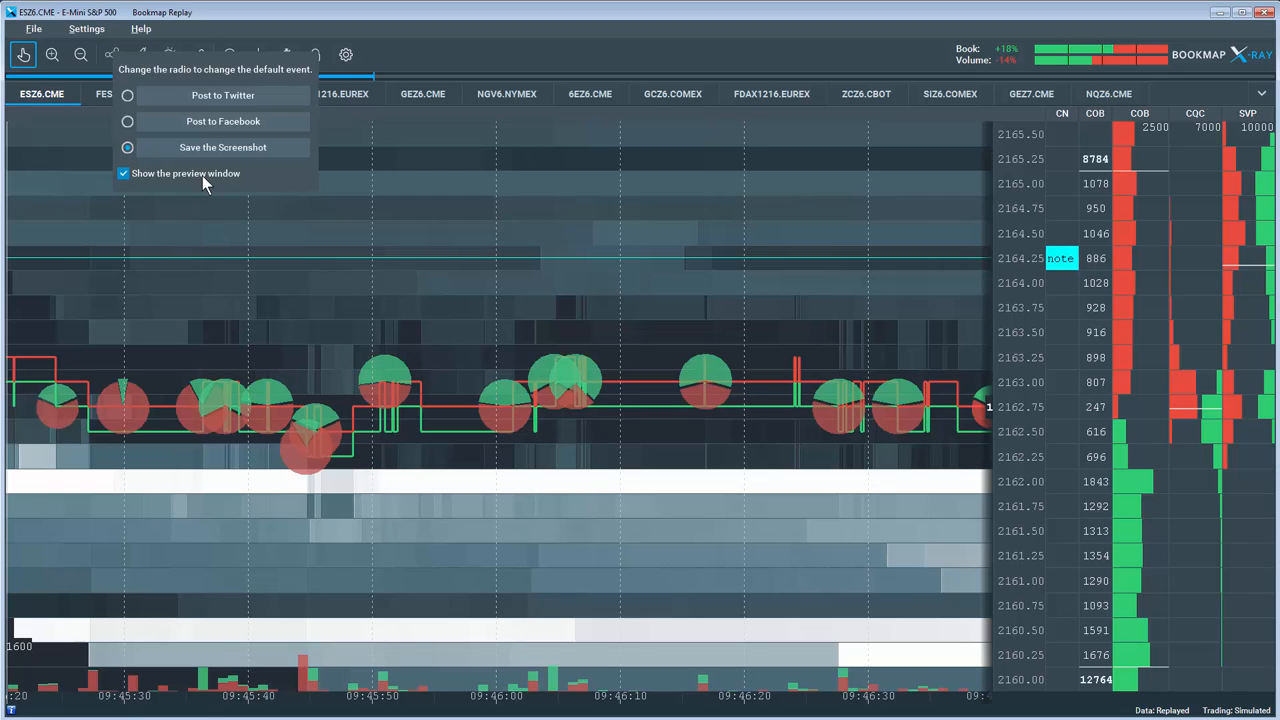
{"action": "mouse_move", "coordinate": [308, 231]}
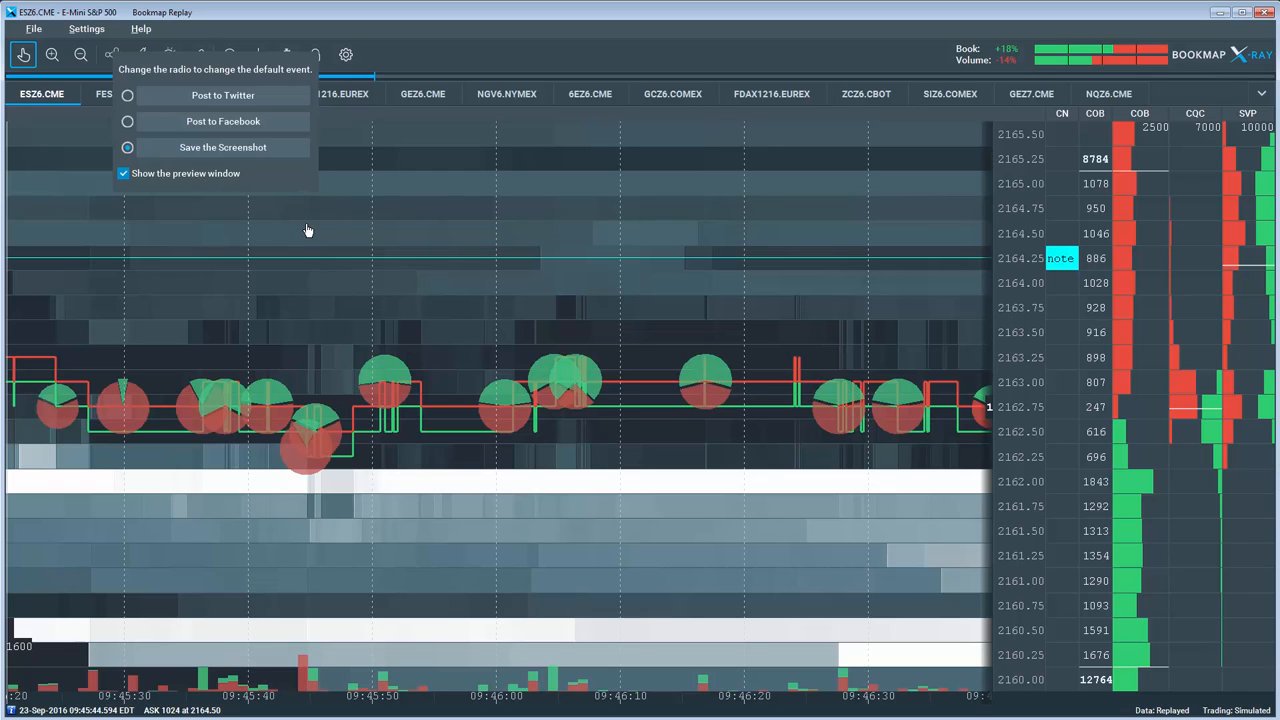
{"action": "left_click", "coordinate": [308, 230]}
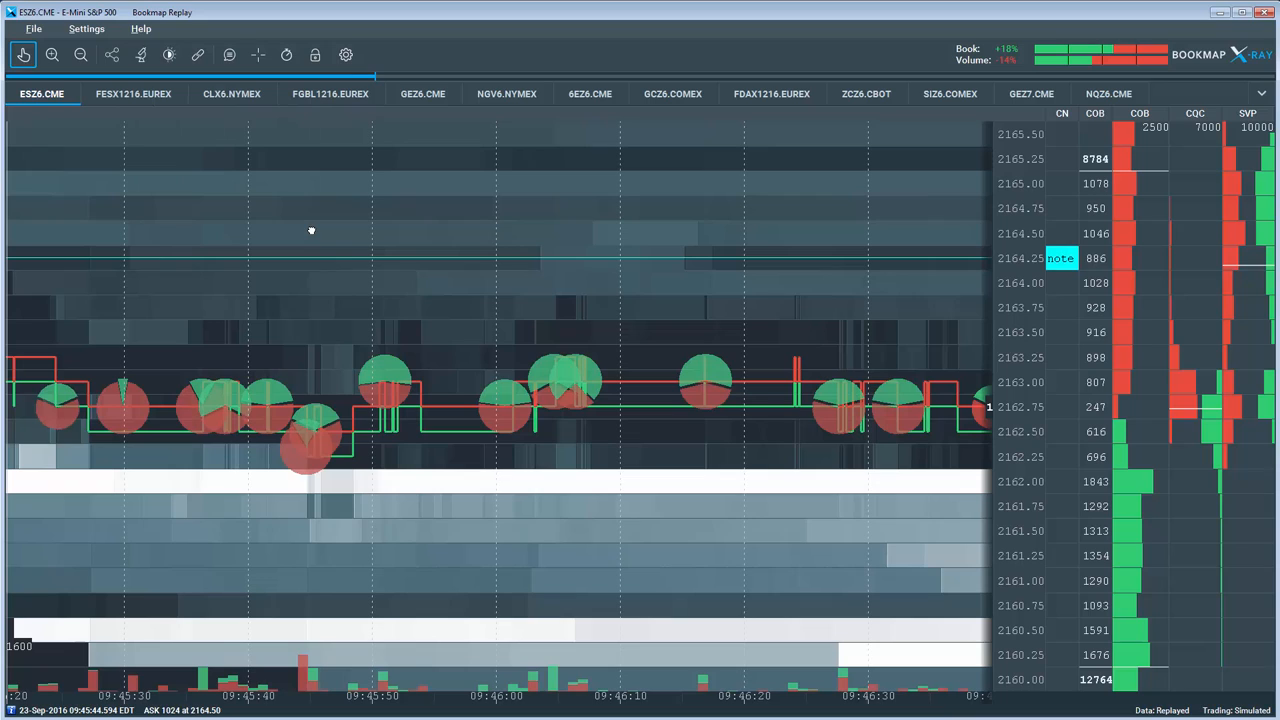